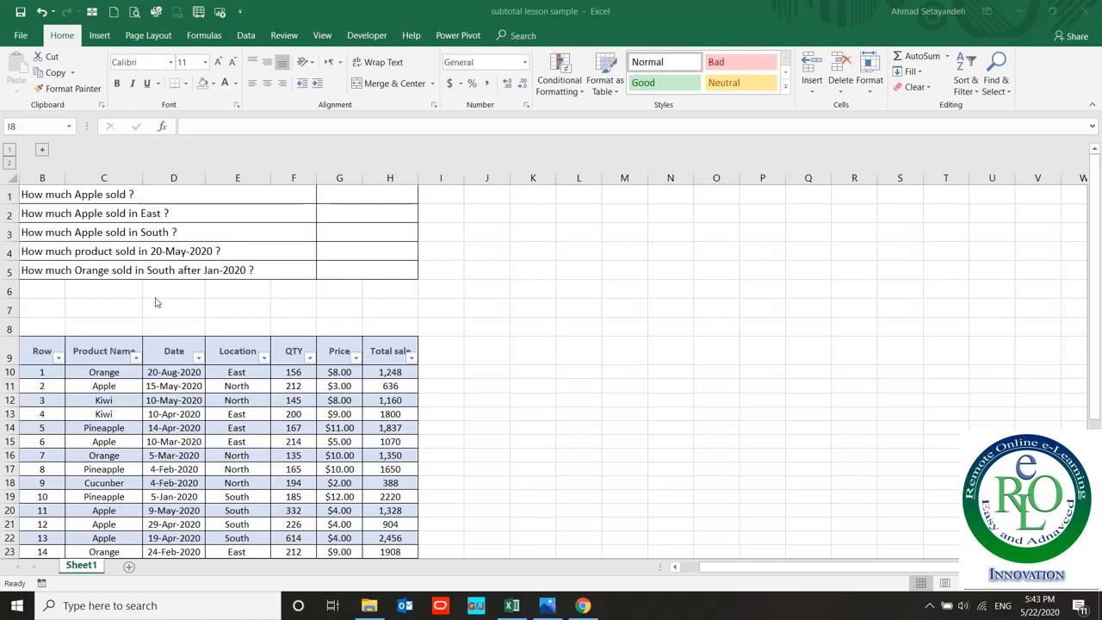
# Start a SUMIF in G1 using the Product Name column C10:C40 as the range to check
pyautogui.click(104, 308)
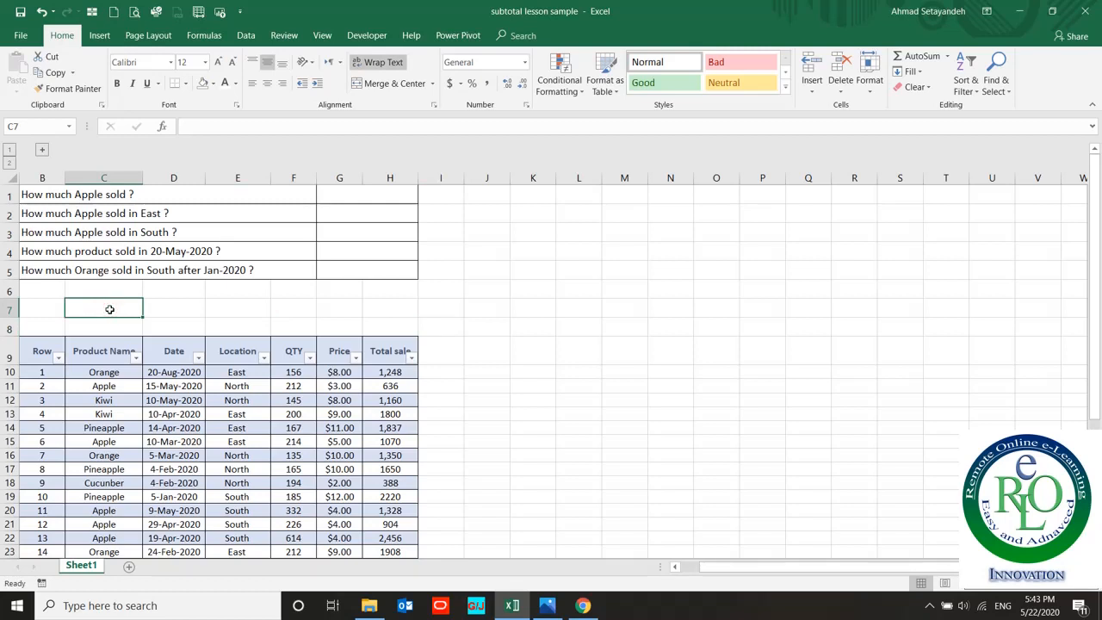
pyautogui.moveTo(928, 363)
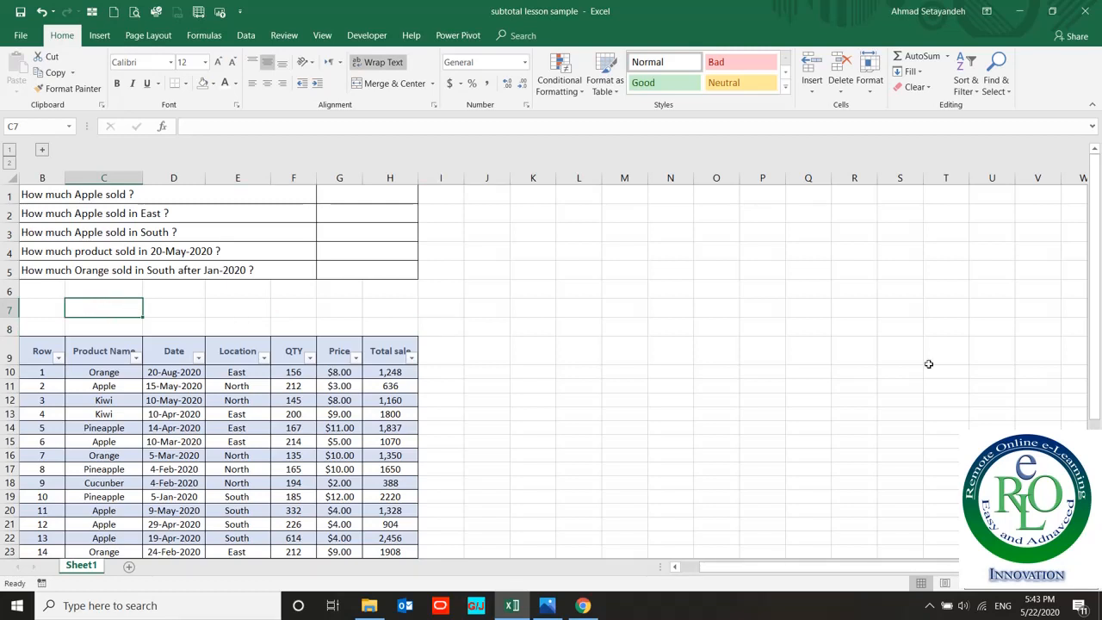
pyautogui.click(245, 35)
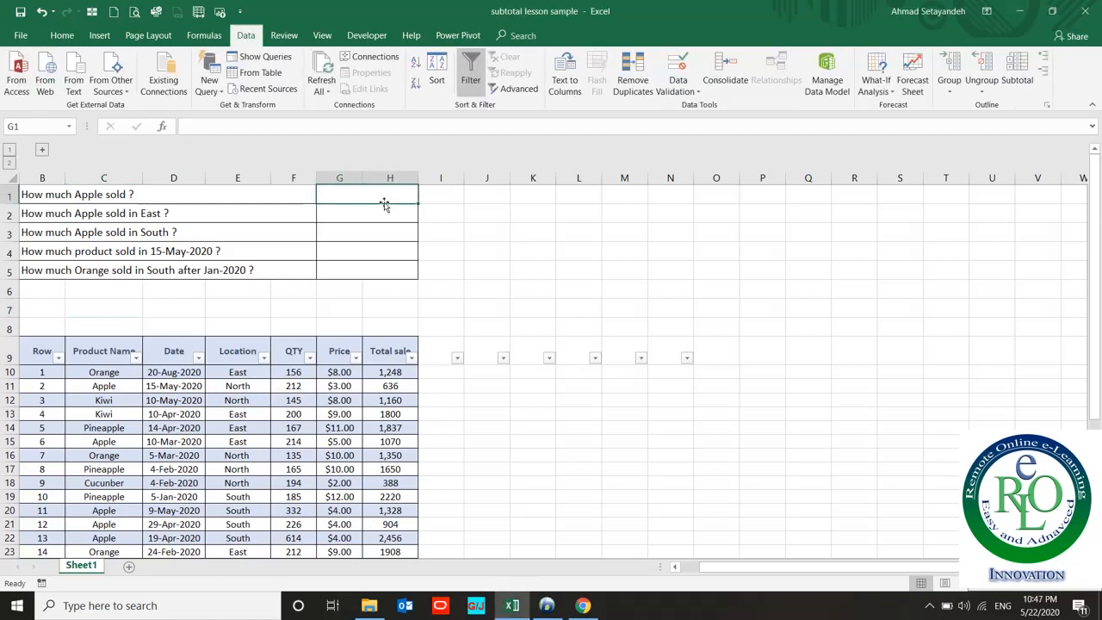
pyautogui.write('=')
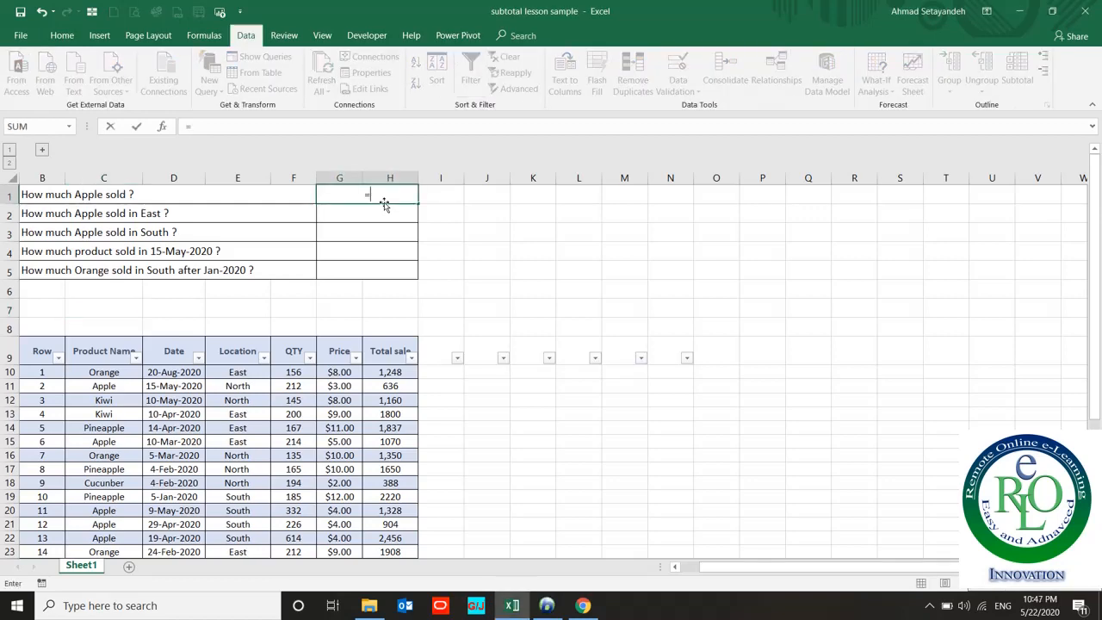
pyautogui.write('sumif')
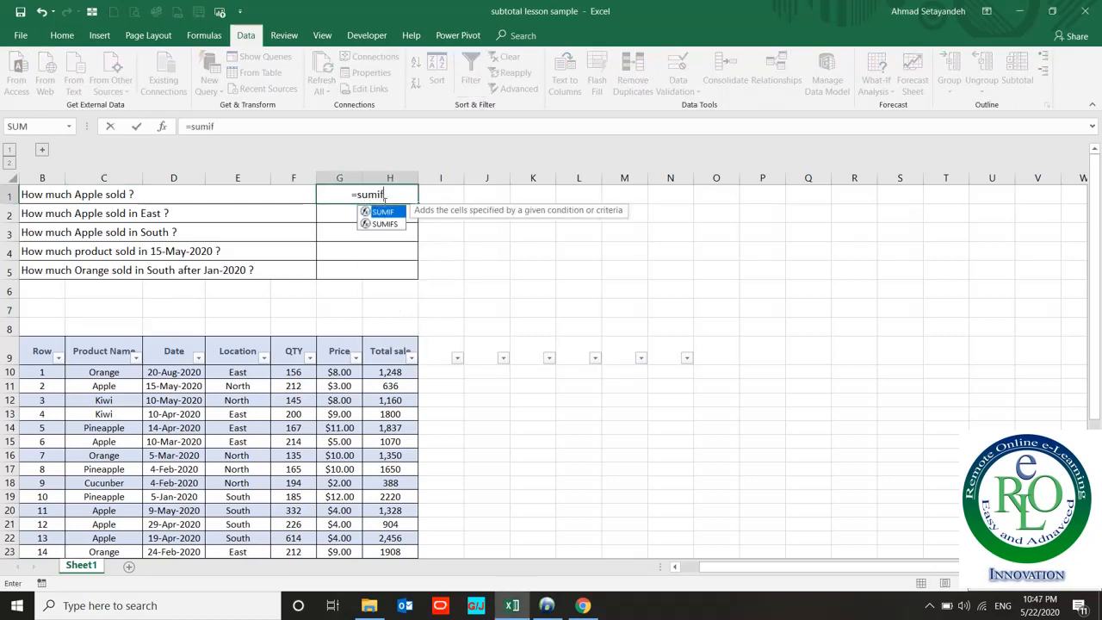
pyautogui.write('(')
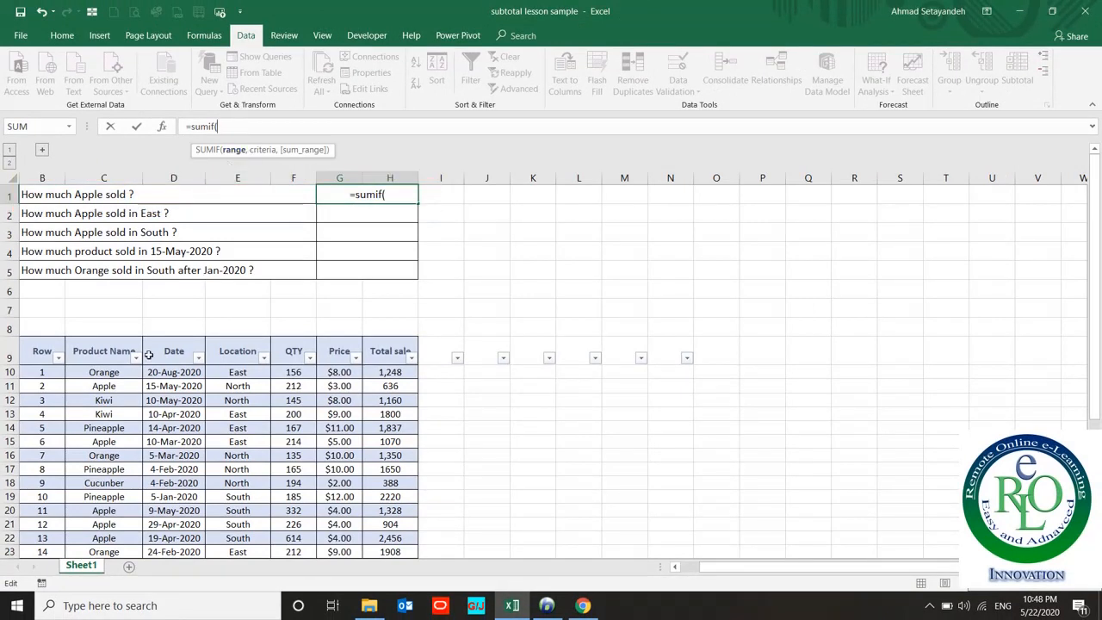
pyautogui.click(104, 372)
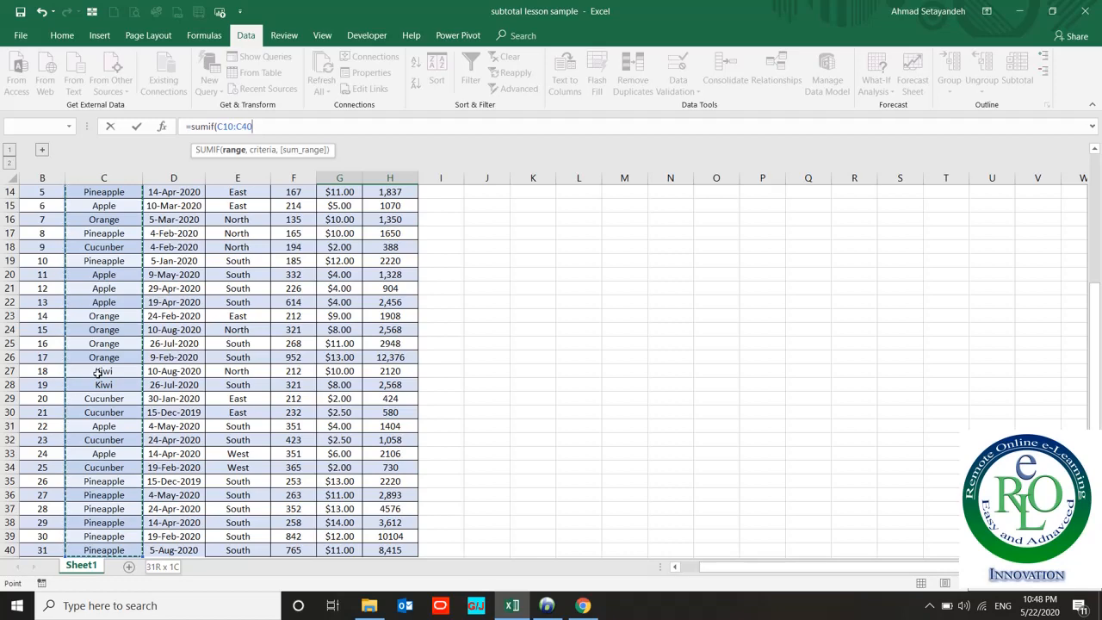
pyautogui.write(',')
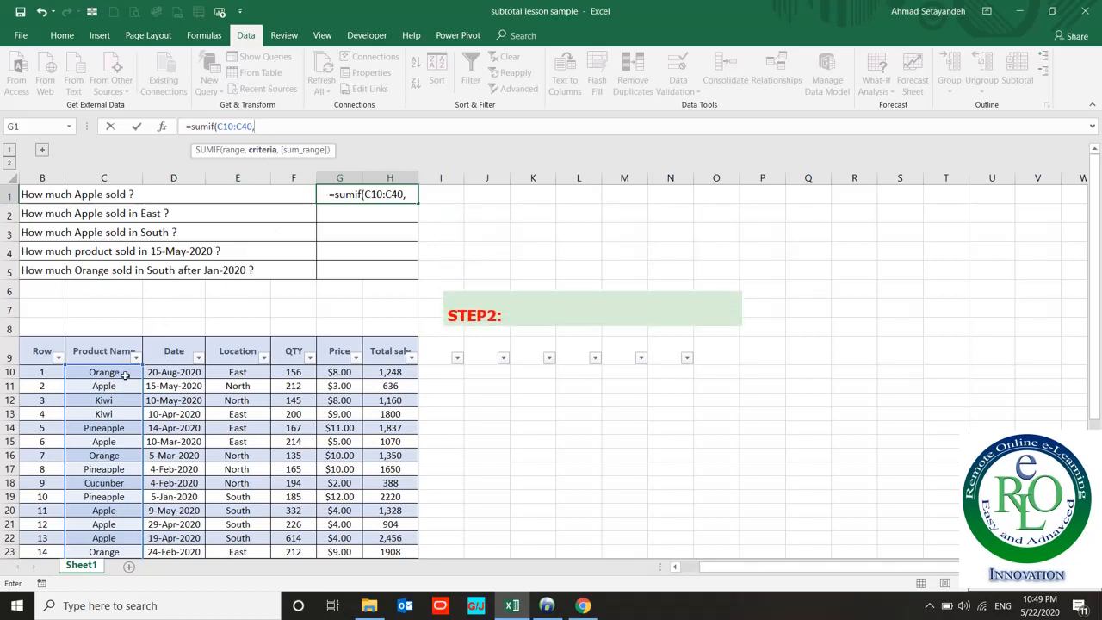
# Complete the SUMIF with criterion "Apple" and Total sale H10:H40 as sum range, giving 9,904
pyautogui.click(104, 385)
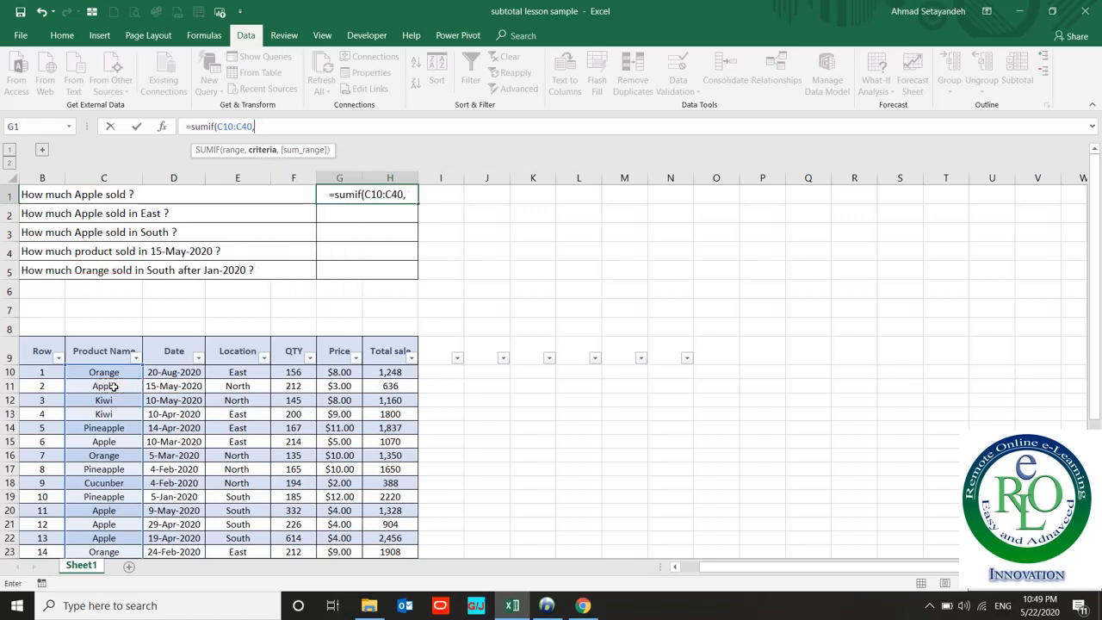
pyautogui.write('"')
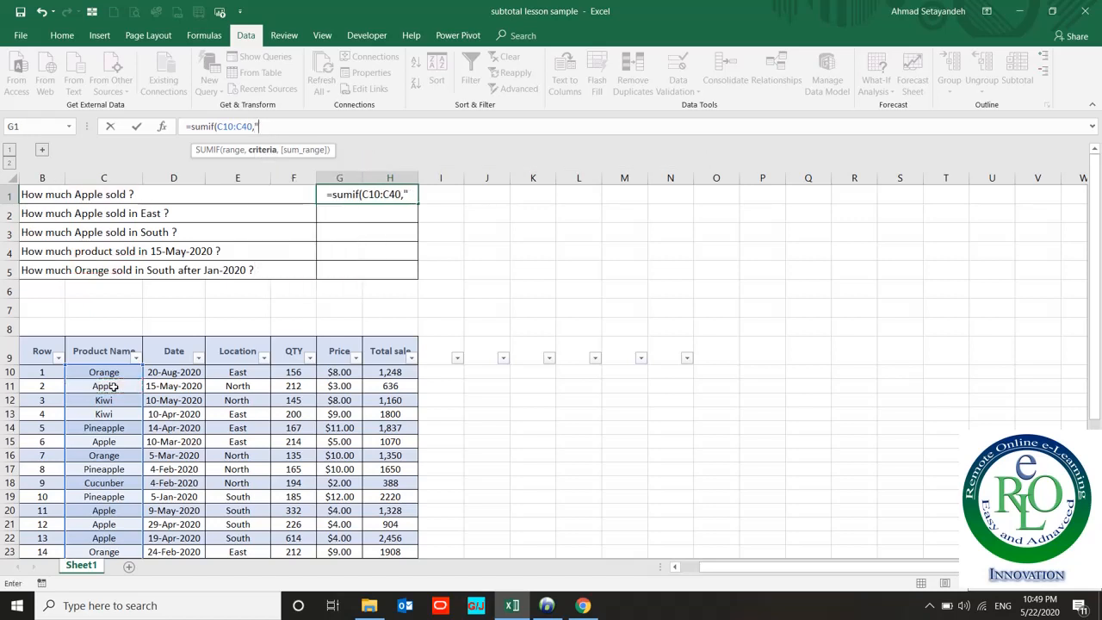
pyautogui.write('Apple')
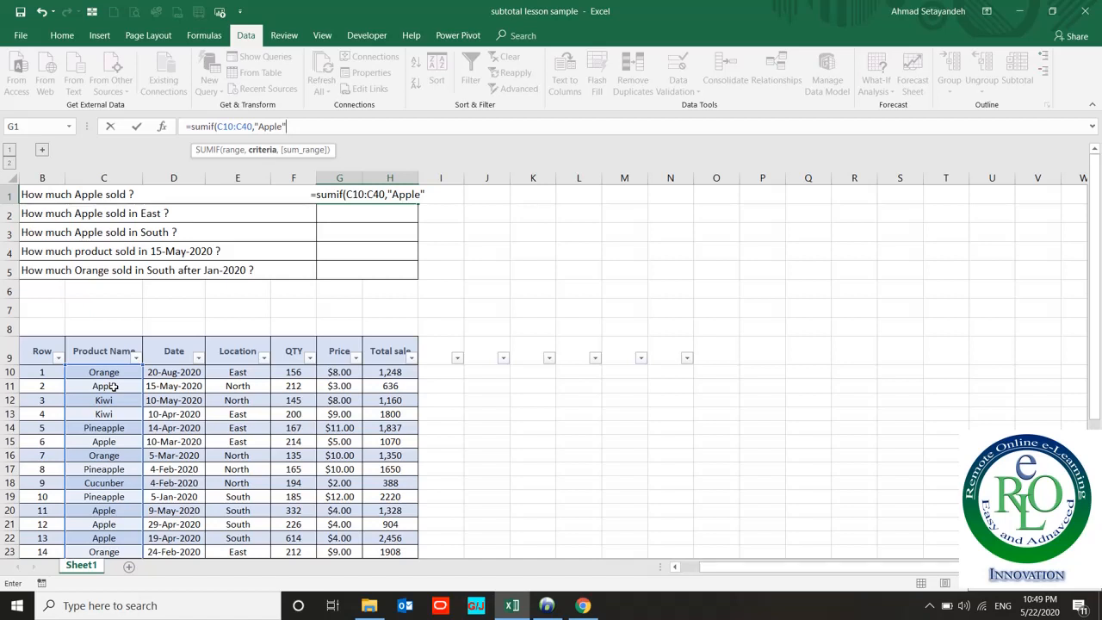
pyautogui.write(',')
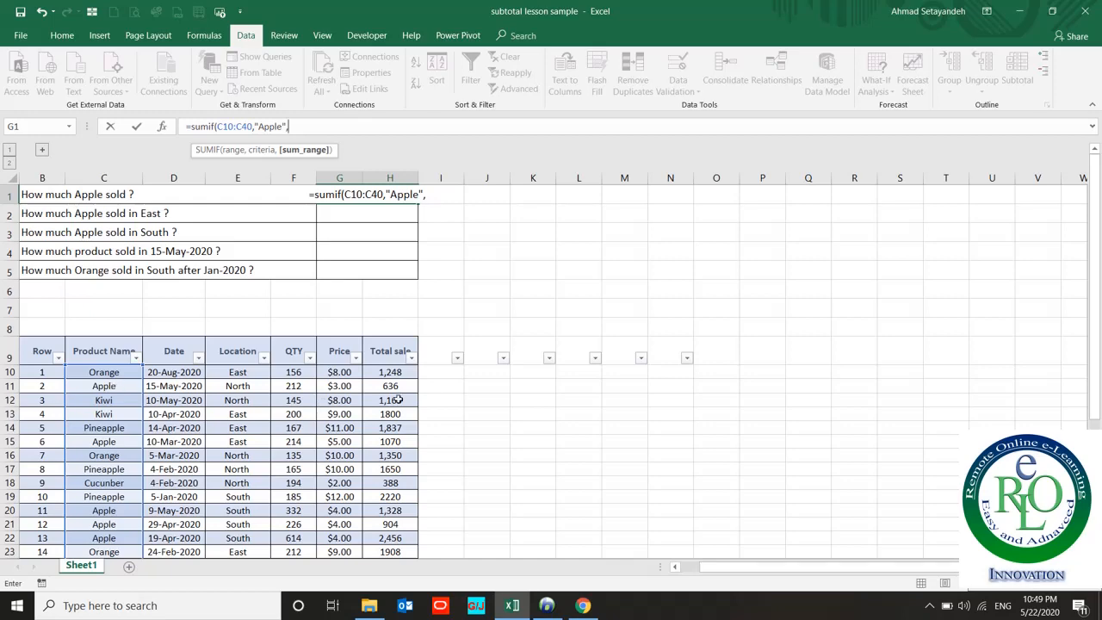
pyautogui.click(390, 372)
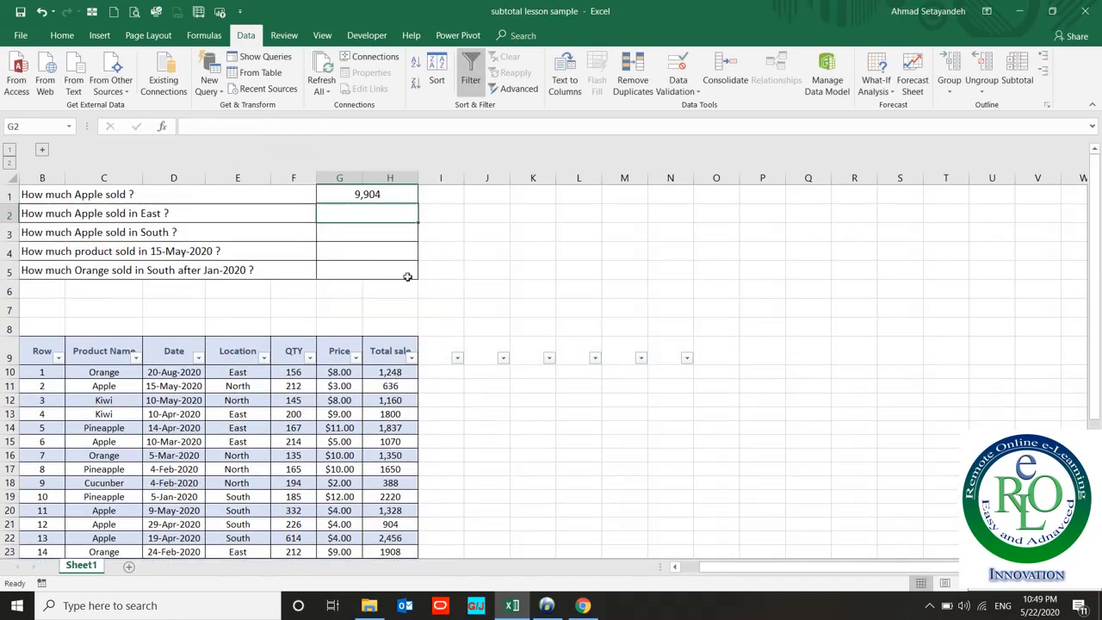
# Enter =SUBTOTAL(9,H10:H40) in H8 to sum the visible Total sale rows
pyautogui.click(369, 193)
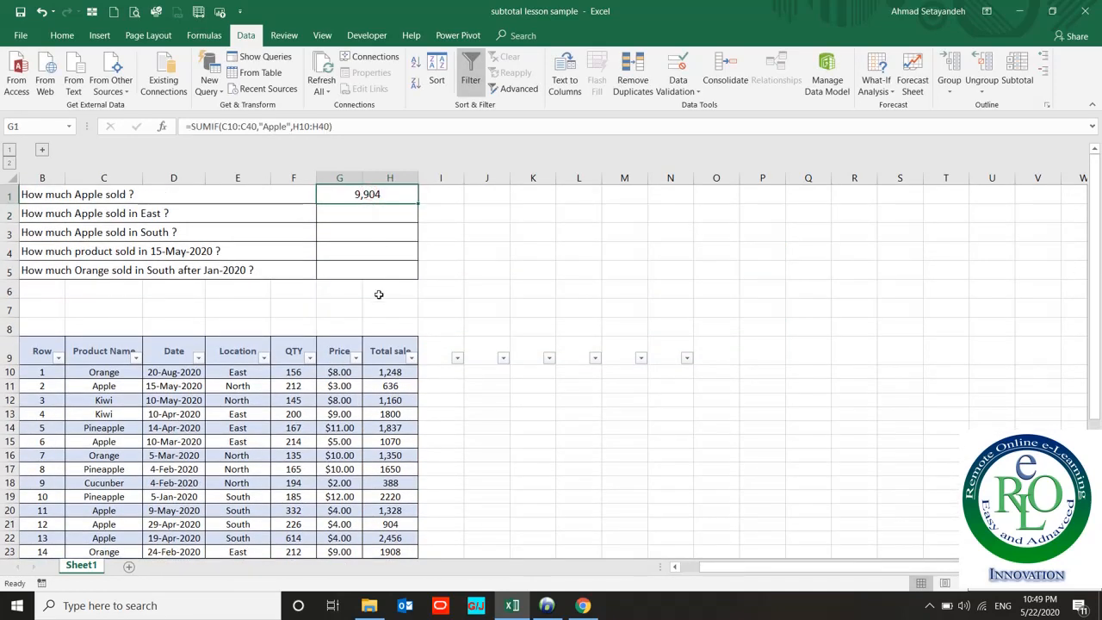
pyautogui.moveTo(136, 365)
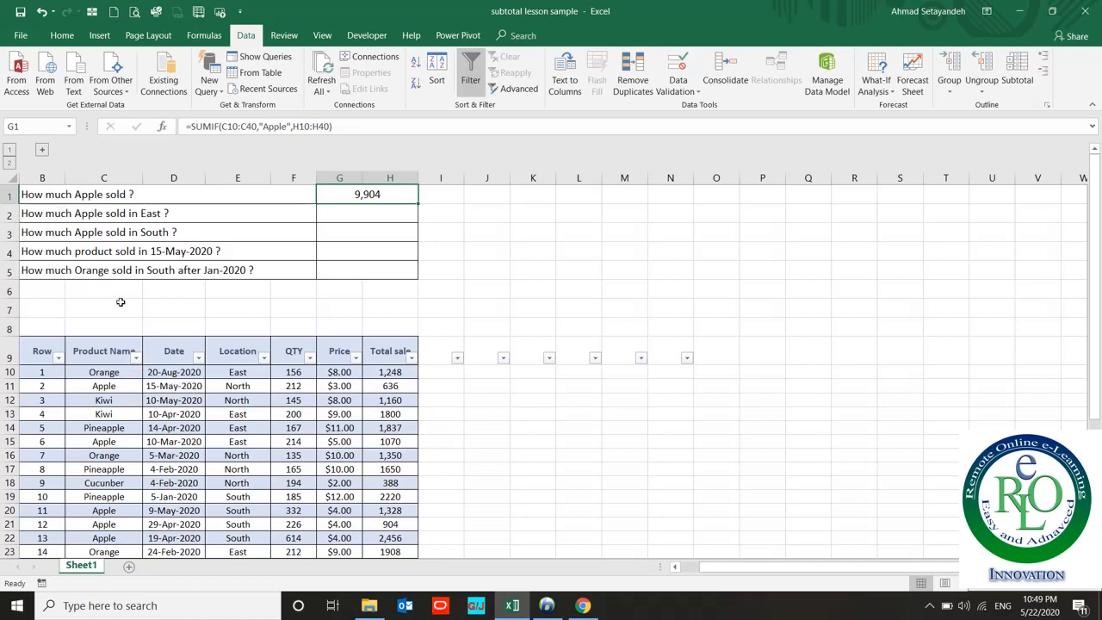
pyautogui.moveTo(386, 330)
pyautogui.write('=s')
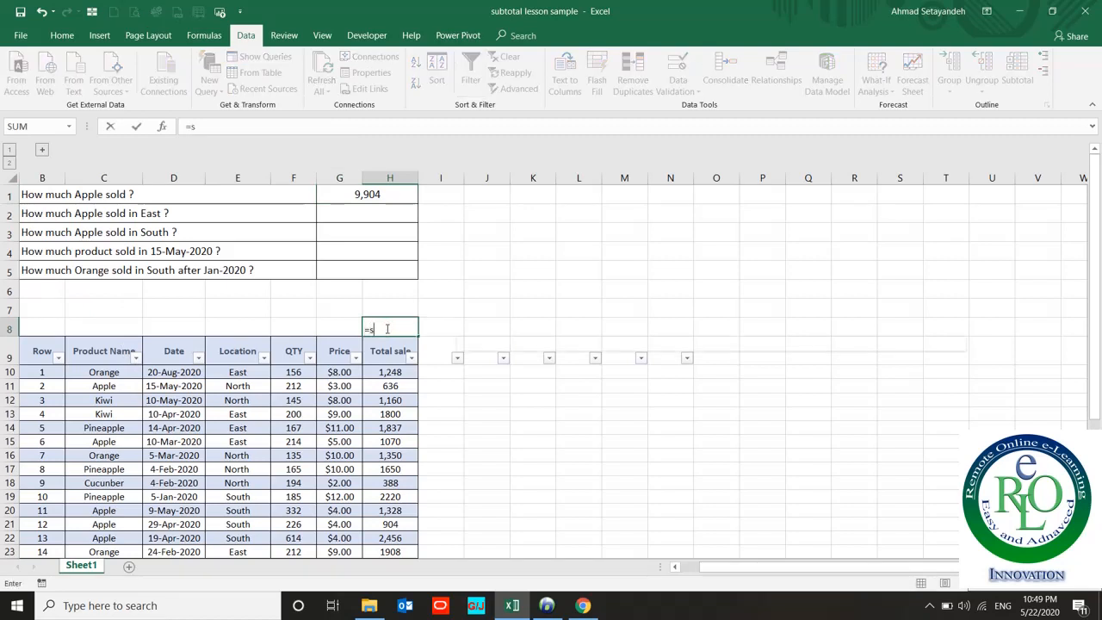
pyautogui.write('ubto')
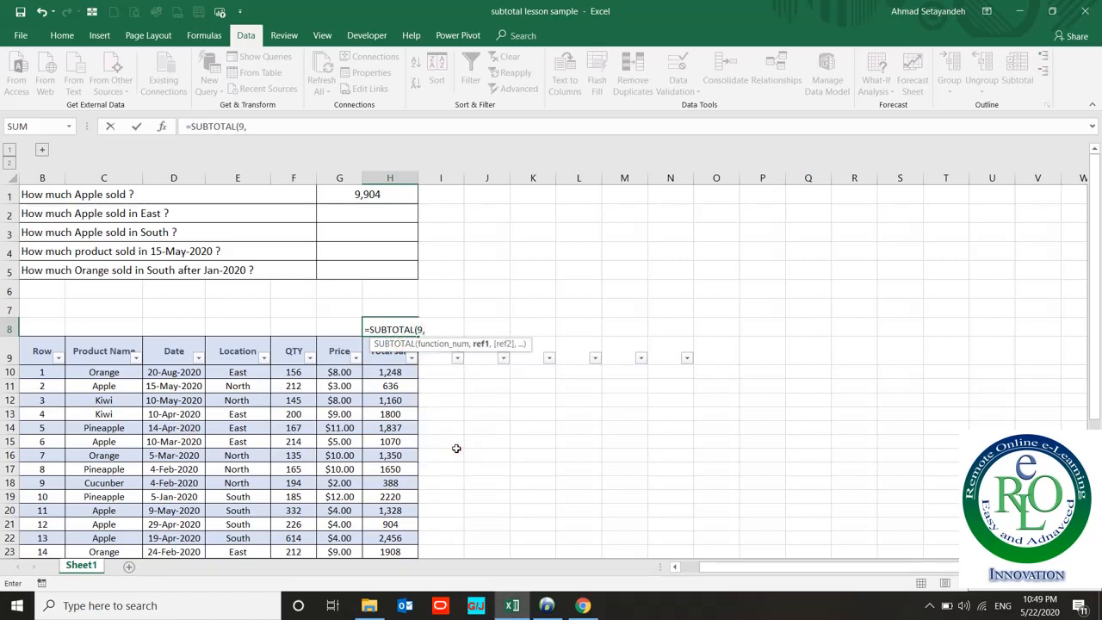
pyautogui.click(389, 372)
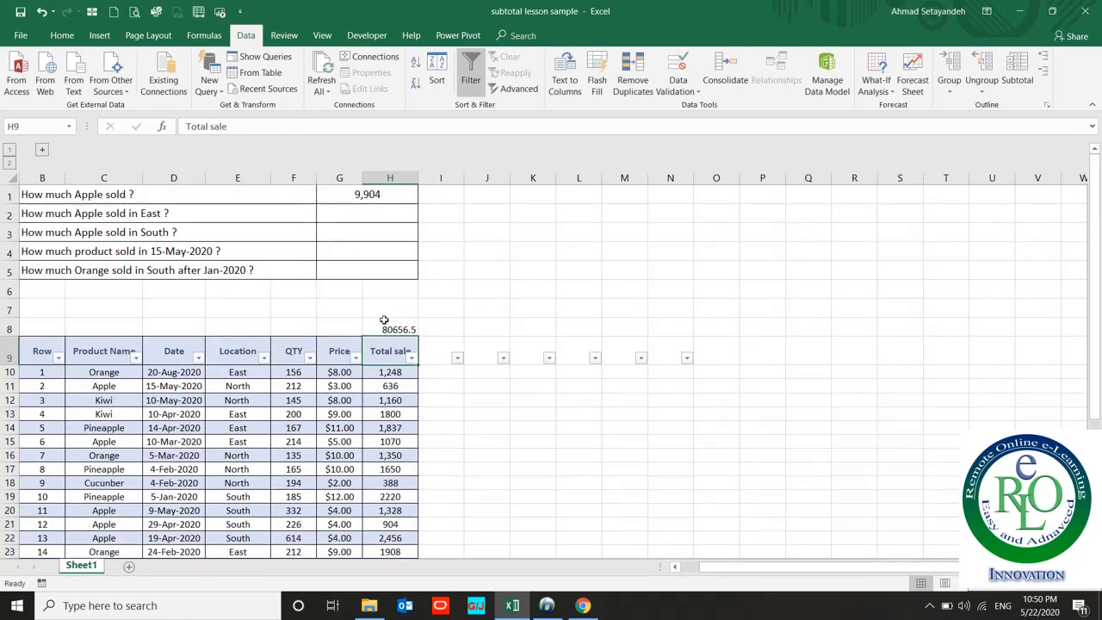
pyautogui.click(62, 34)
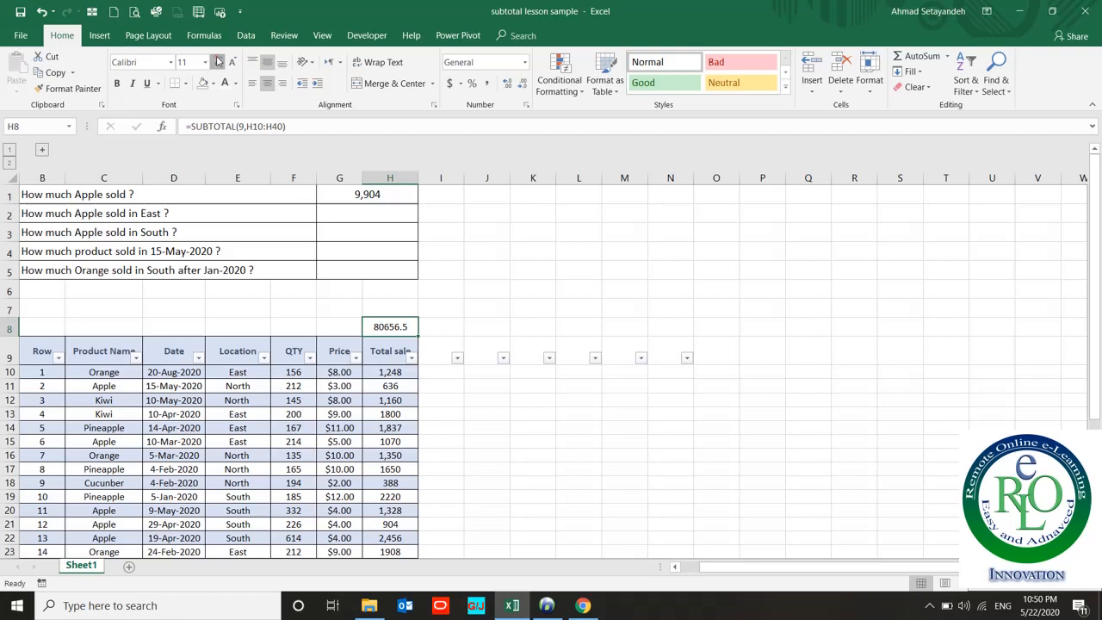
# Filter the Product Name column to Apple so H8 shows 9904, matching G1
pyautogui.click(172, 291)
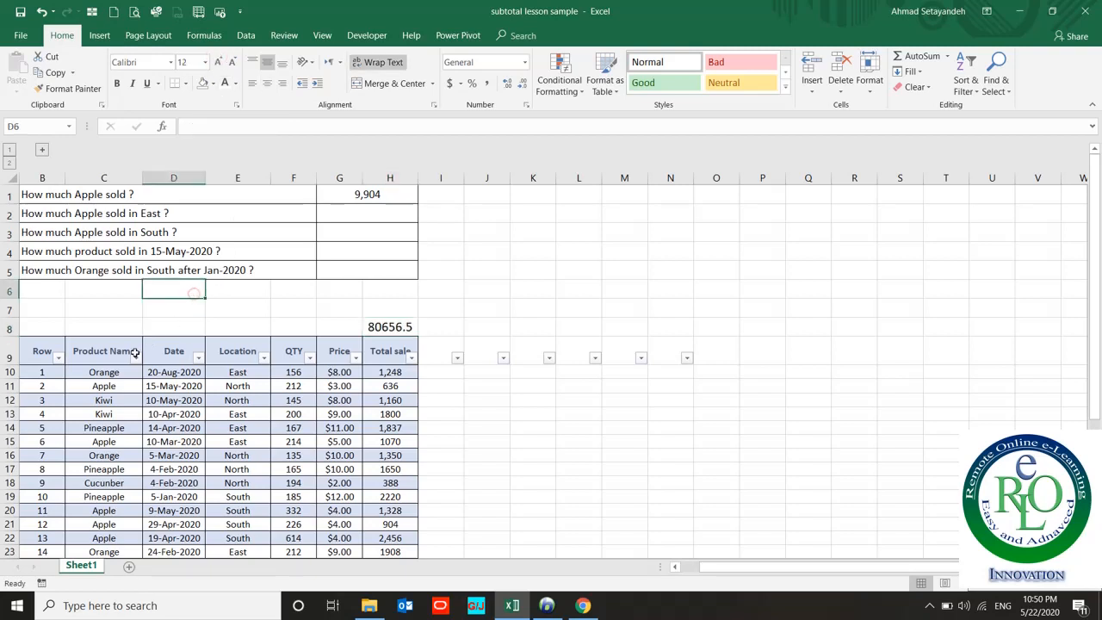
pyautogui.click(134, 351)
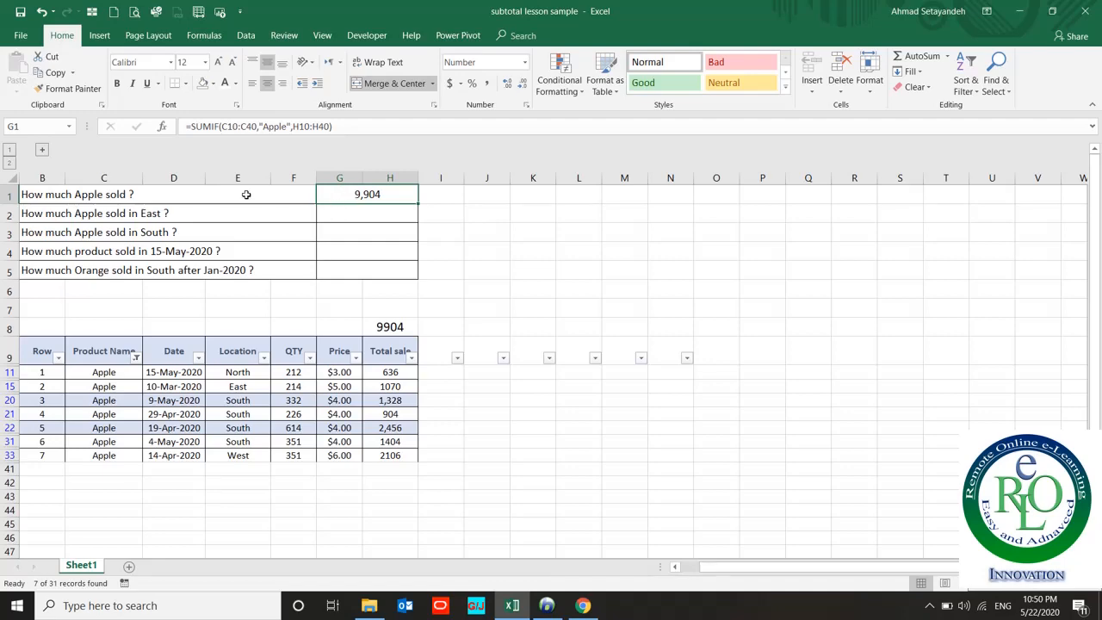
# Clear the Apple filter so H8 returns to 80656.5 and begin the Apple-in-East answer in G2
pyautogui.click(95, 213)
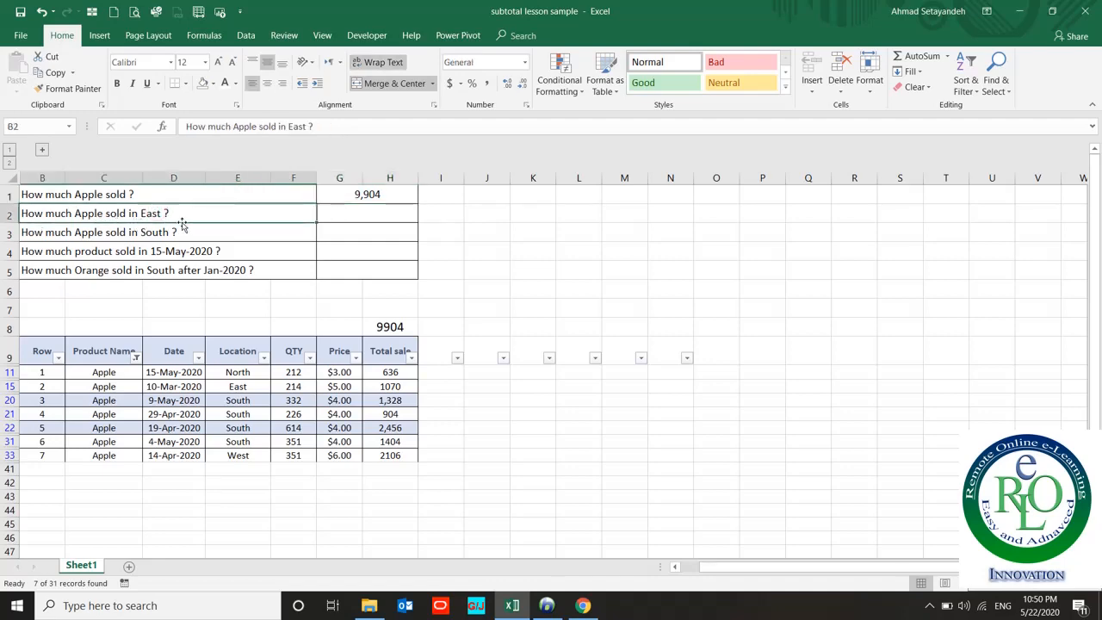
pyautogui.click(245, 34)
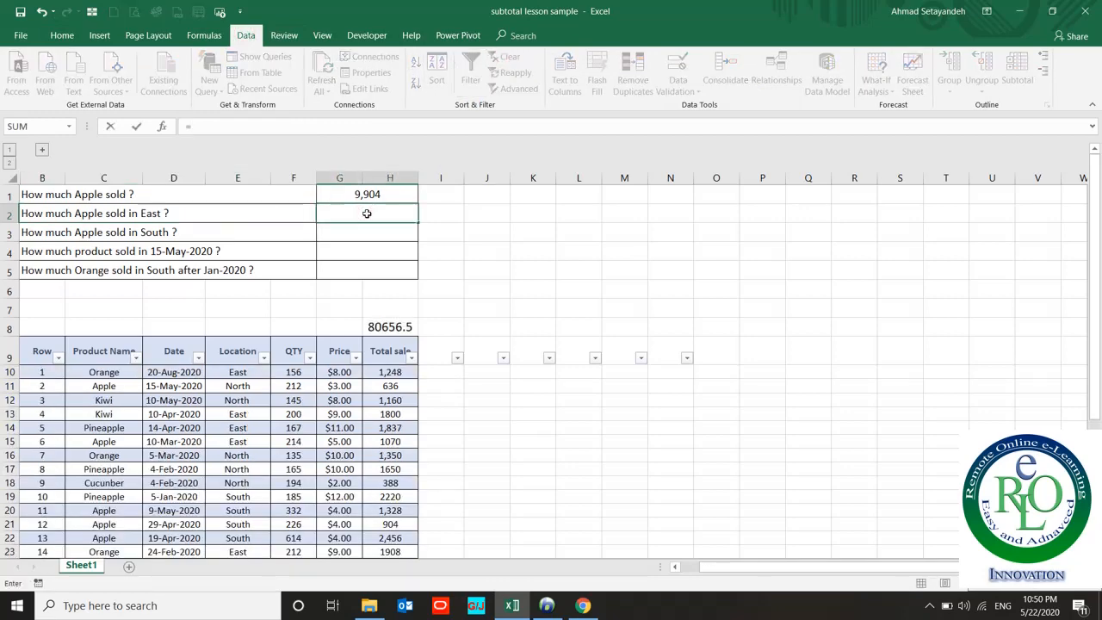
# Start a SUMIFS in G2 summing H10:H40 where Product Name C10:C40 equals "Apple"
pyautogui.write('=sumif')
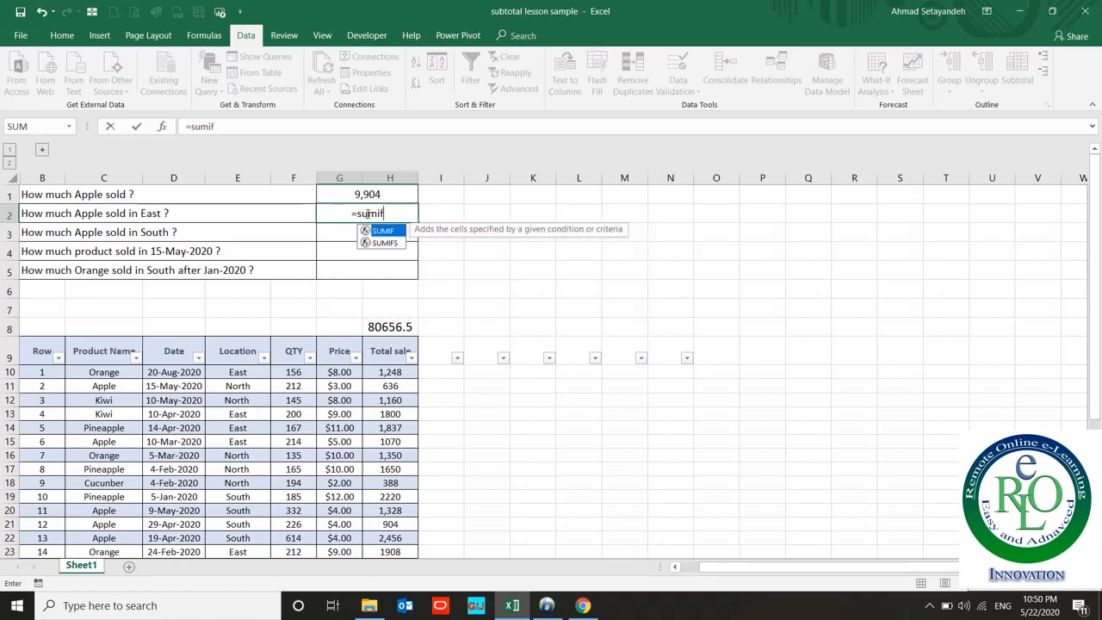
pyautogui.write('s')
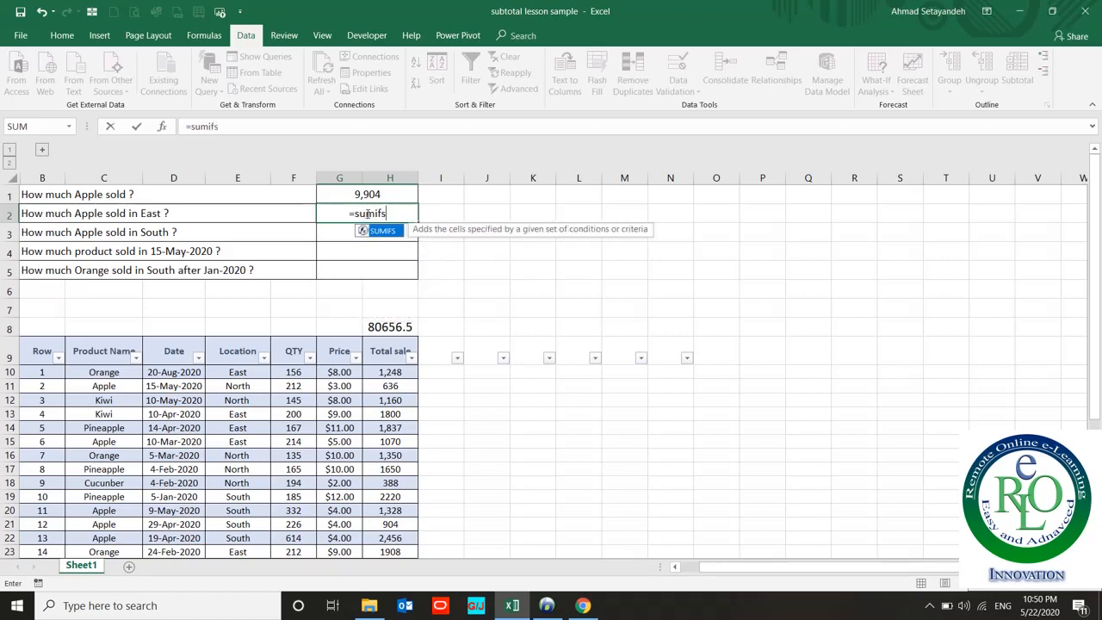
pyautogui.write('(H10:H40,')
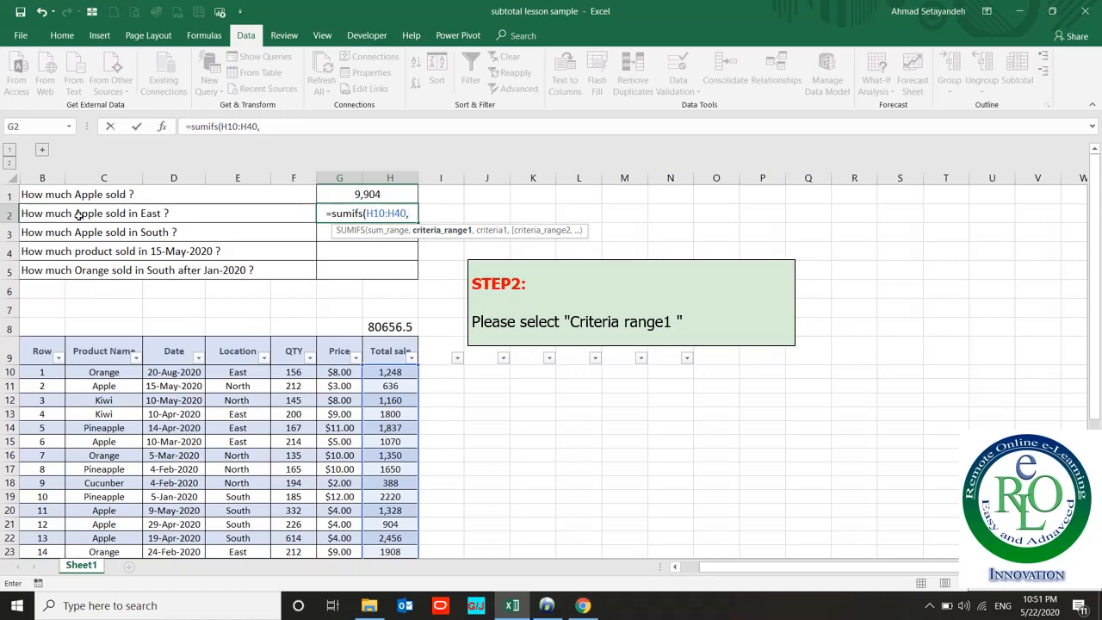
pyautogui.click(103, 372)
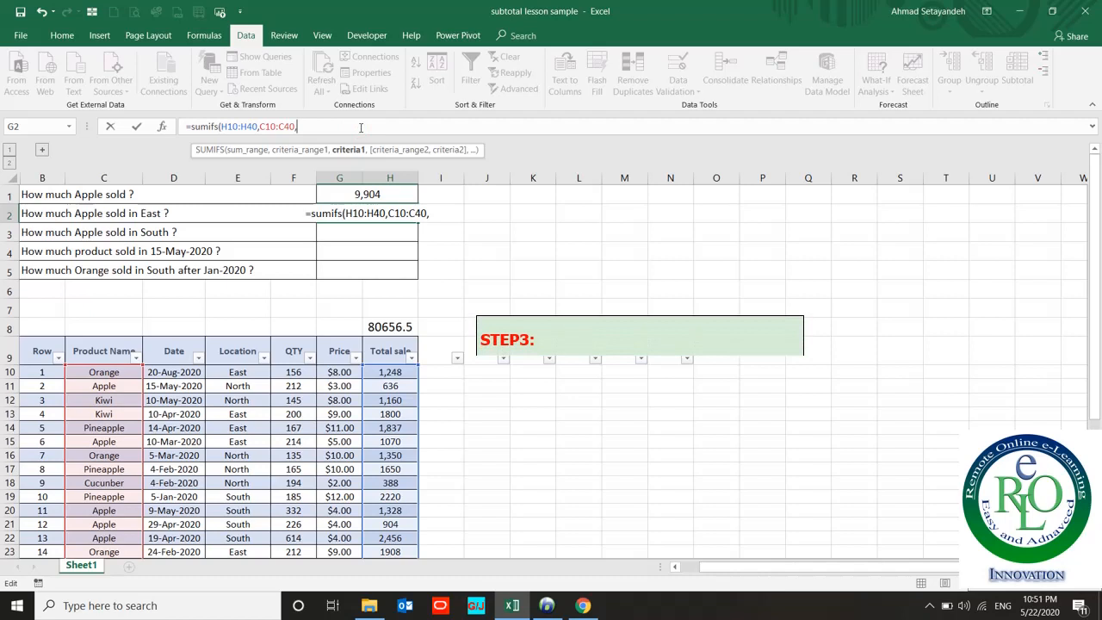
pyautogui.write('"Applke')
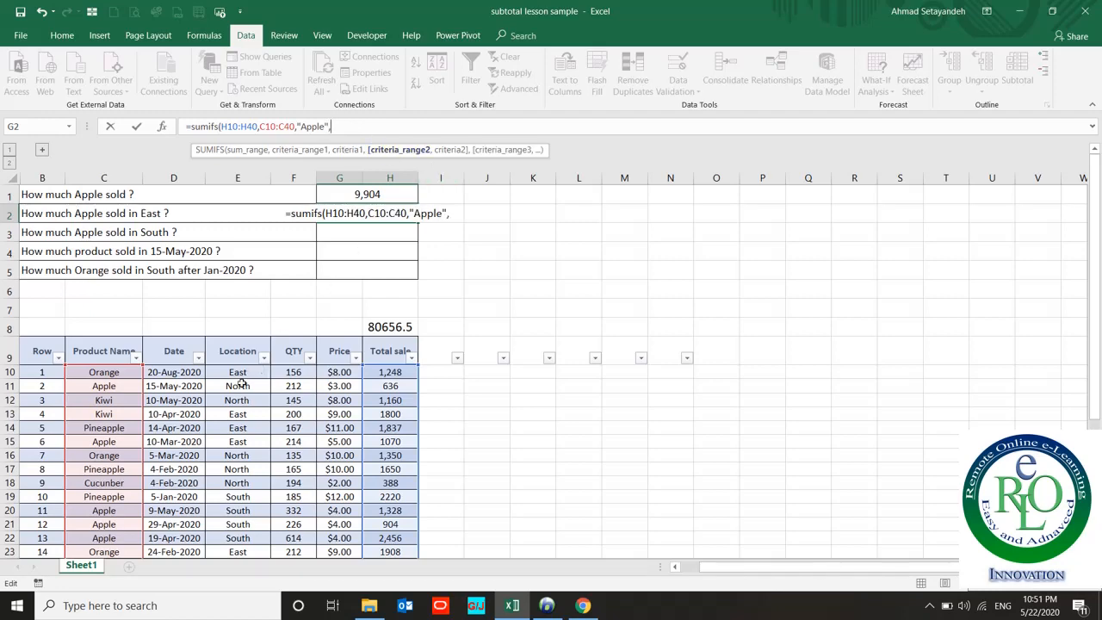
# Add Location E10:E40 equal to "East" as second criterion so G2 shows 1,070
pyautogui.click(238, 372)
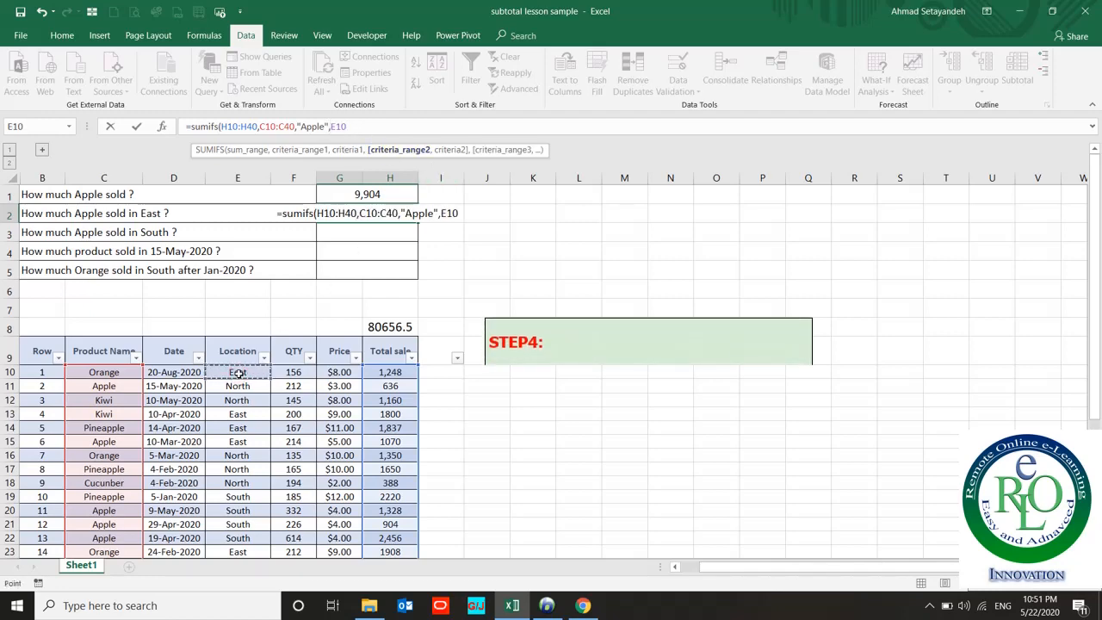
pyautogui.moveTo(238, 372); pyautogui.dragTo(238, 552)
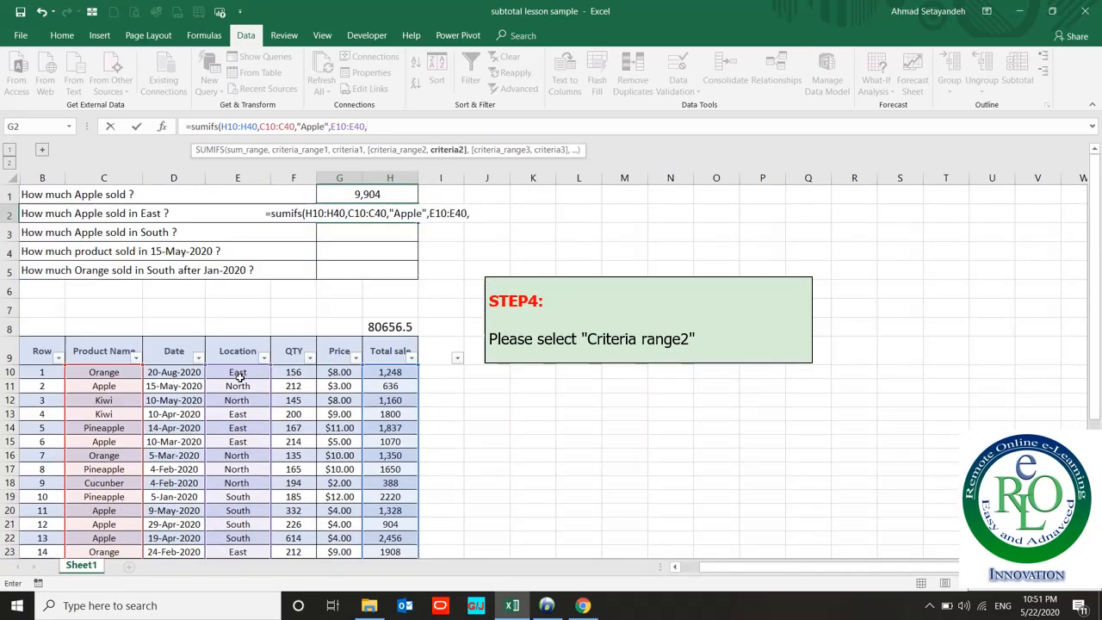
pyautogui.write('"Eas')
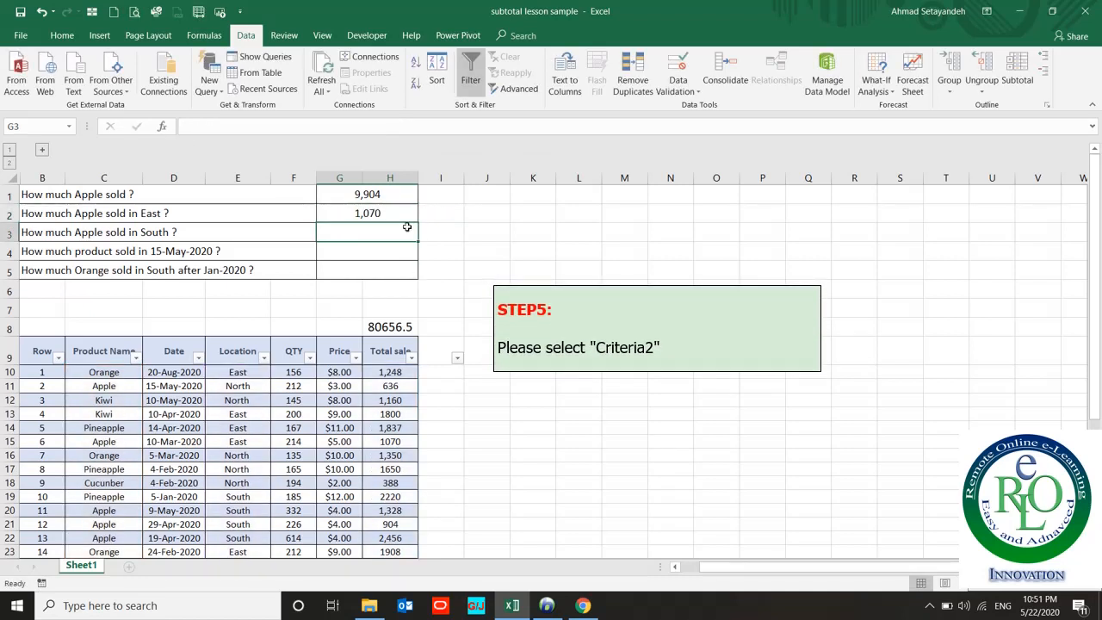
pyautogui.click(367, 213)
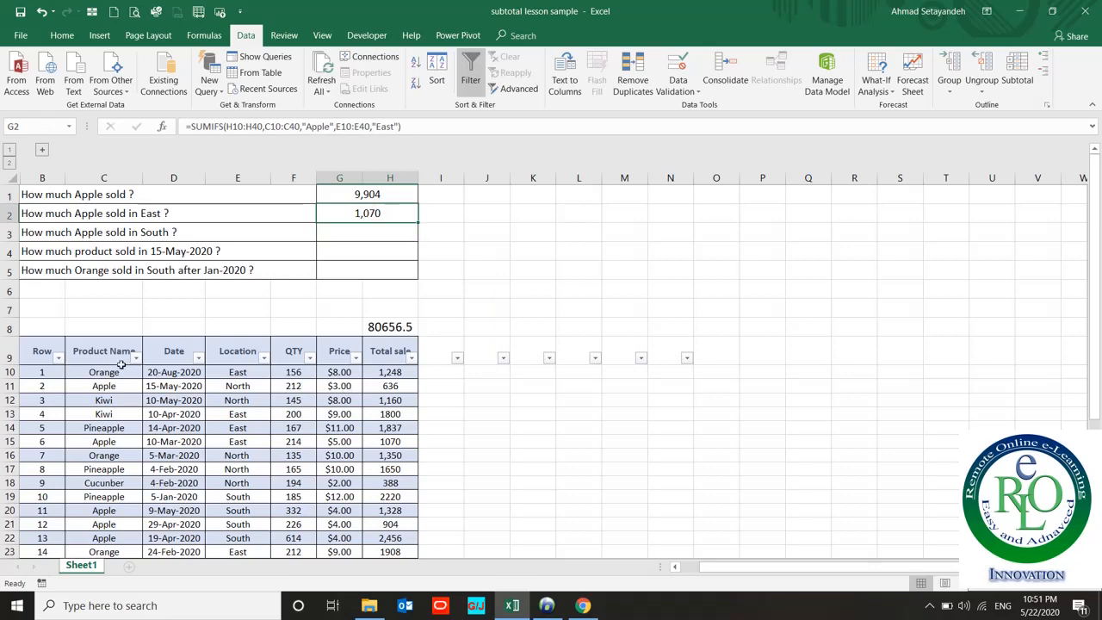
pyautogui.click(135, 351)
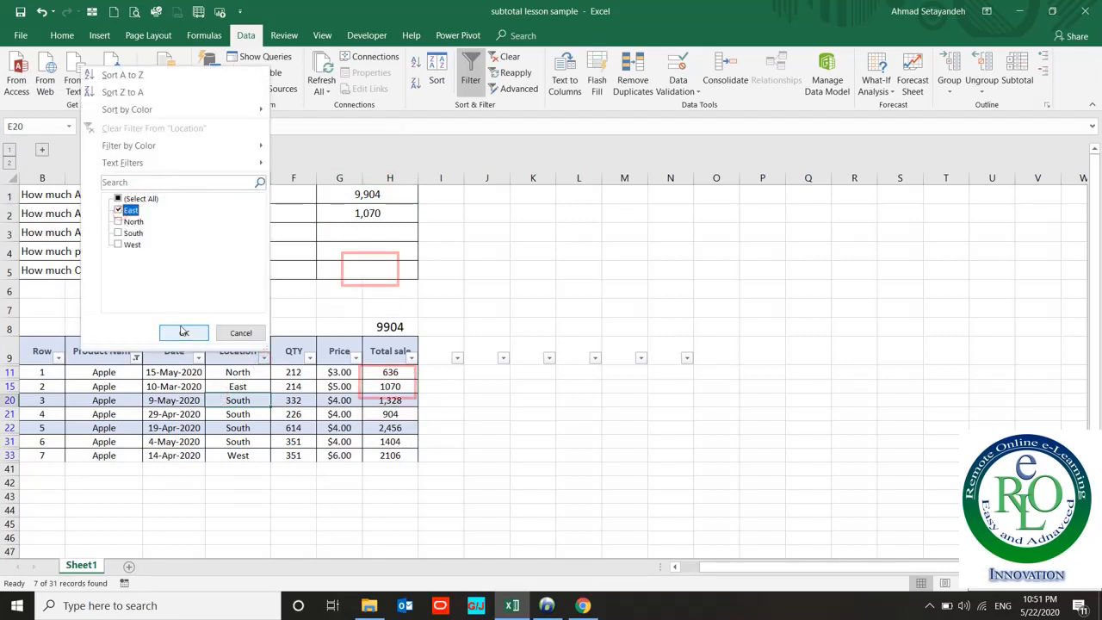
pyautogui.click(183, 334)
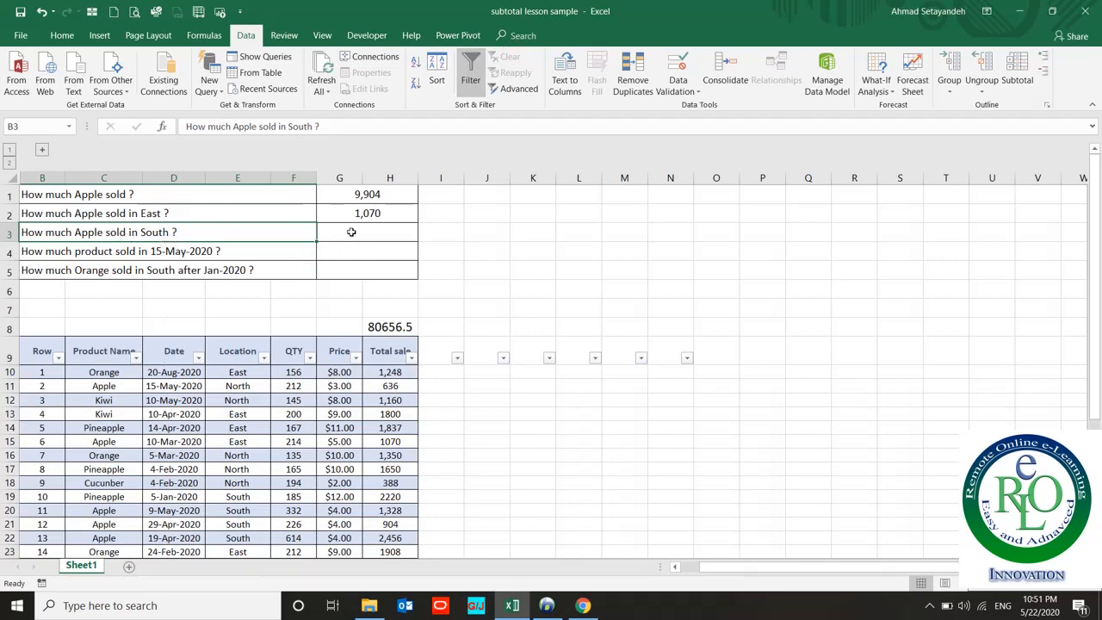
pyautogui.write('=')
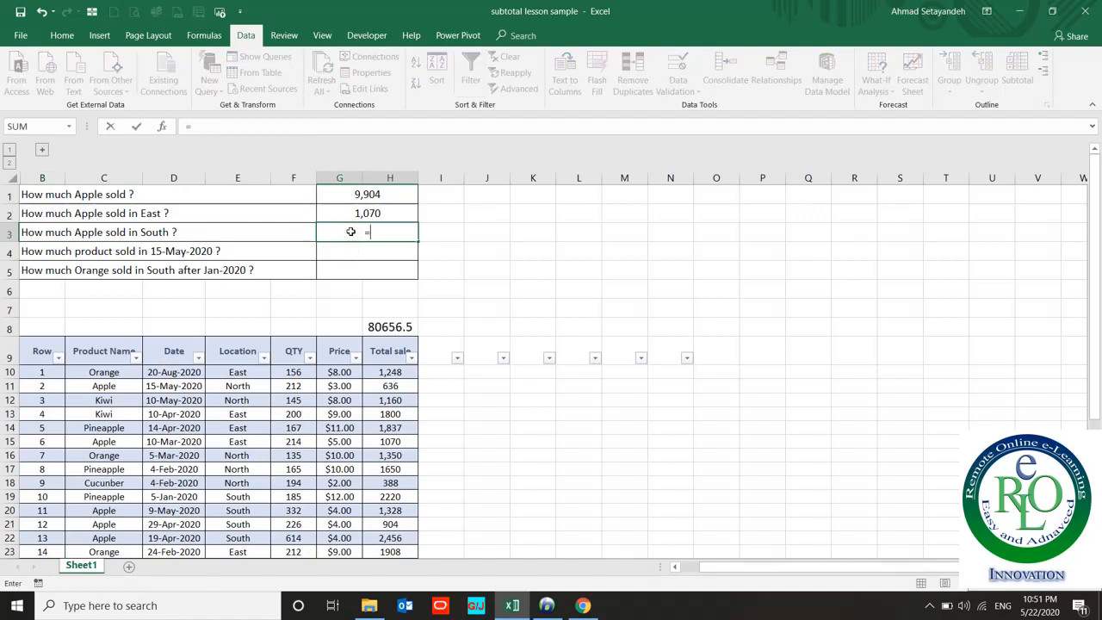
# Enter =SUMIFS(H10:H40,C10:C40,"Apple",E10:E40,"South") in G3, giving 6,092
pyautogui.write('sumifs(')
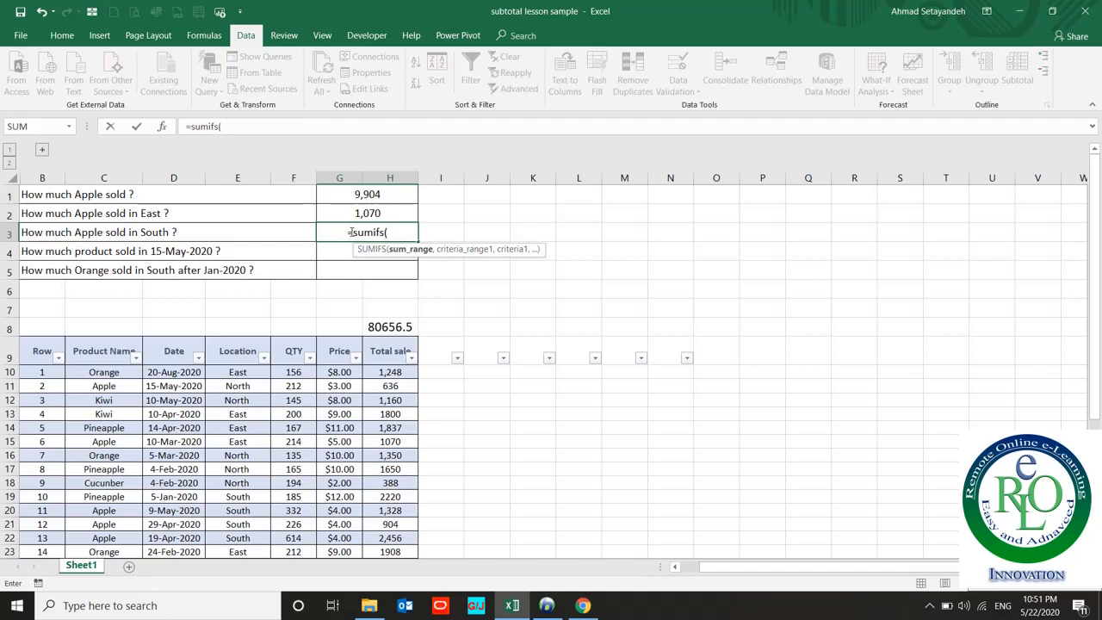
pyautogui.click(389, 372)
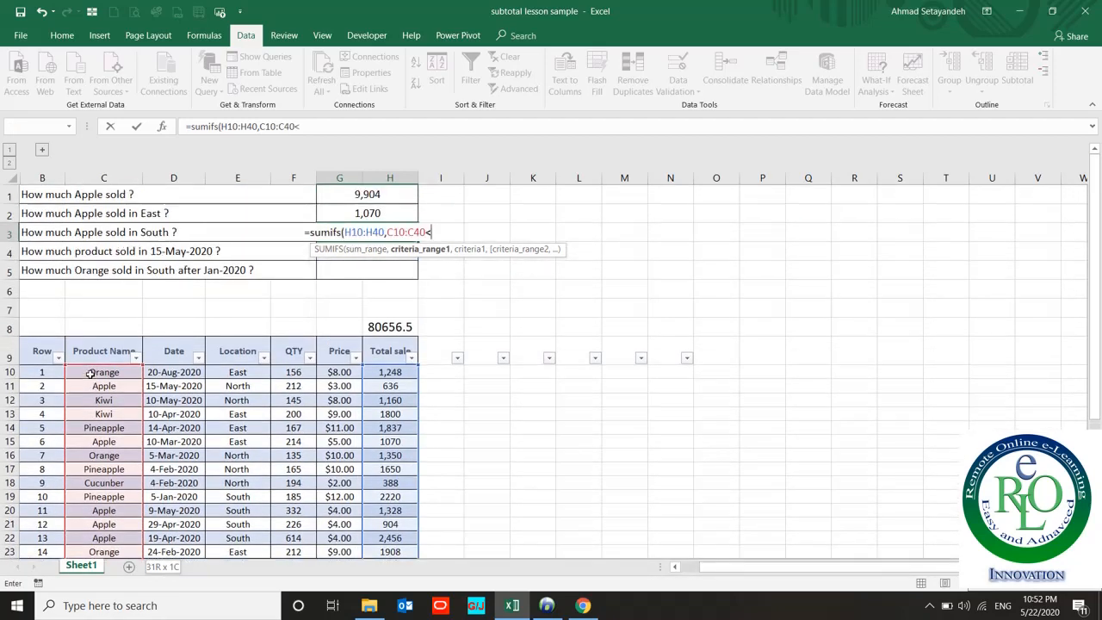
pyautogui.write(',')
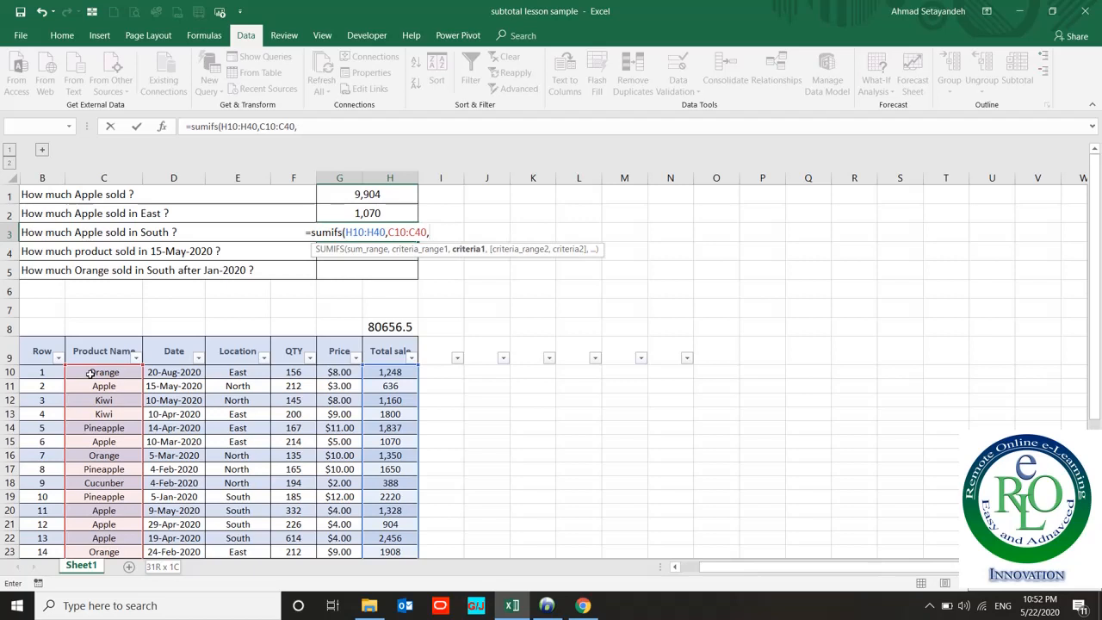
pyautogui.write('"A')
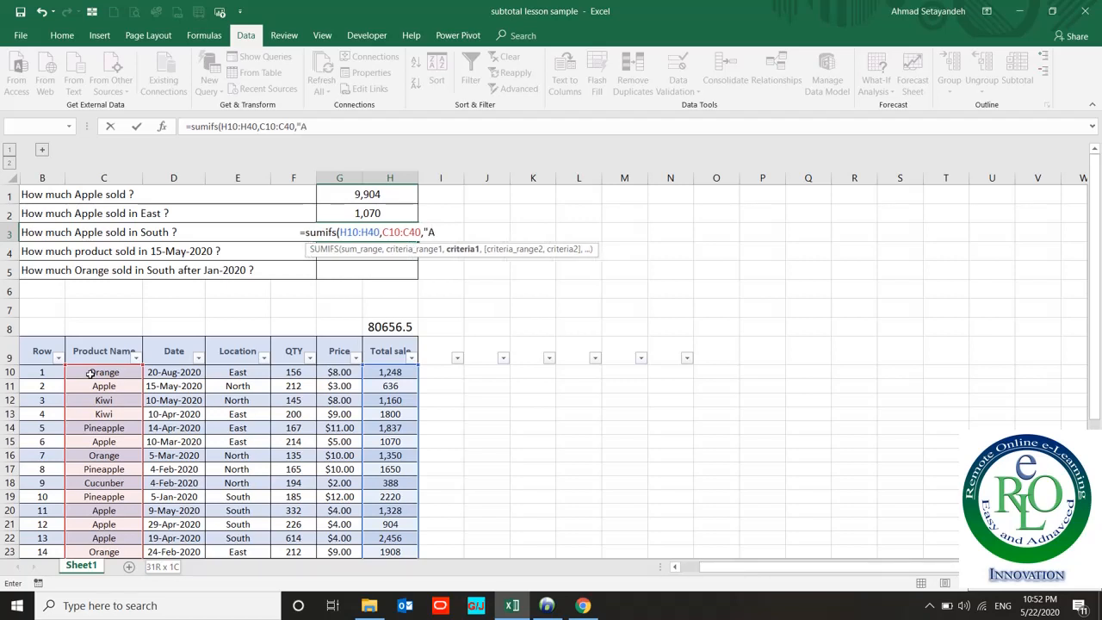
pyautogui.write('pple')
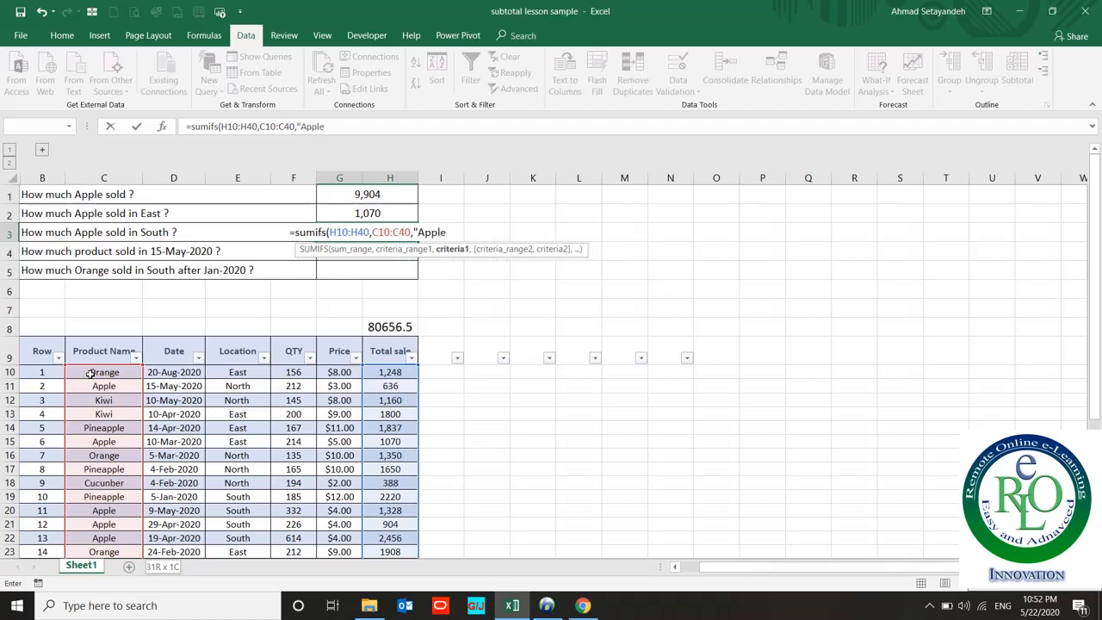
pyautogui.write(',E10:E40')
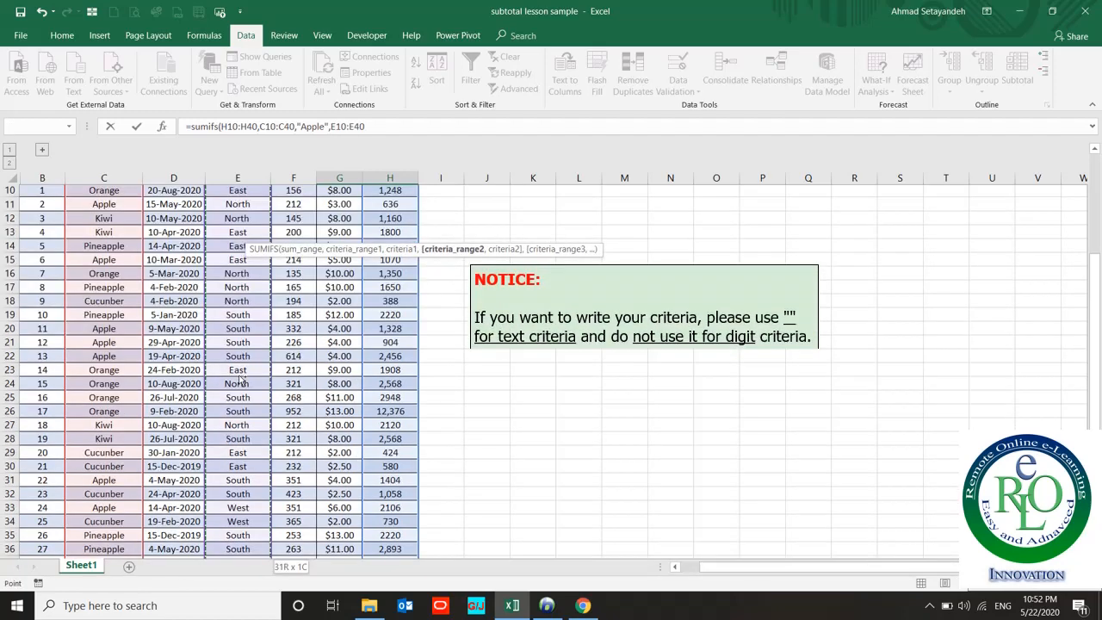
pyautogui.scroll(-3)
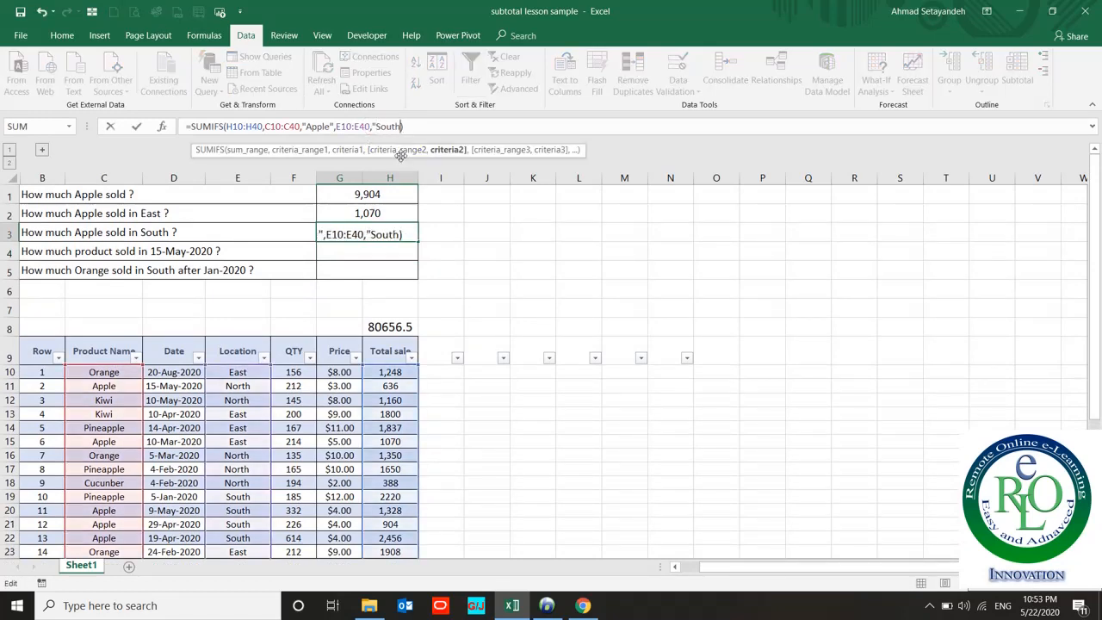
pyautogui.write('"')
pyautogui.press('enter')
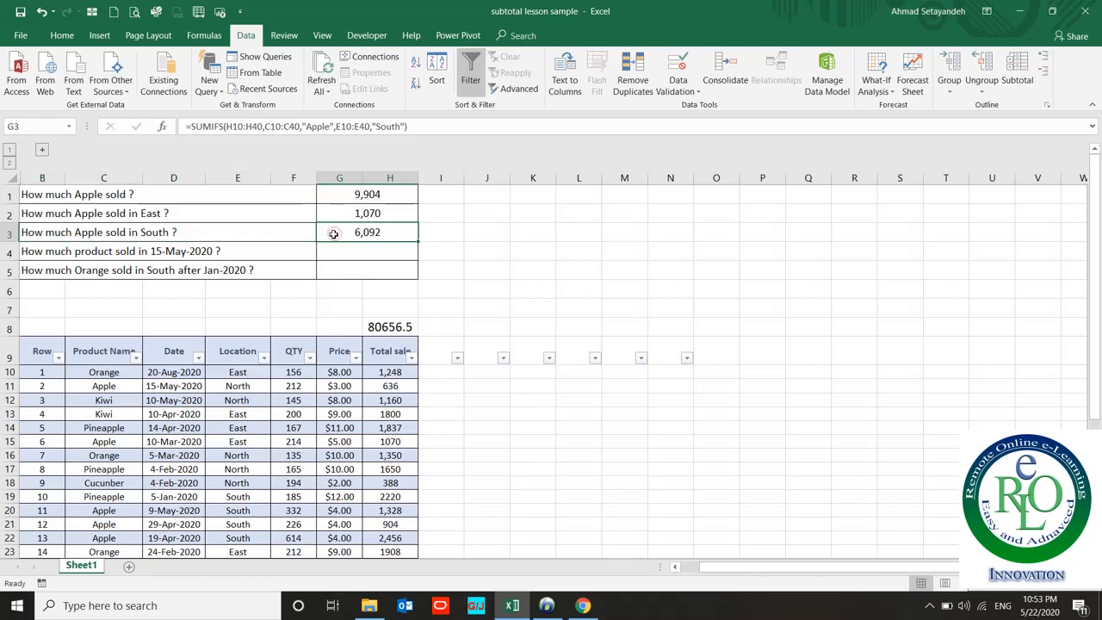
pyautogui.click(135, 360)
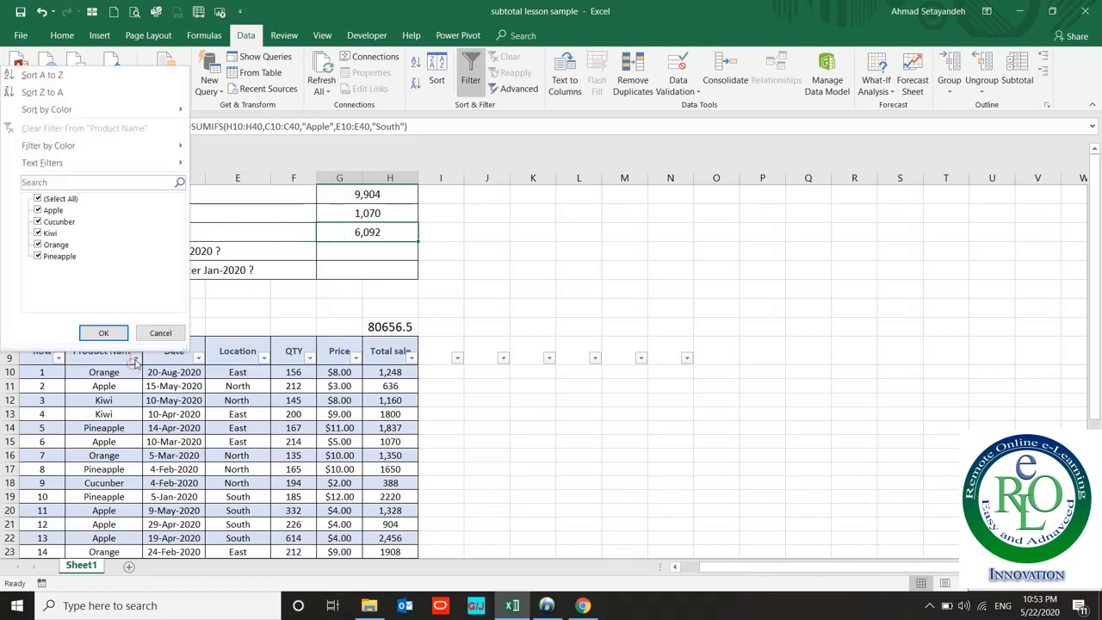
pyautogui.click(52, 210)
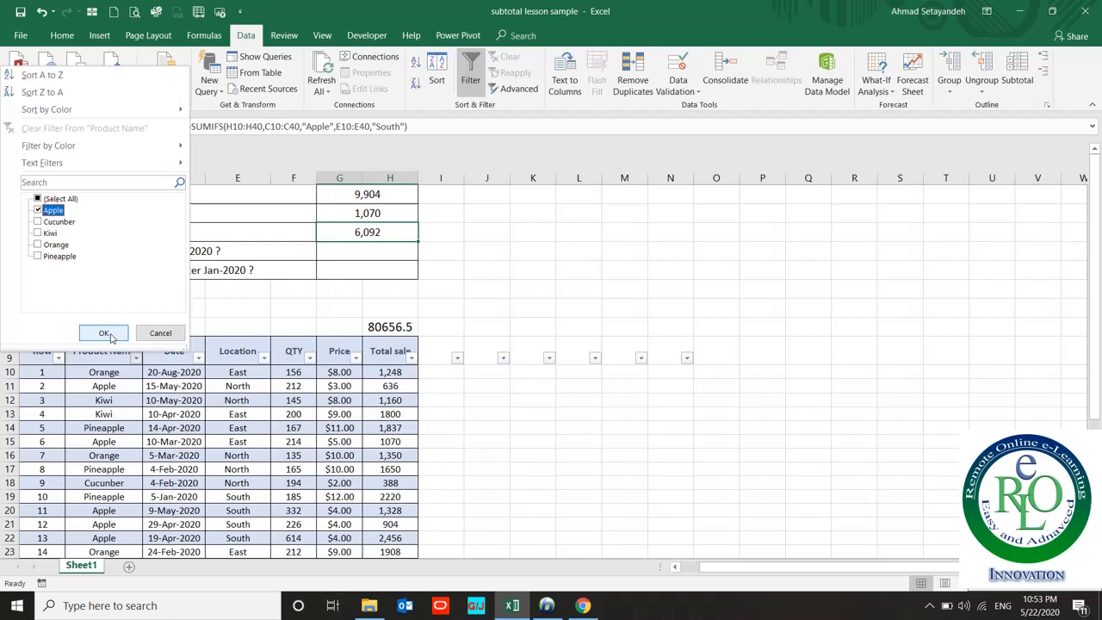
pyautogui.click(103, 334)
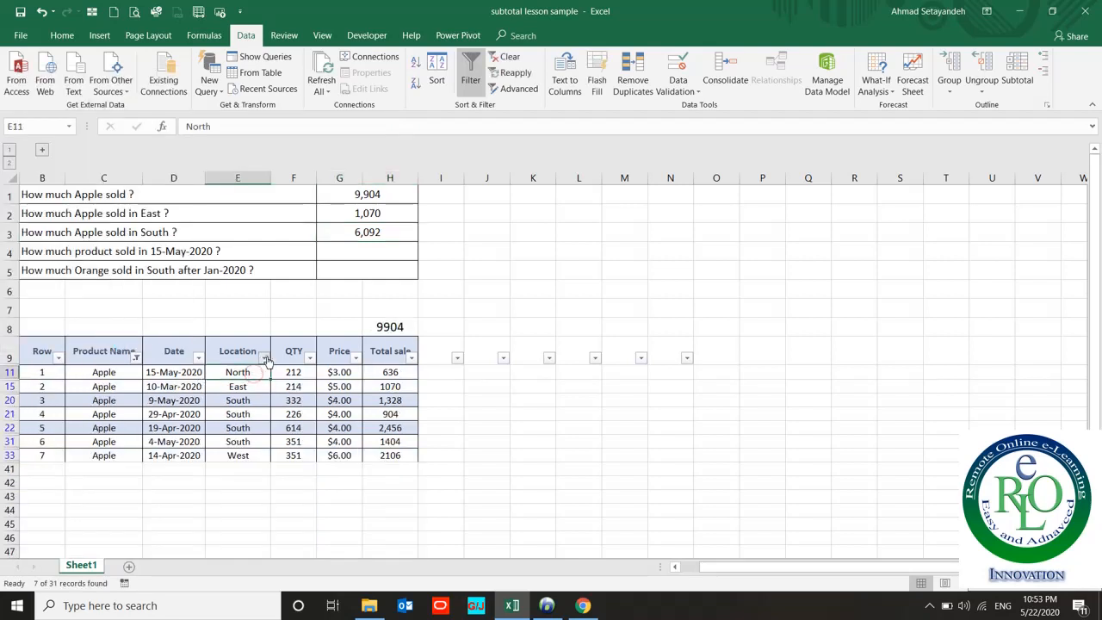
pyautogui.click(265, 357)
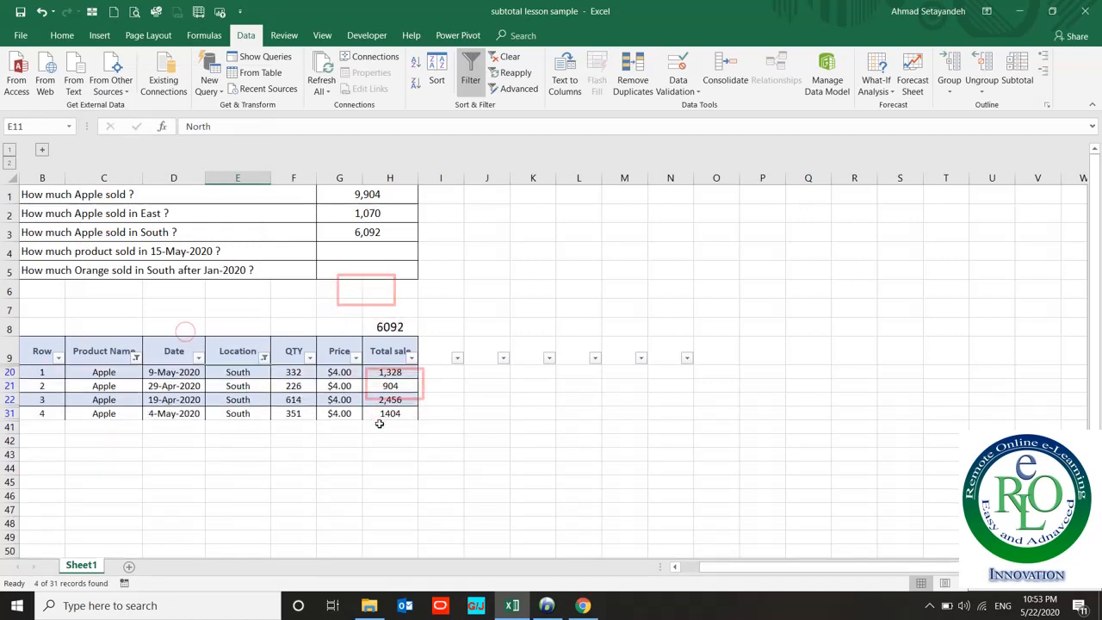
pyautogui.click(390, 327)
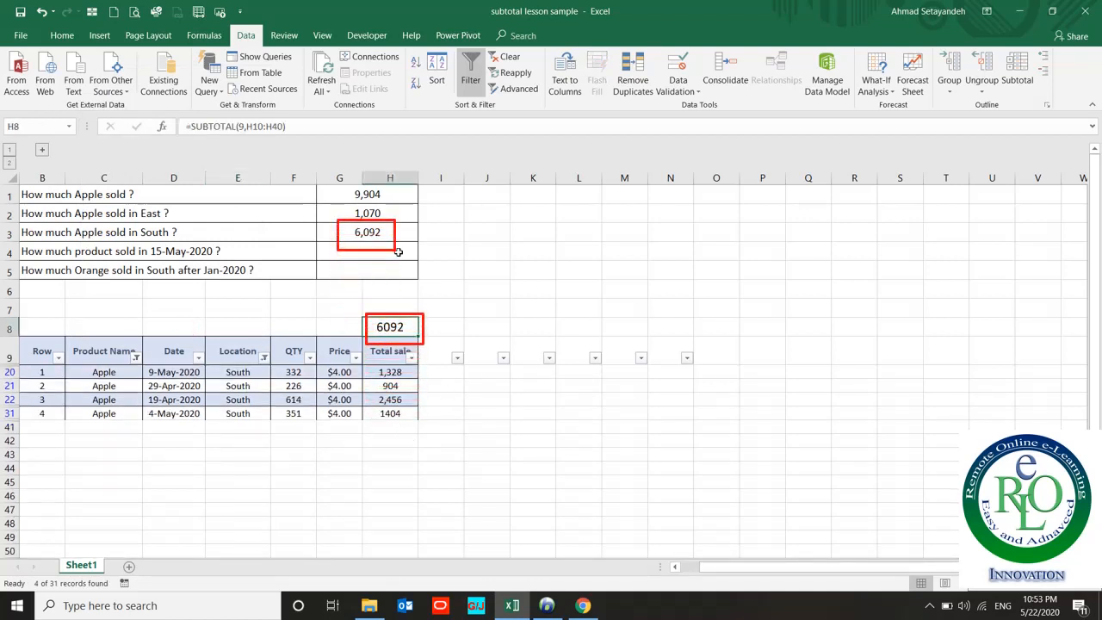
pyautogui.click(367, 231)
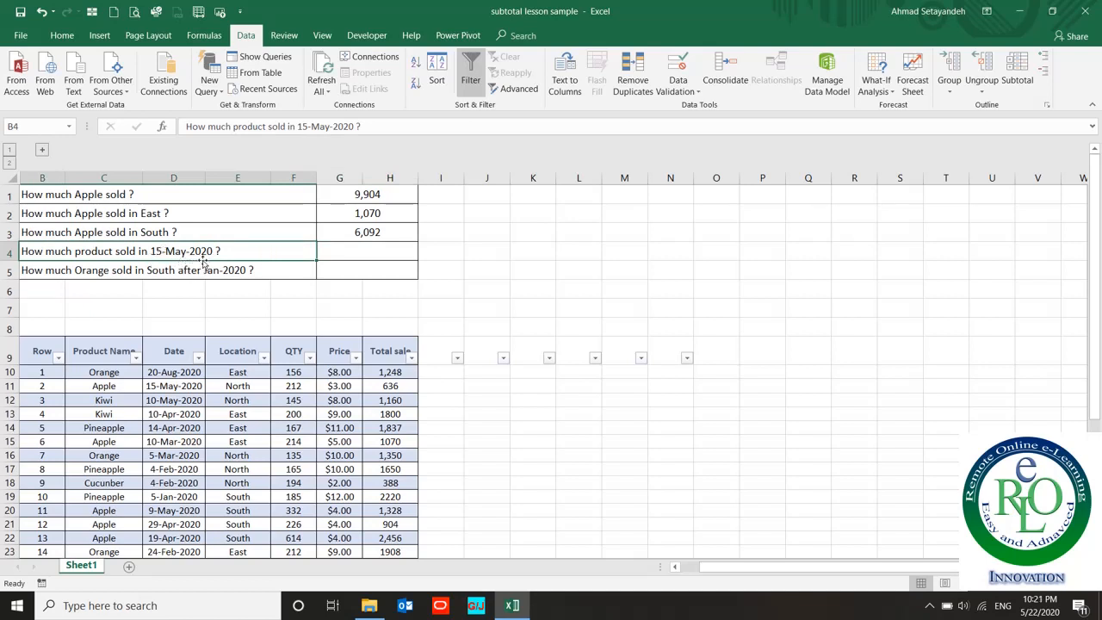
# Check the date format in D10, then start a SUMIF in G4 using Date column D10:D40 as range
pyautogui.click(339, 252)
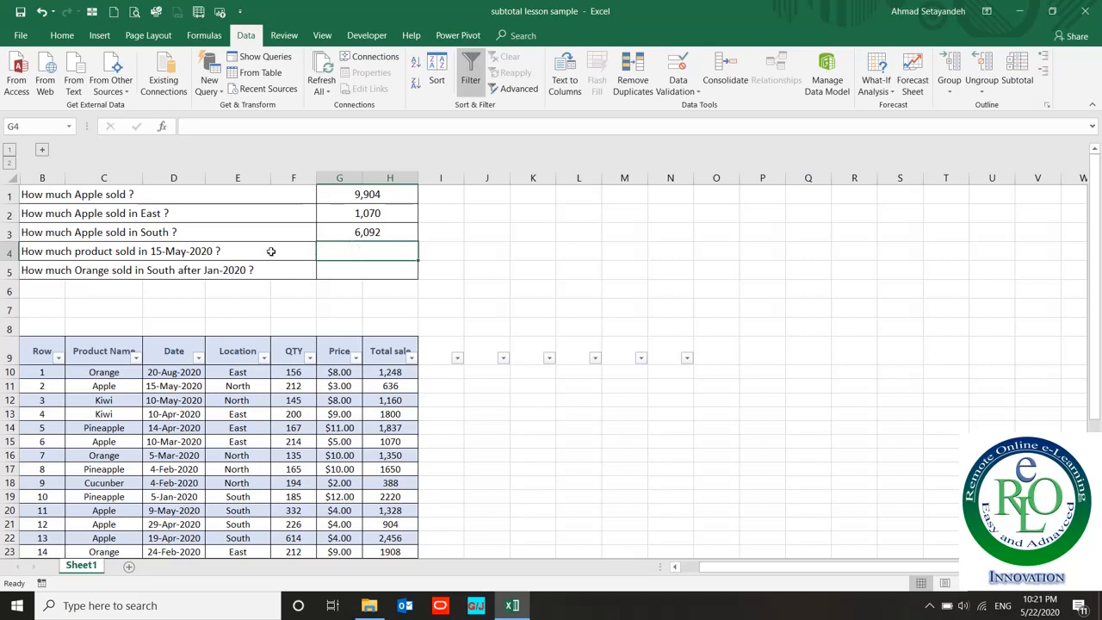
pyautogui.click(173, 372)
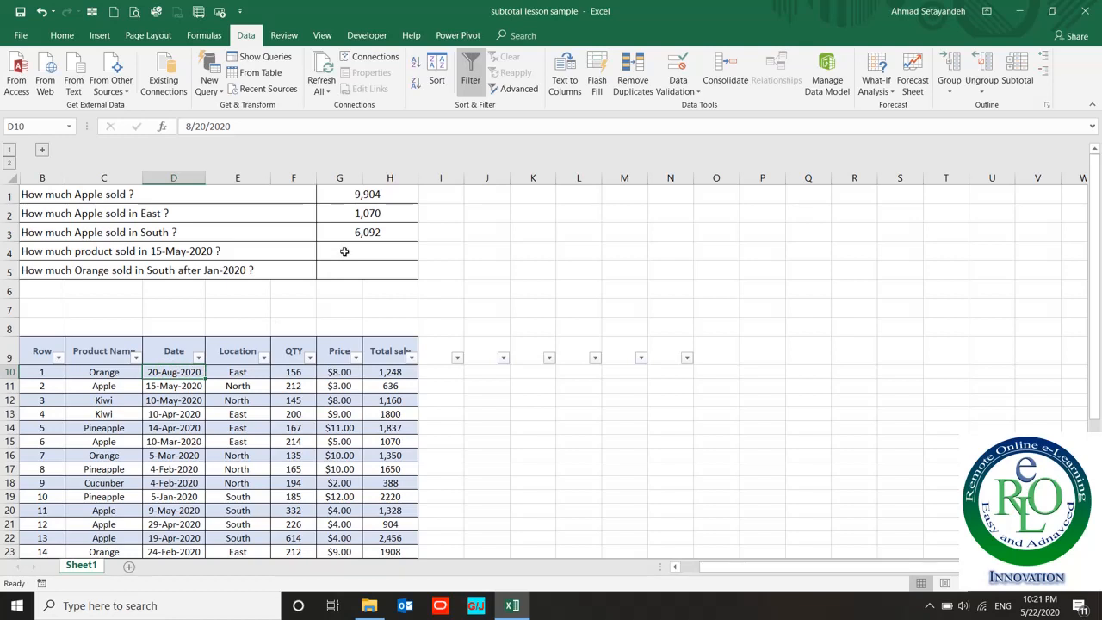
pyautogui.click(369, 231)
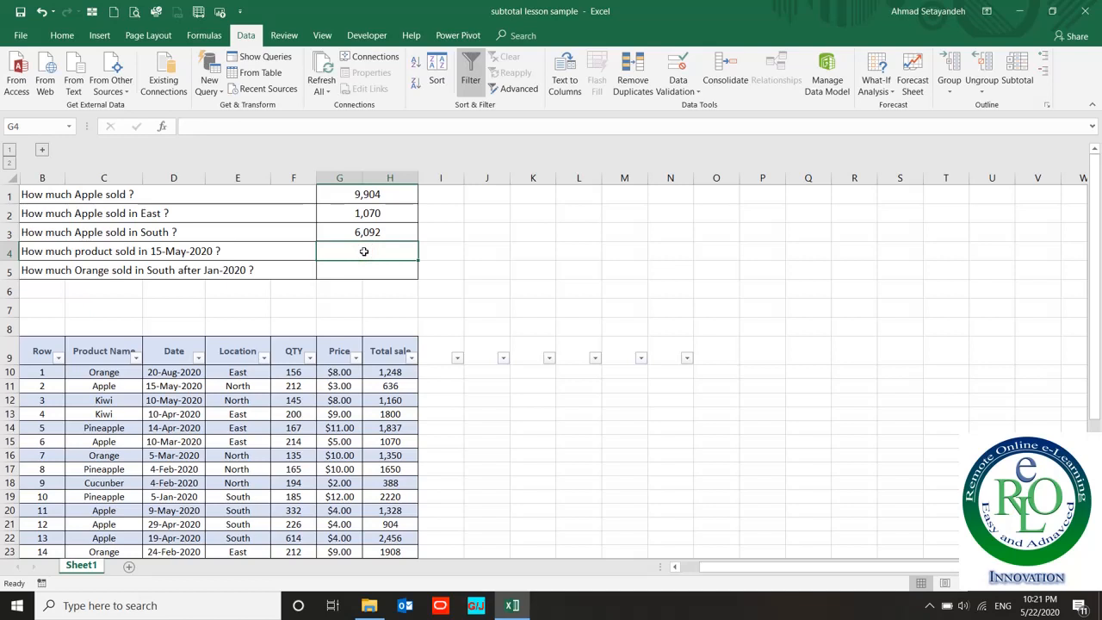
pyautogui.write('=sumi')
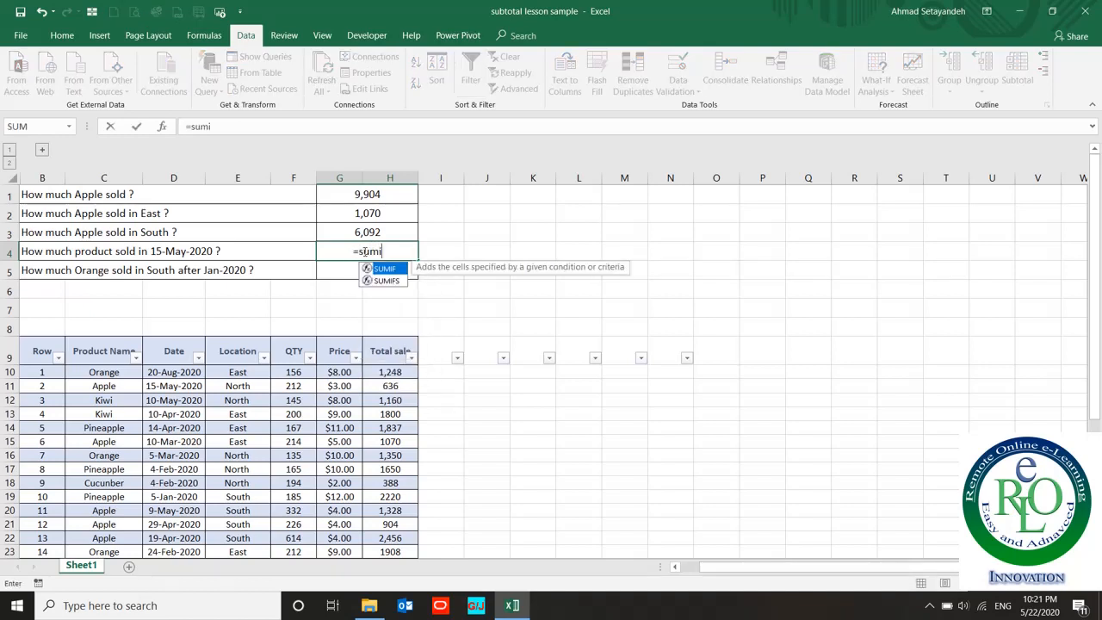
pyautogui.write('f')
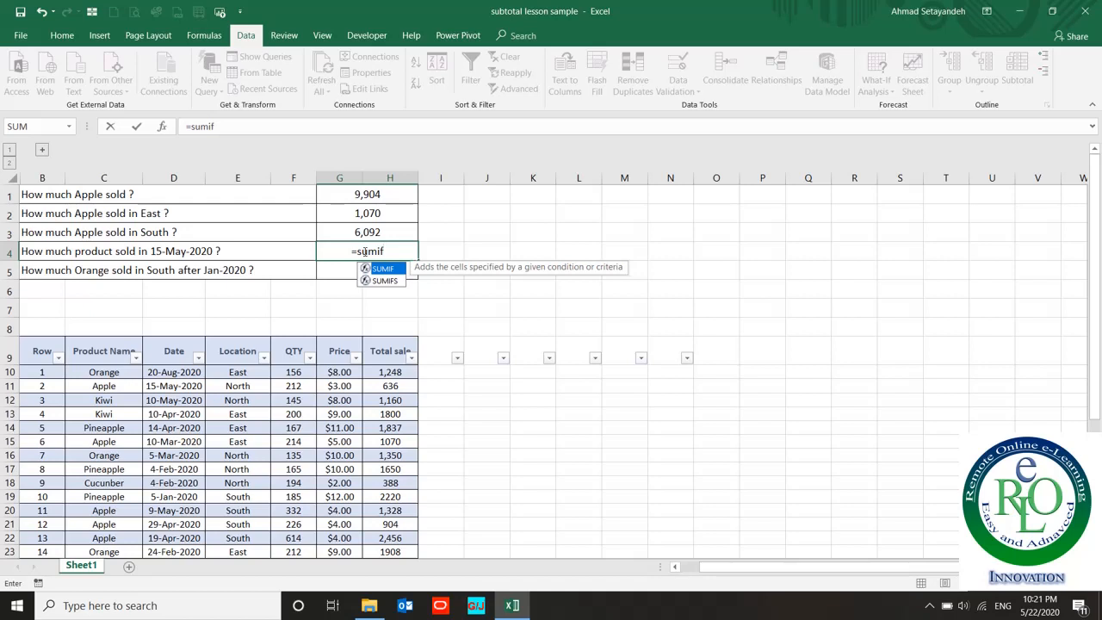
pyautogui.write('(')
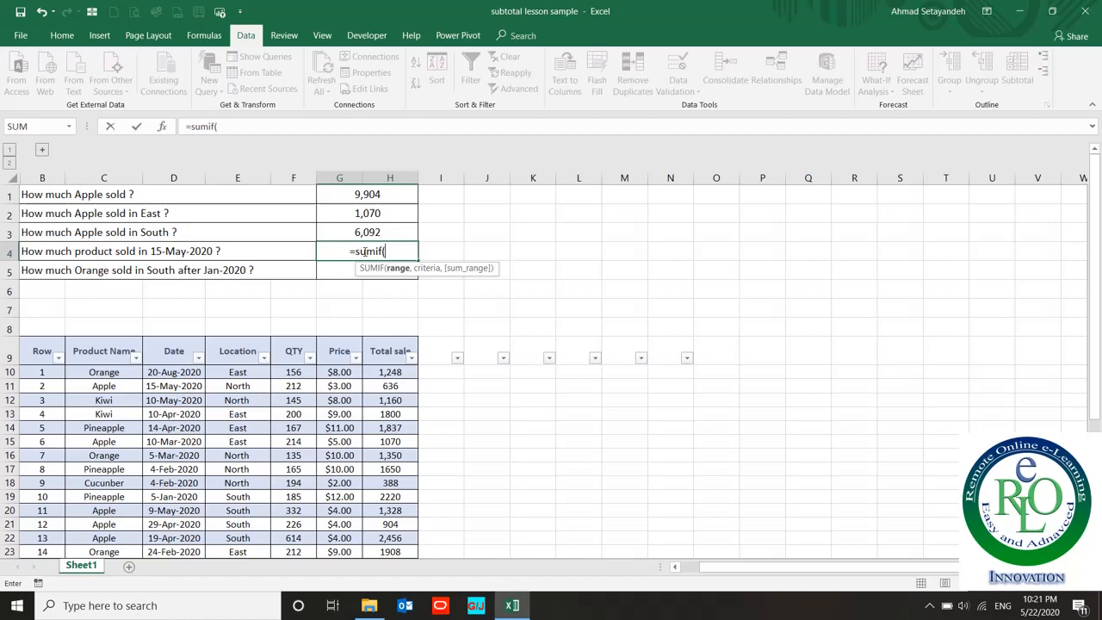
pyautogui.click(172, 372)
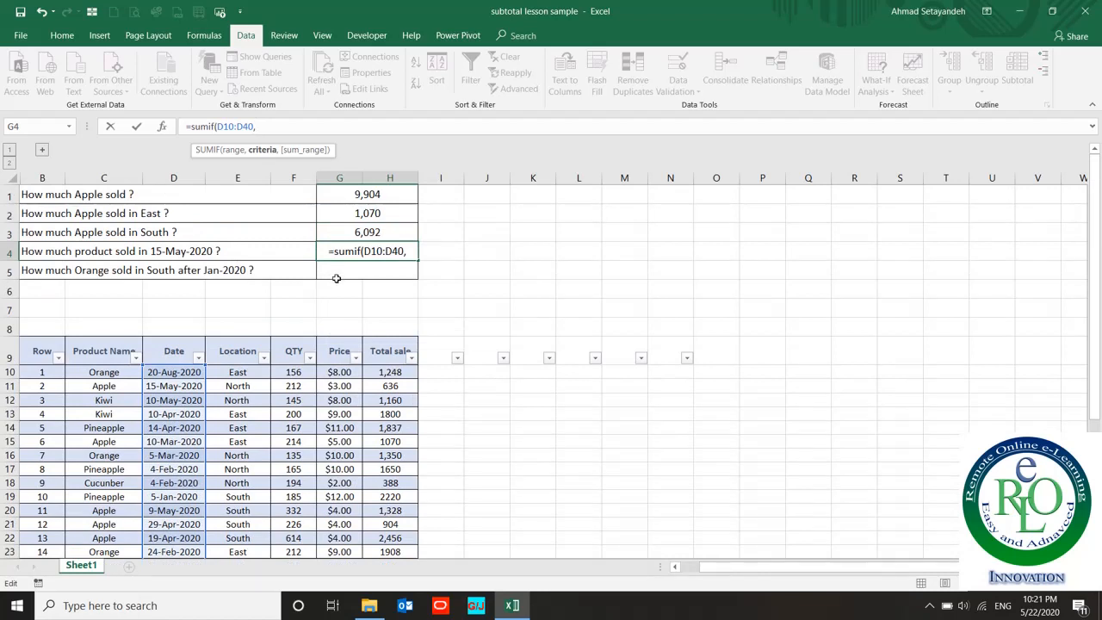
pyautogui.moveTo(186, 393)
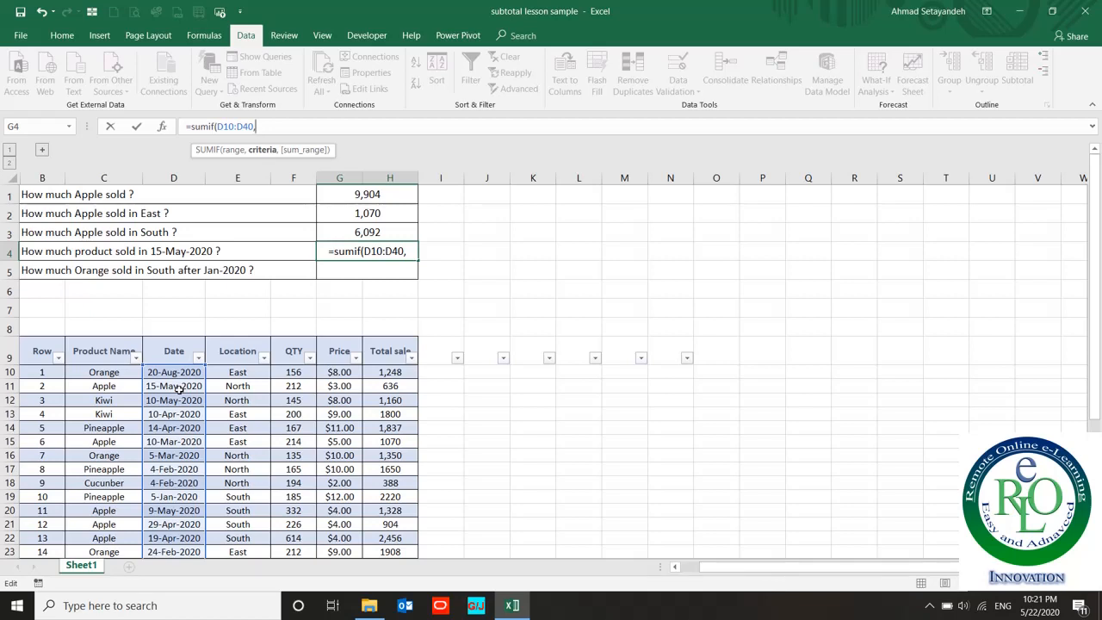
# Complete the SUMIF with date criterion 05/15/2020 and Total sale H10:H40 as sum range
pyautogui.write('15-')
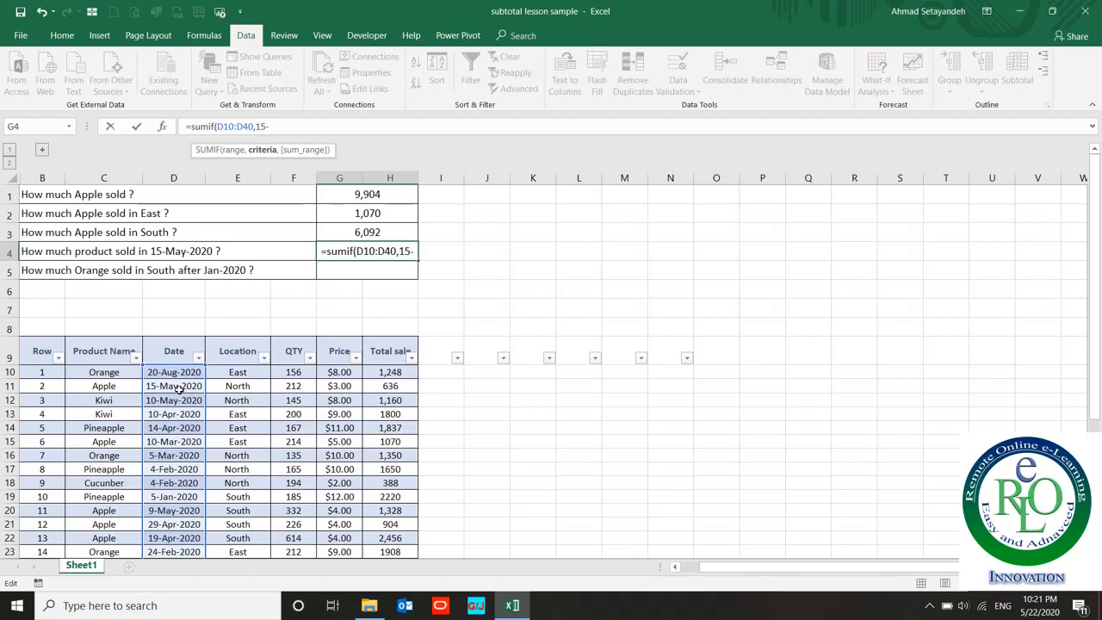
pyautogui.write('05')
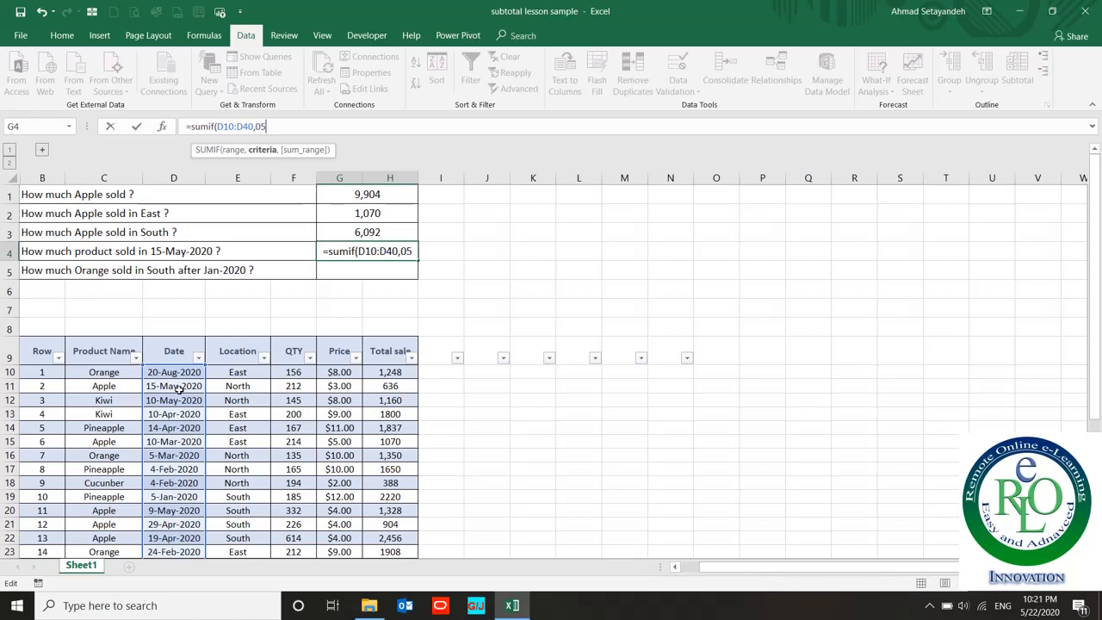
pyautogui.write('/15/202')
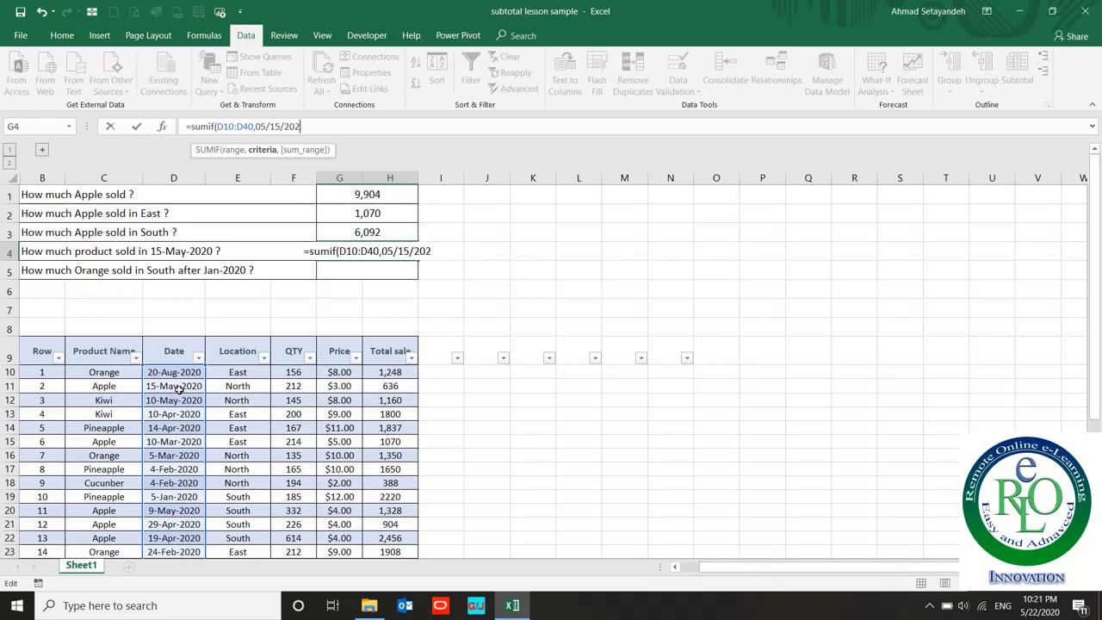
pyautogui.write('0,')
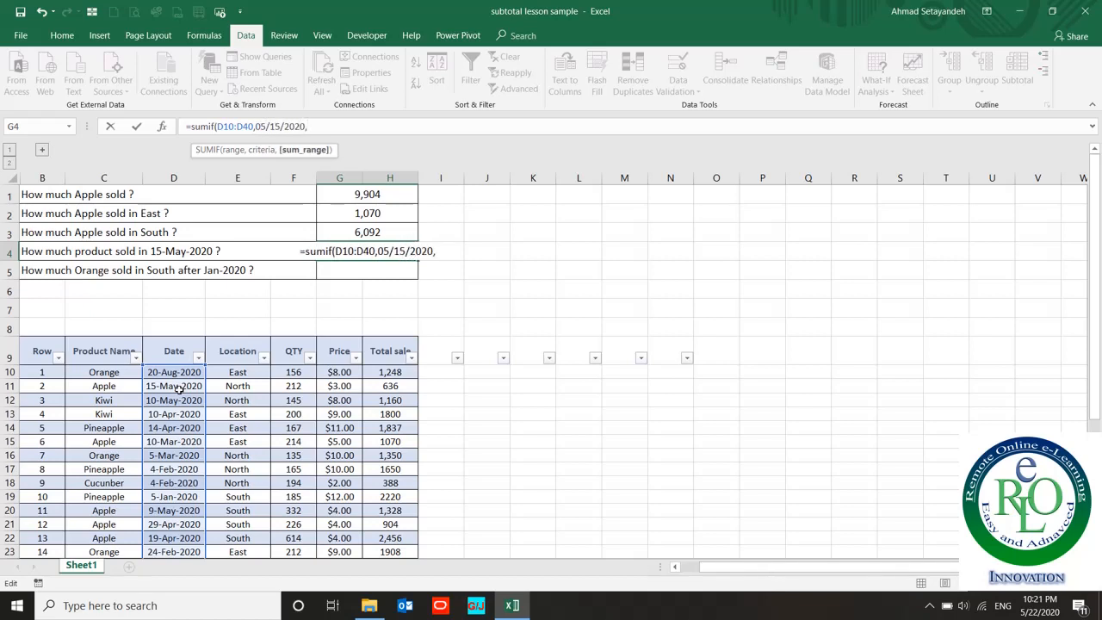
pyautogui.click(389, 372)
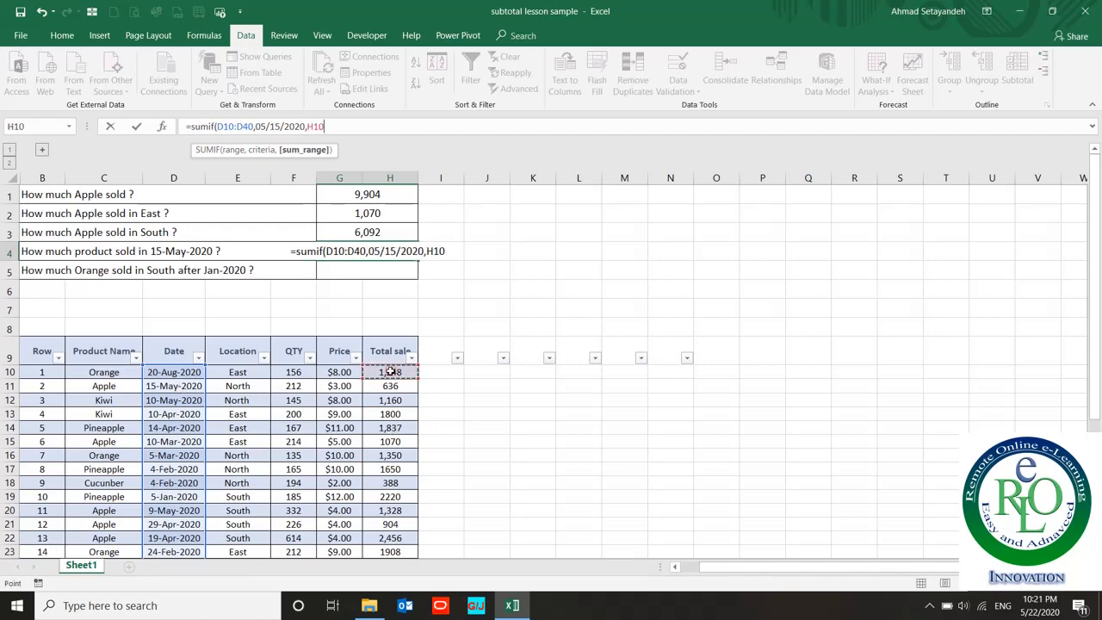
pyautogui.moveTo(389, 372); pyautogui.dragTo(389, 551)
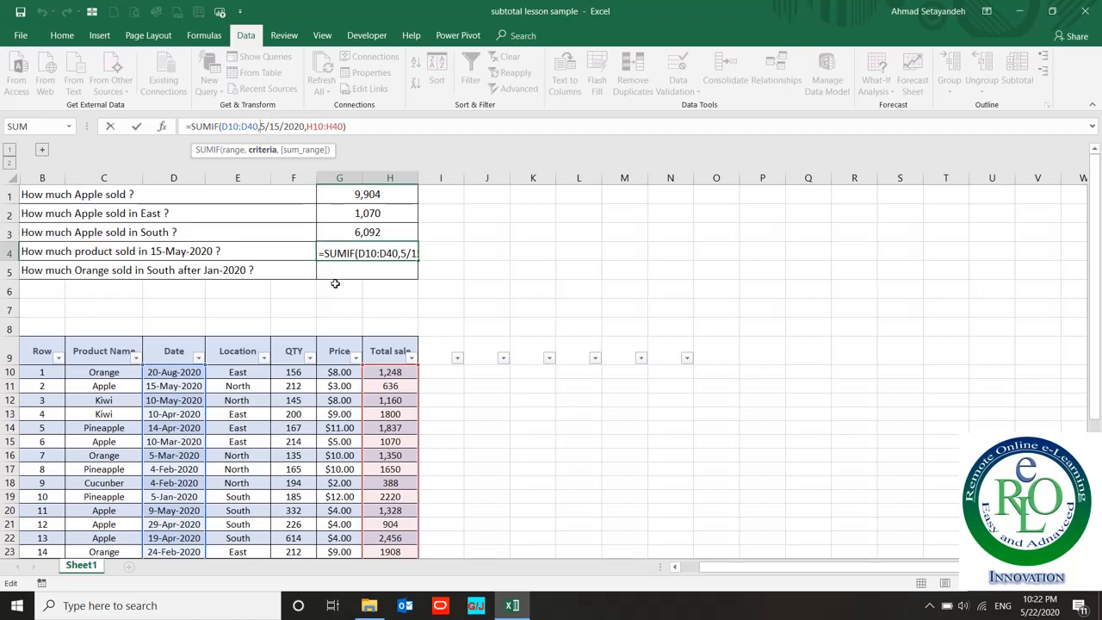
pyautogui.moveTo(486, 348)
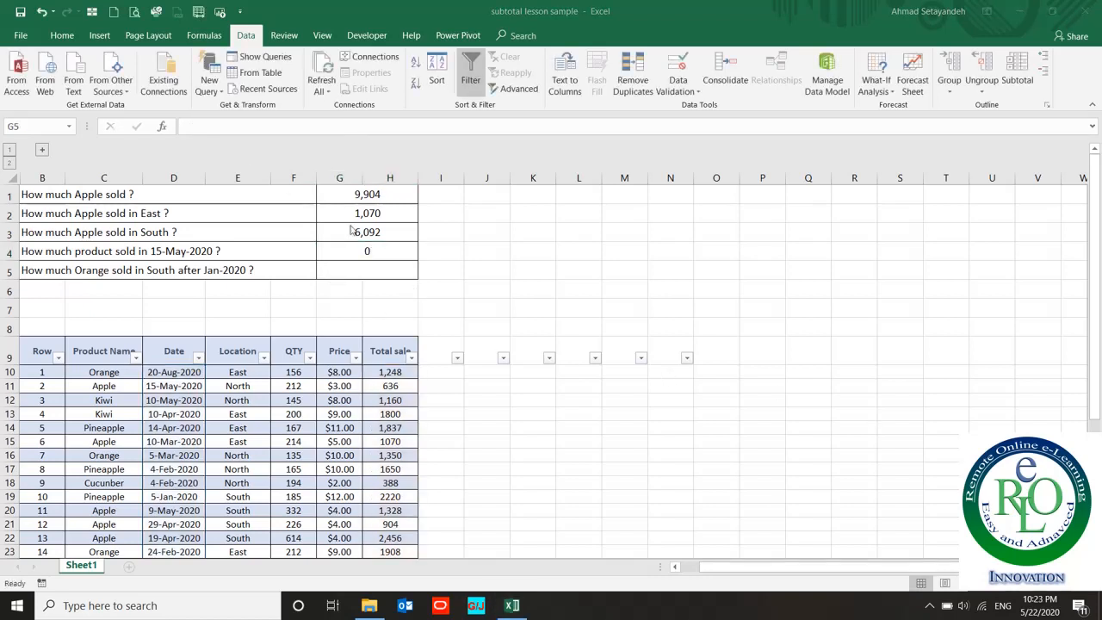
# Correct the G4 date criterion to "=5/15/2020" so it returns 636
pyautogui.click(366, 252)
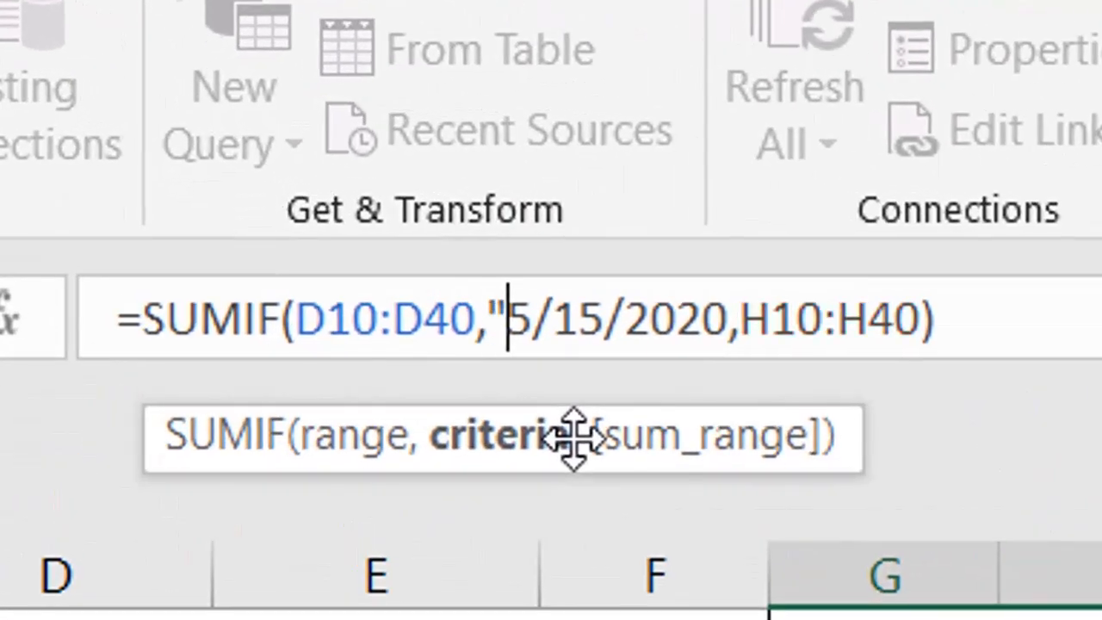
pyautogui.write('=')
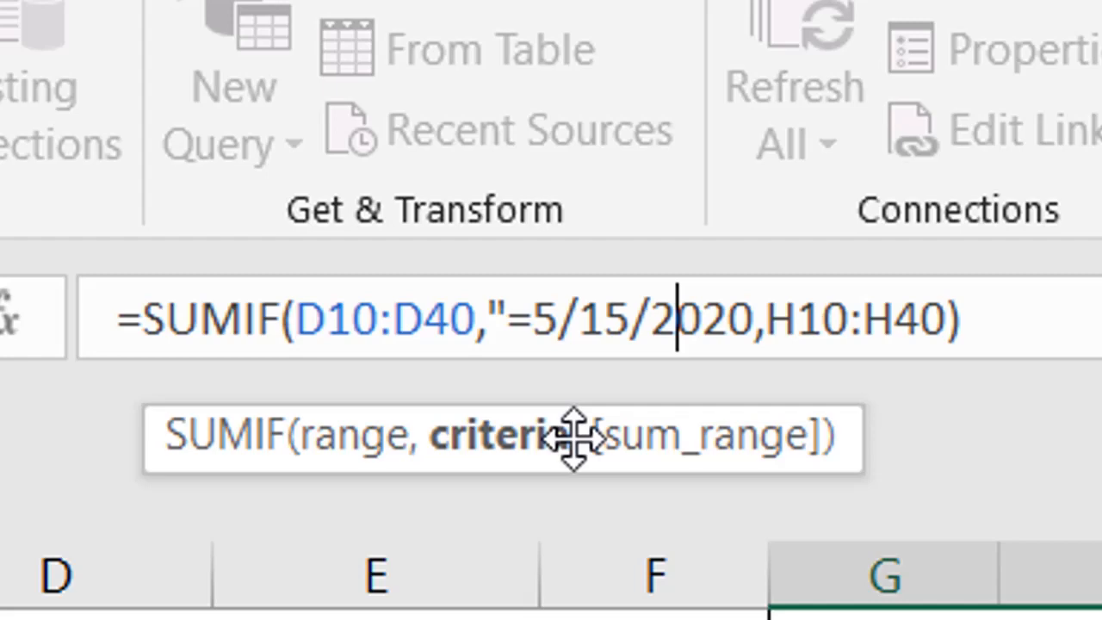
pyautogui.write('"')
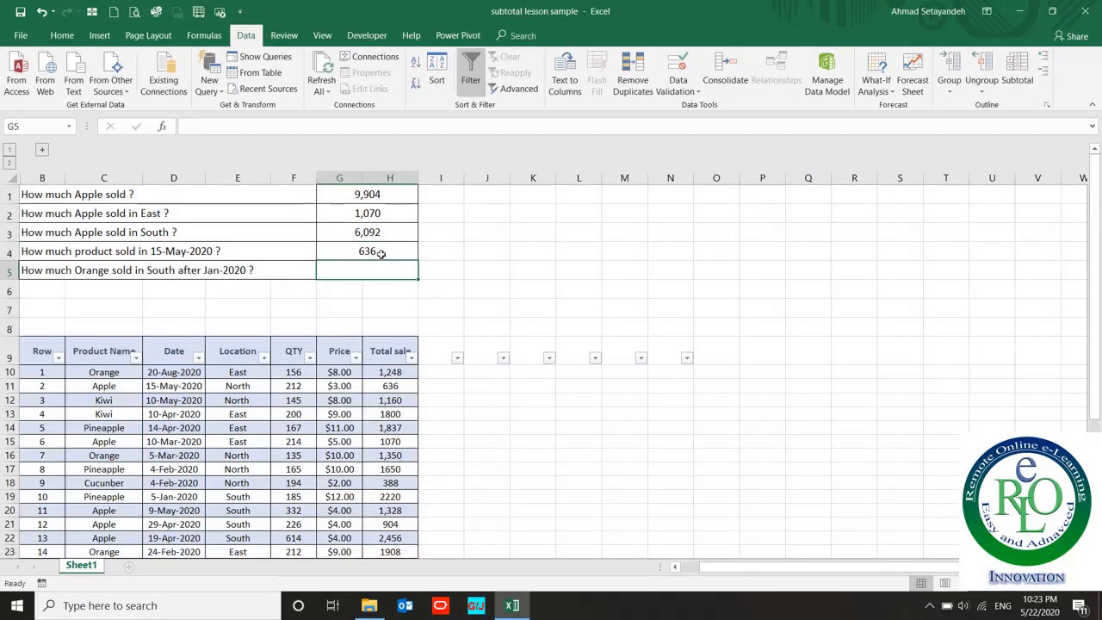
pyautogui.click(367, 251)
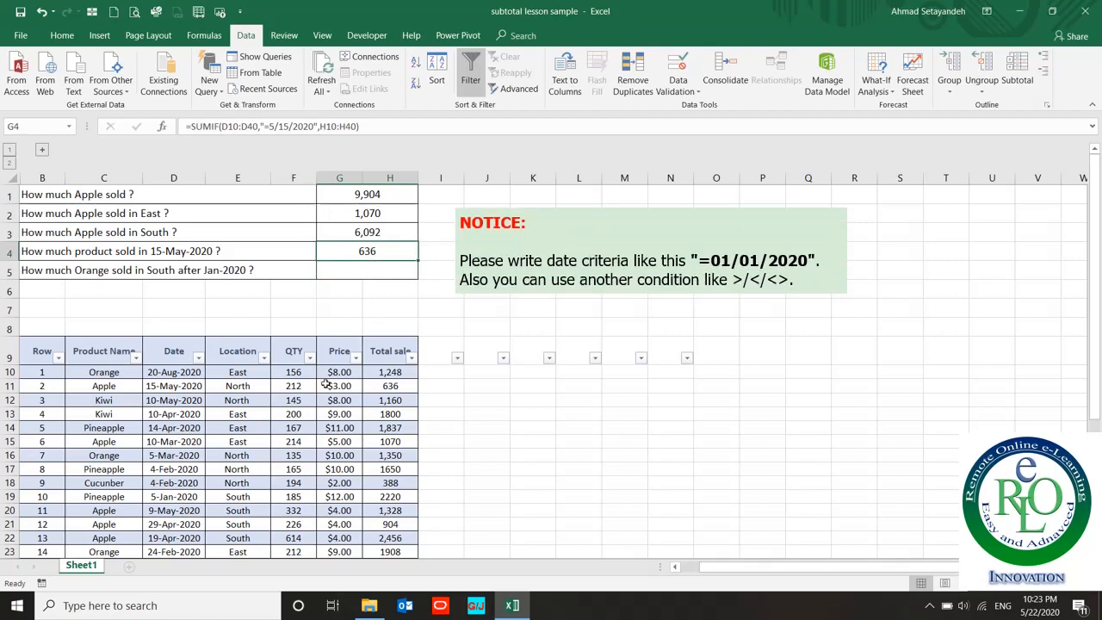
# Filter the Date column to only 15-May-2020 to confirm the 636 total
pyautogui.click(198, 356)
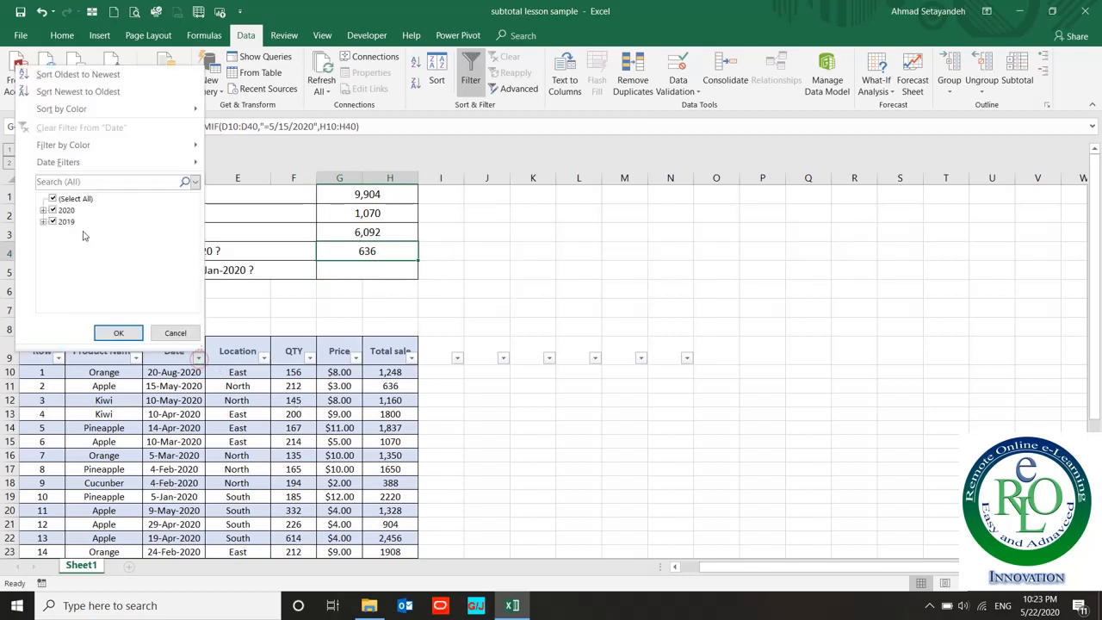
pyautogui.click(43, 210)
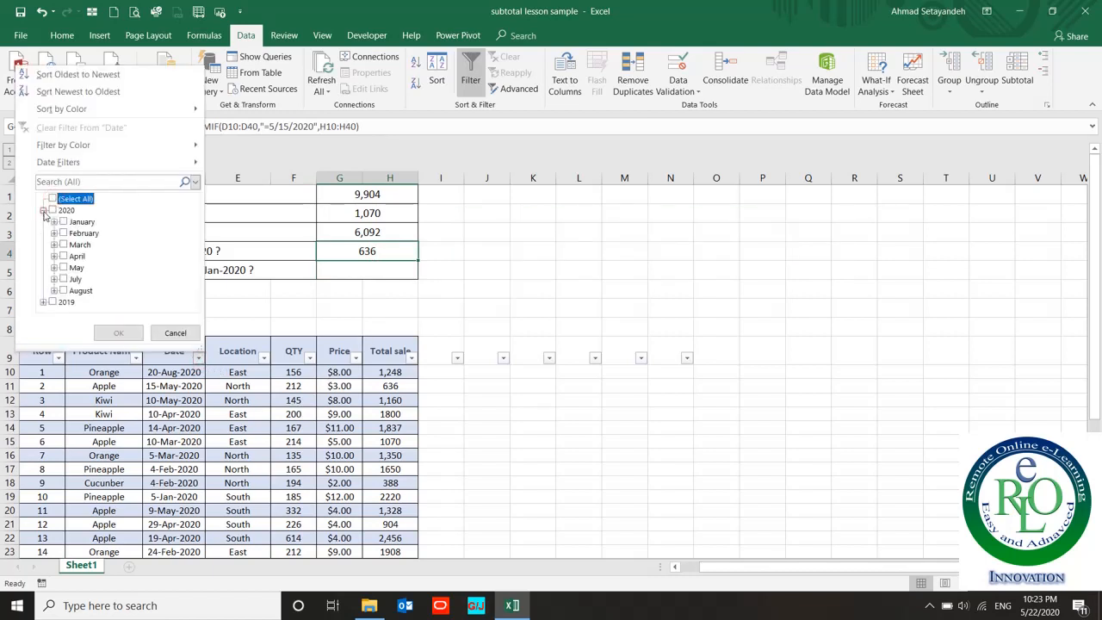
pyautogui.click(53, 267)
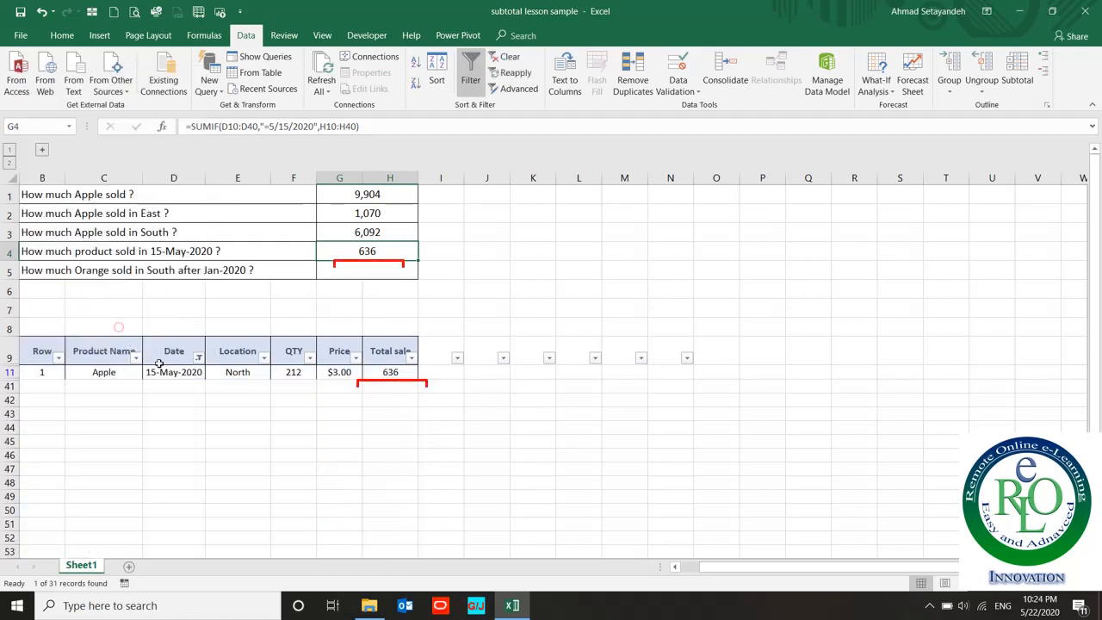
pyautogui.click(389, 372)
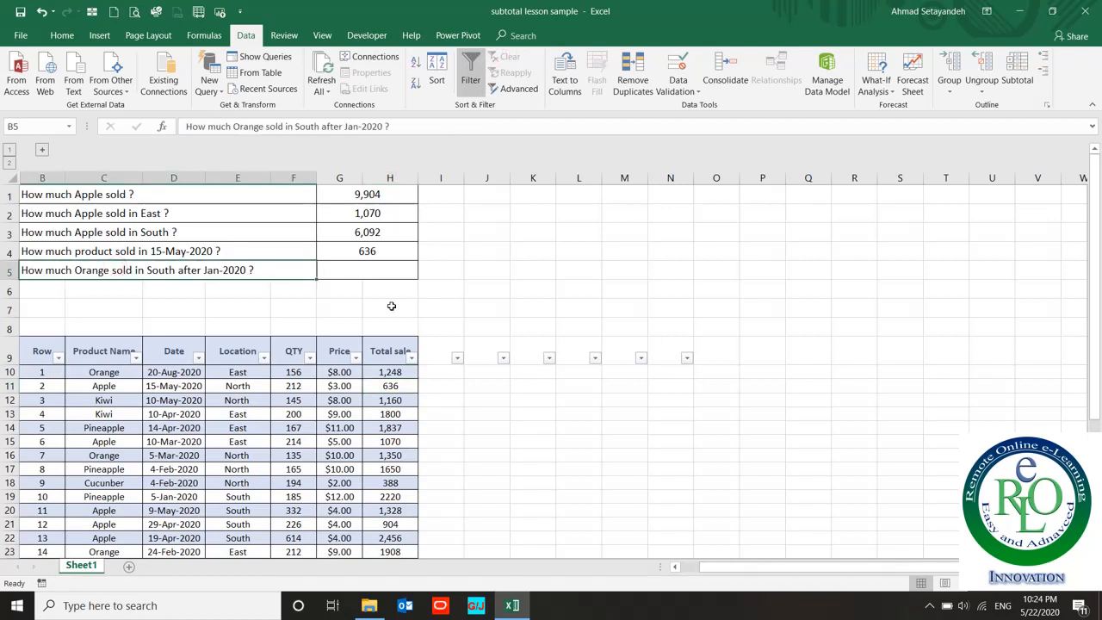
pyautogui.moveTo(89, 279)
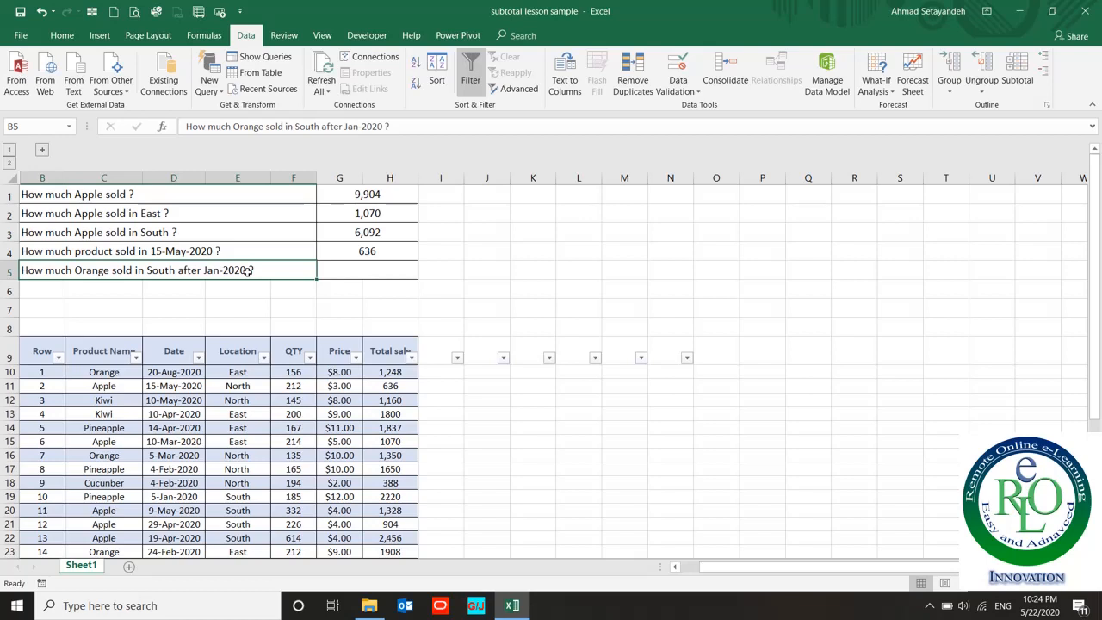
# Start a SUMIFS in G5 with Total sale H10:H40 as the sum range
pyautogui.click(367, 270)
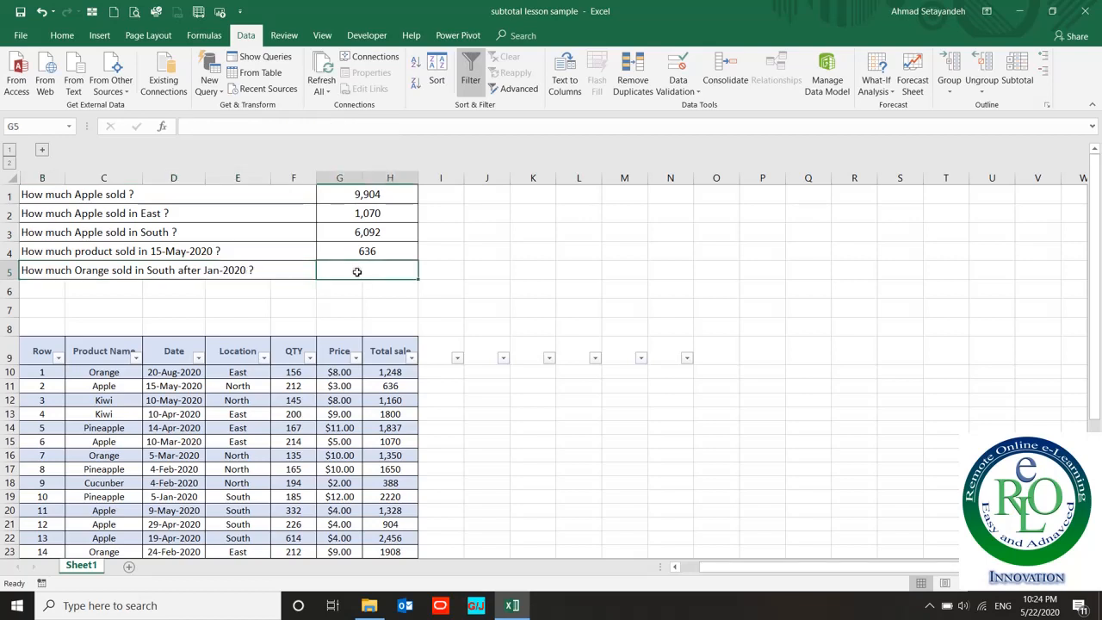
pyautogui.write('=s')
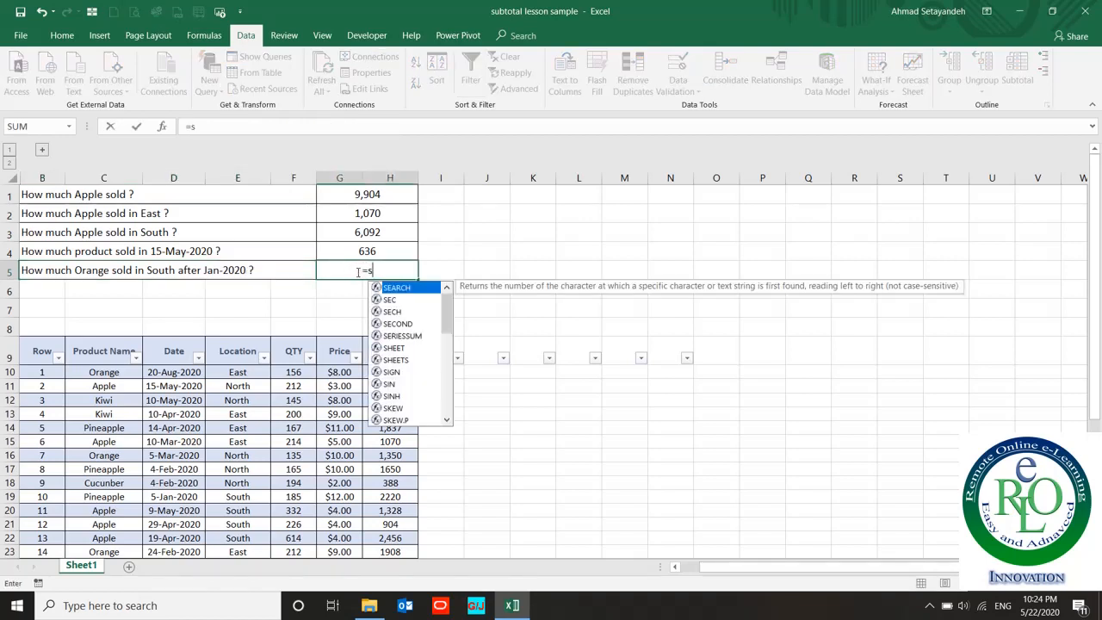
pyautogui.write('sumifs')
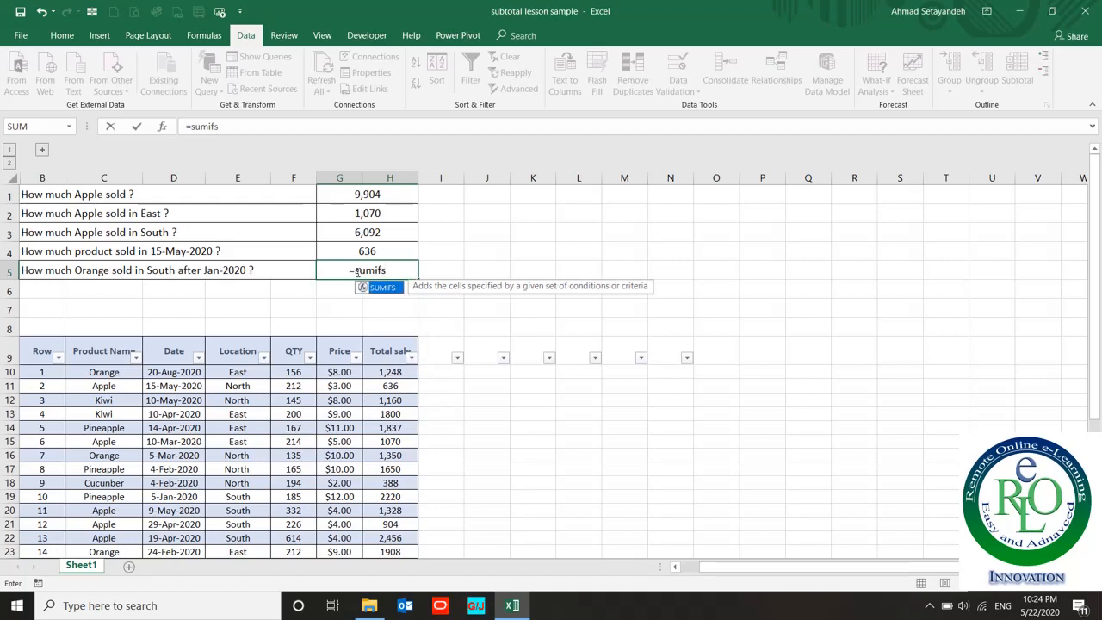
pyautogui.write('(')
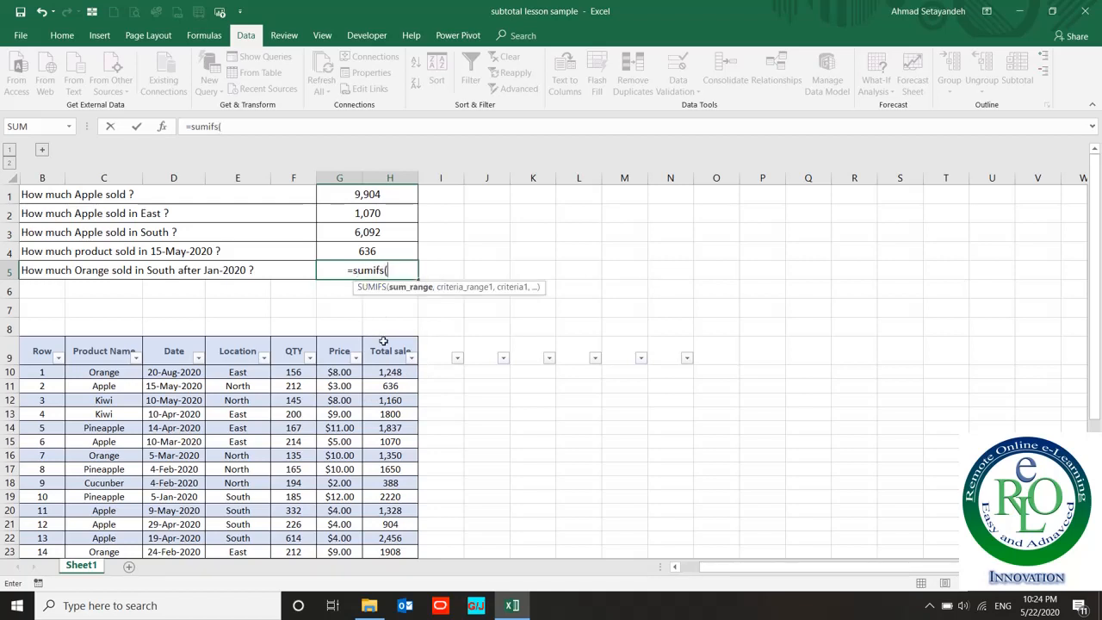
pyautogui.click(390, 372)
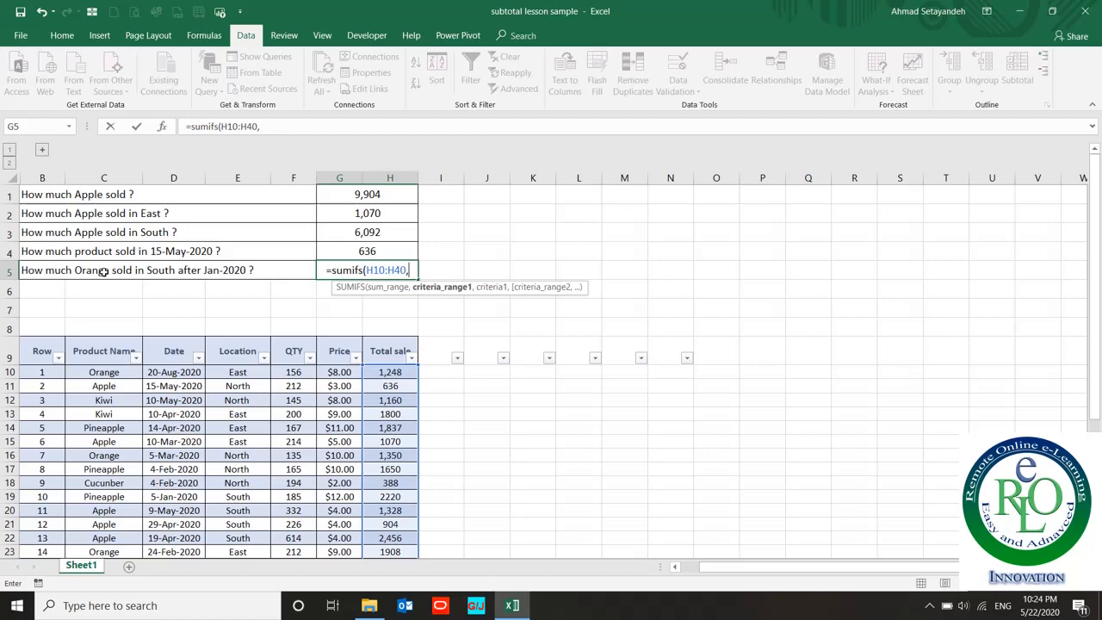
# Add Product Name C10:C40 equal to "Orange" as the first criterion
pyautogui.click(103, 372)
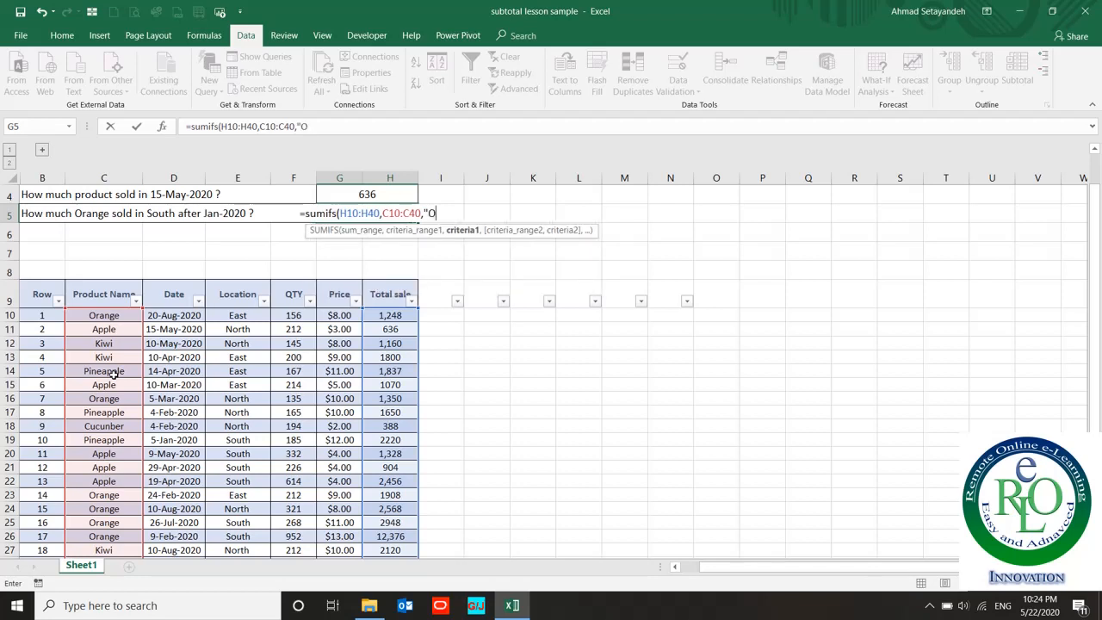
pyautogui.write('range')
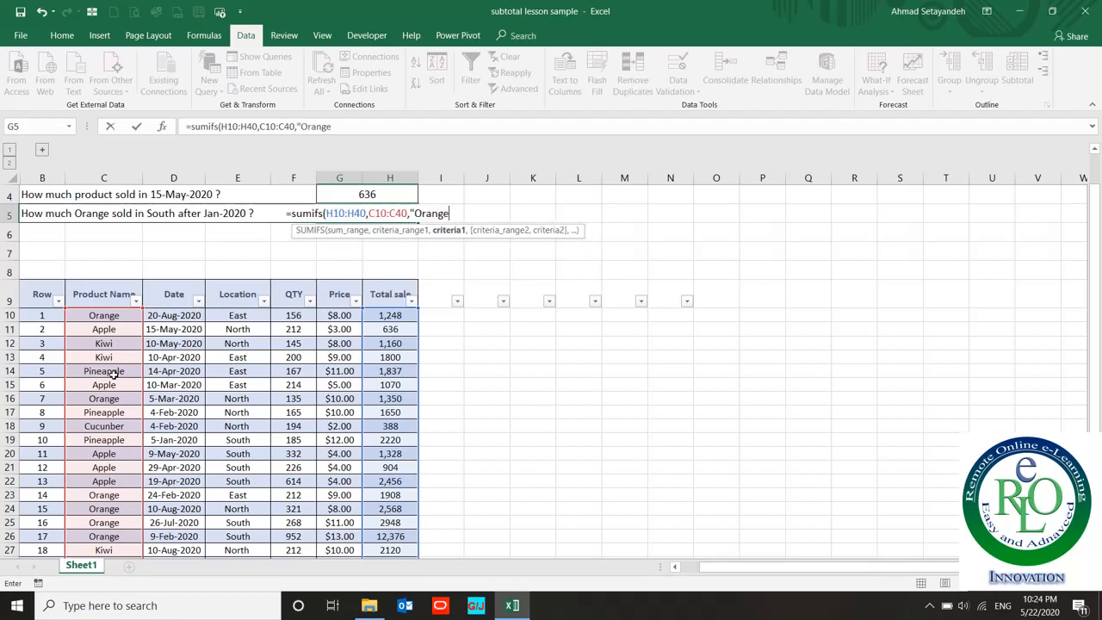
pyautogui.write('"')
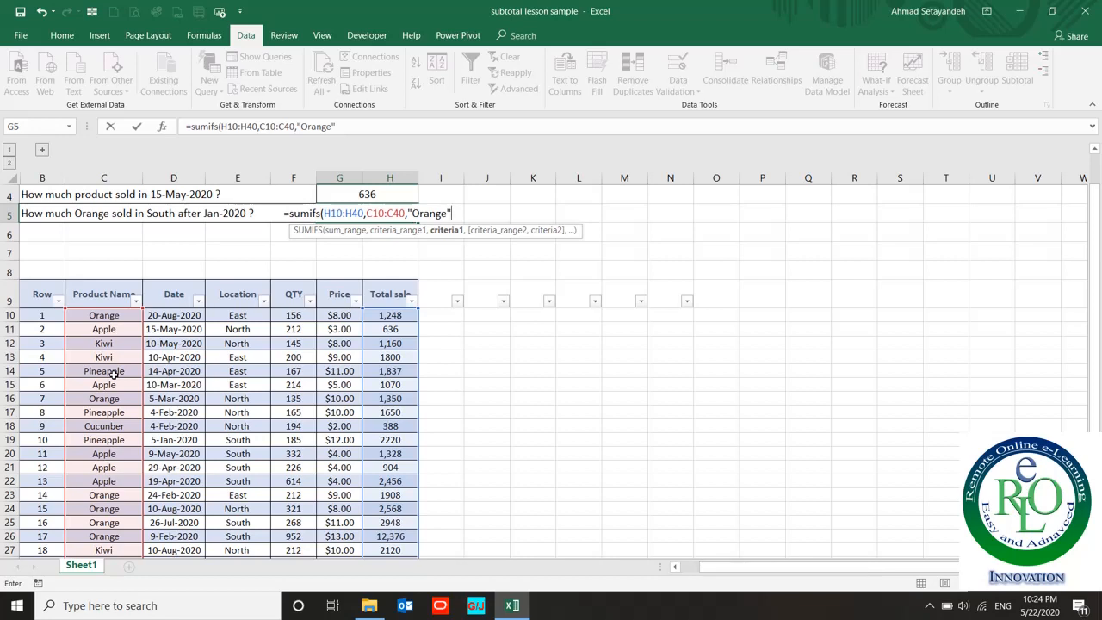
pyautogui.write(',')
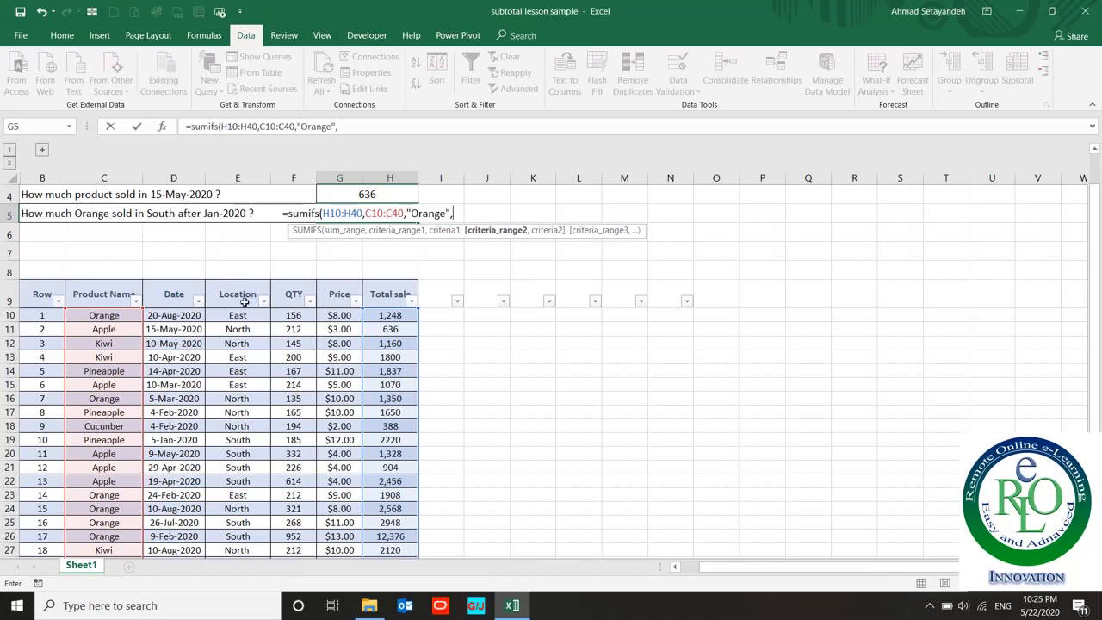
# Add Location E10:E40 equal to "South" as the second criterion
pyautogui.click(238, 314)
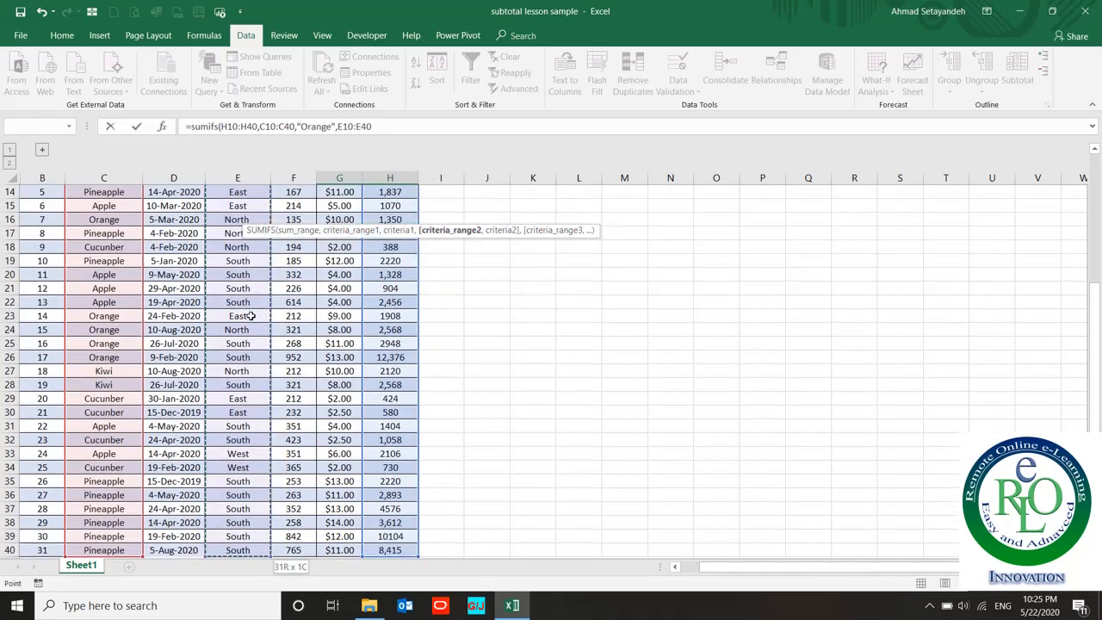
pyautogui.write(',')
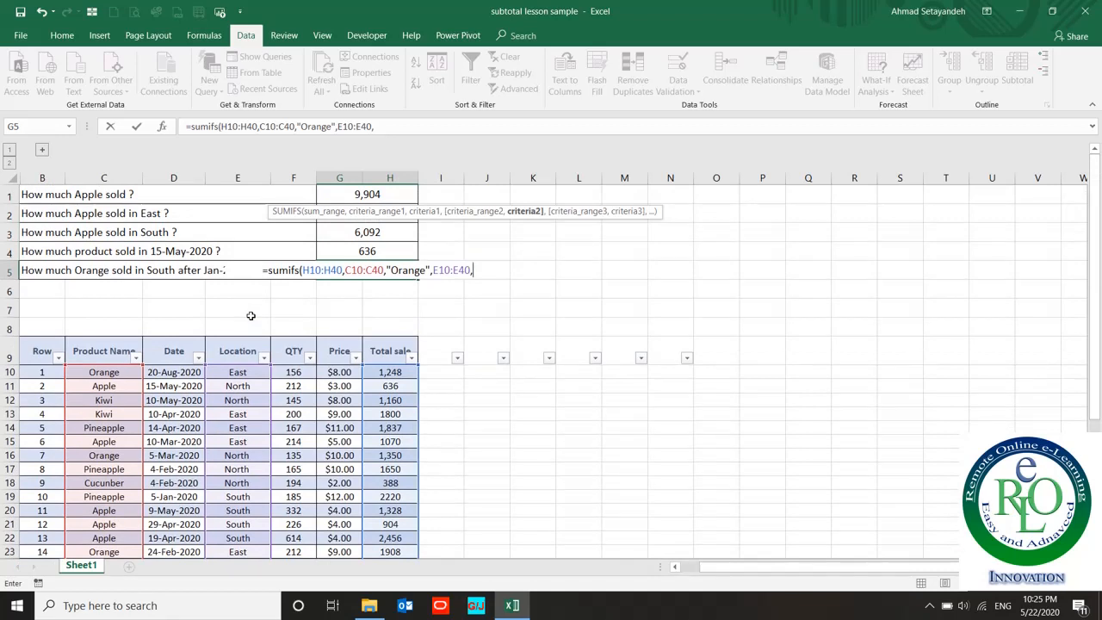
pyautogui.write('"')
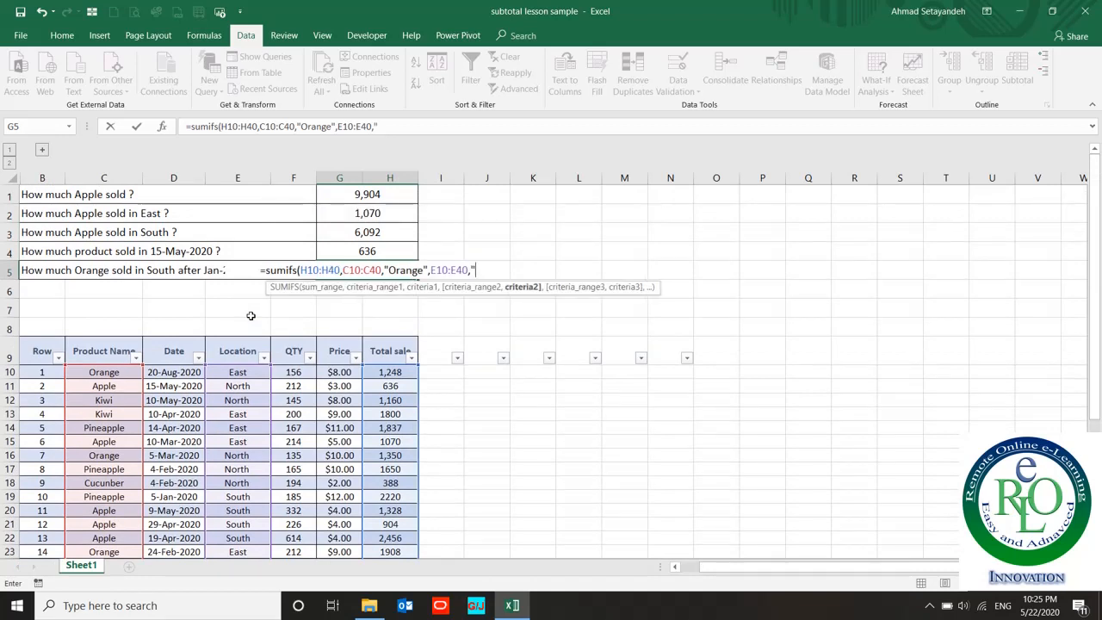
pyautogui.write('South')
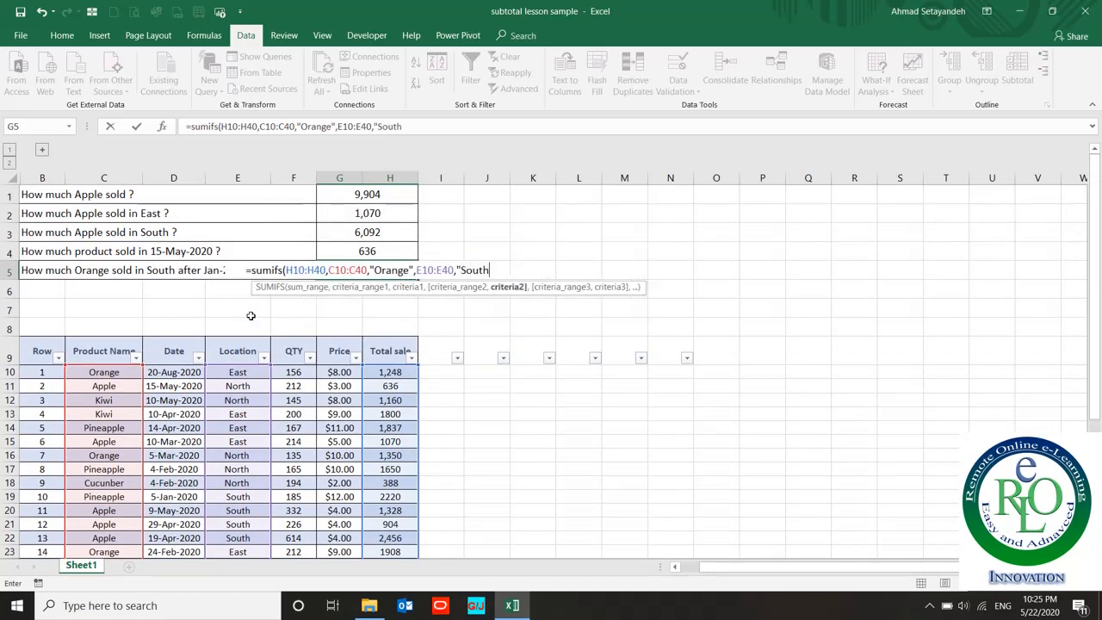
pyautogui.write(',')
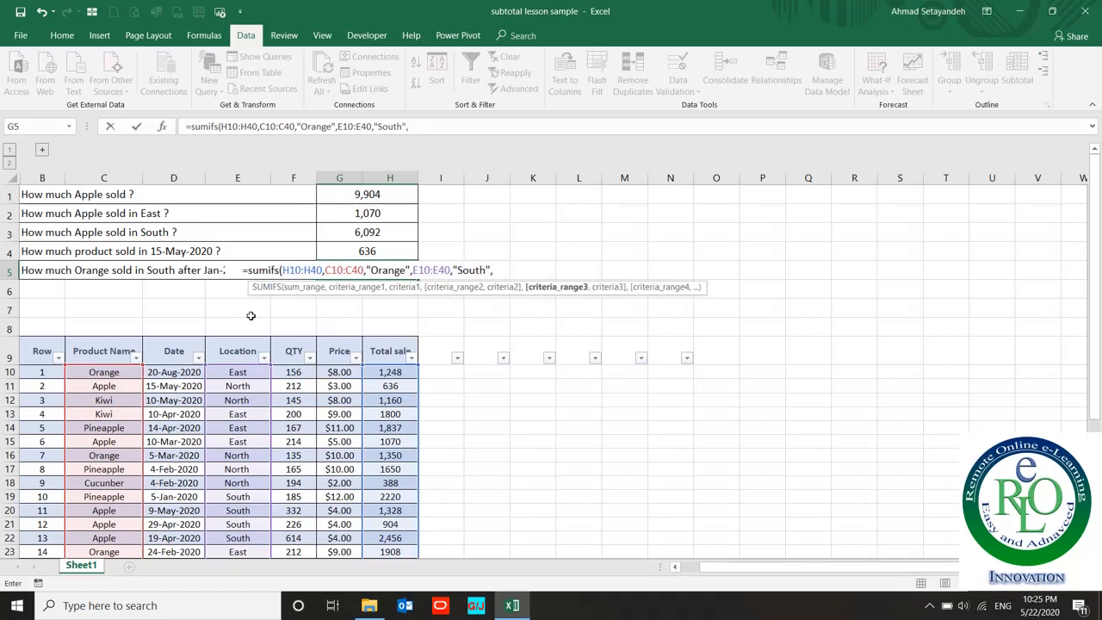
pyautogui.moveTo(555, 300)
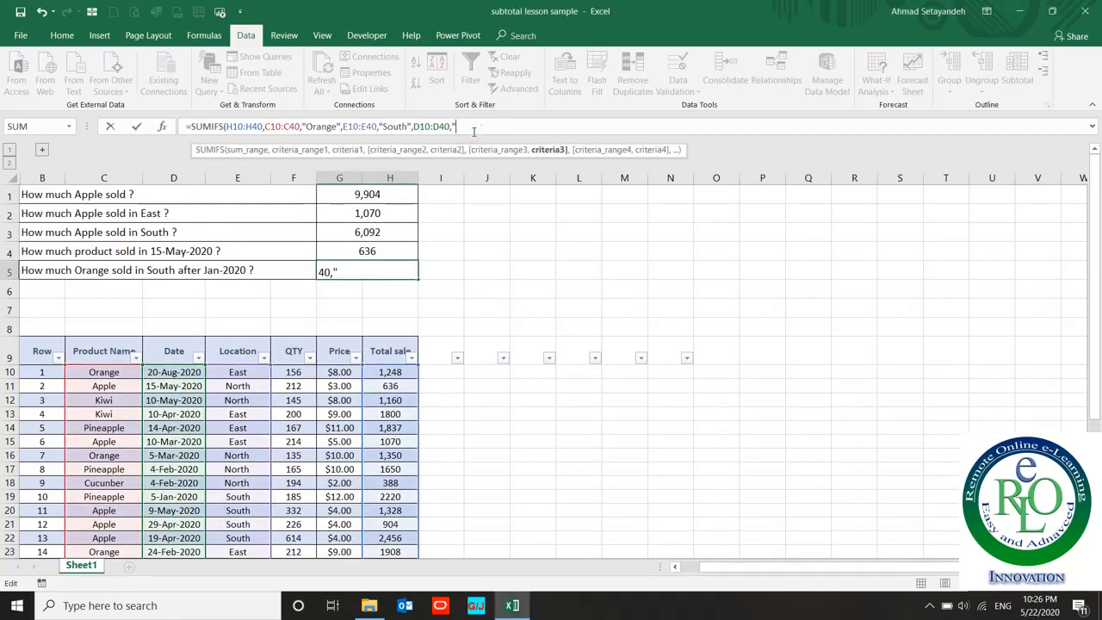
# Add Date D10:D40 with criterion ">01/31/2020" as the third criterion
pyautogui.write('>')
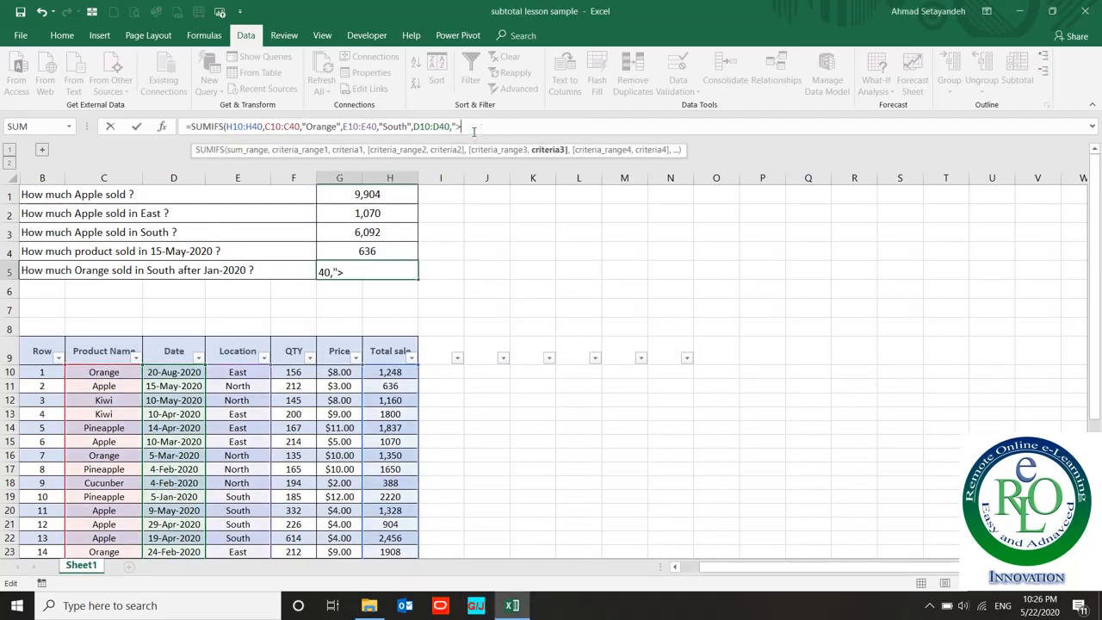
pyautogui.write('01/31/')
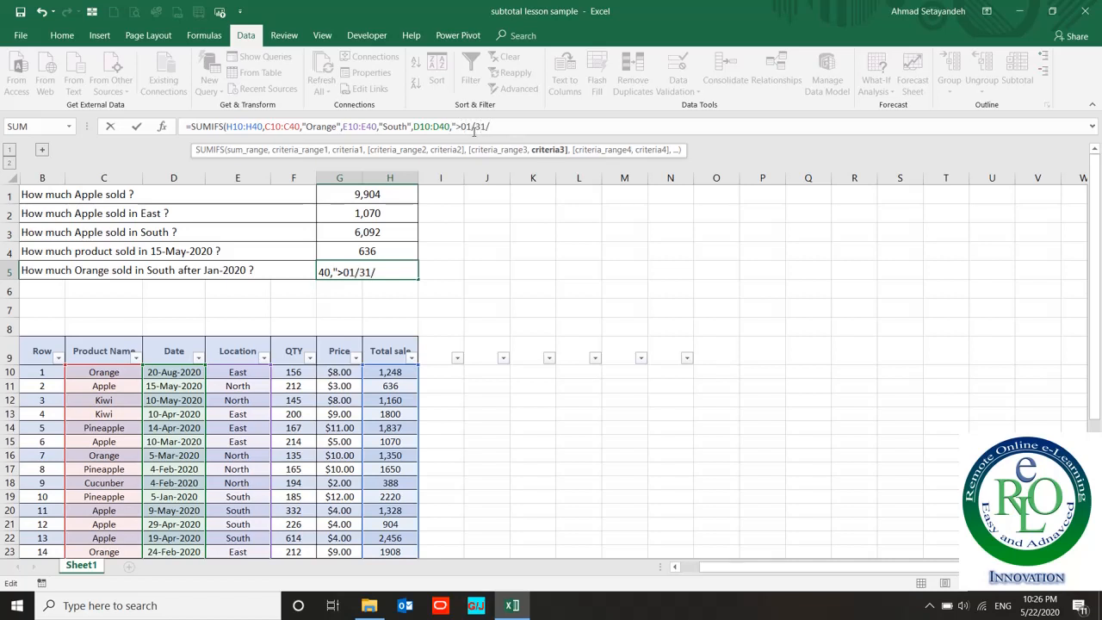
pyautogui.write('2020")')
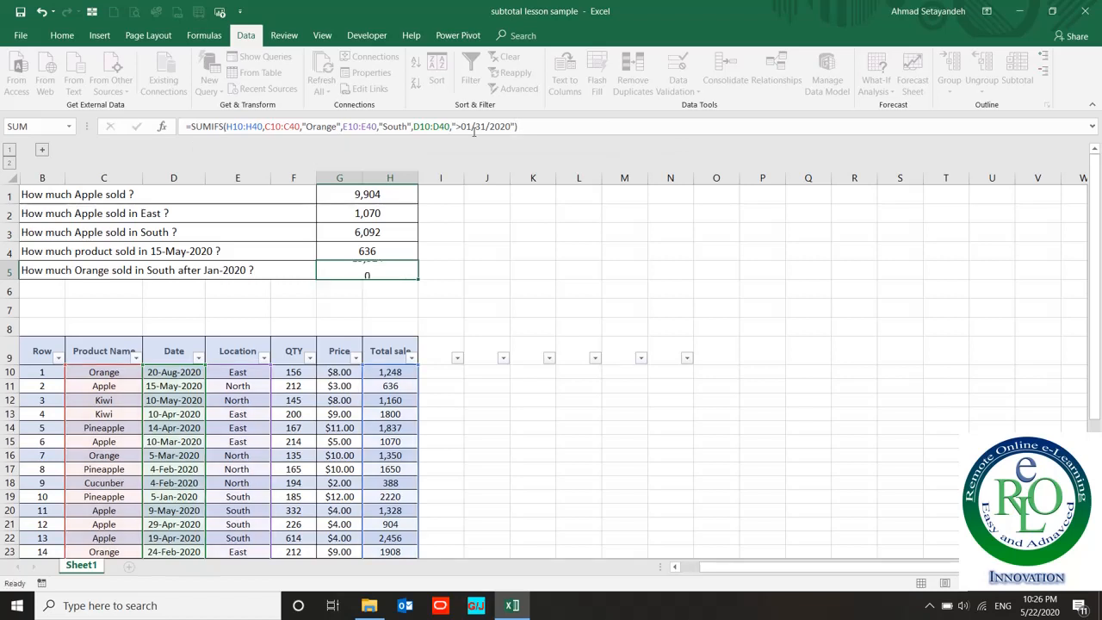
# Commit G5 to show 15,324, then begin an After date filter on the Date column
pyautogui.press('enter')
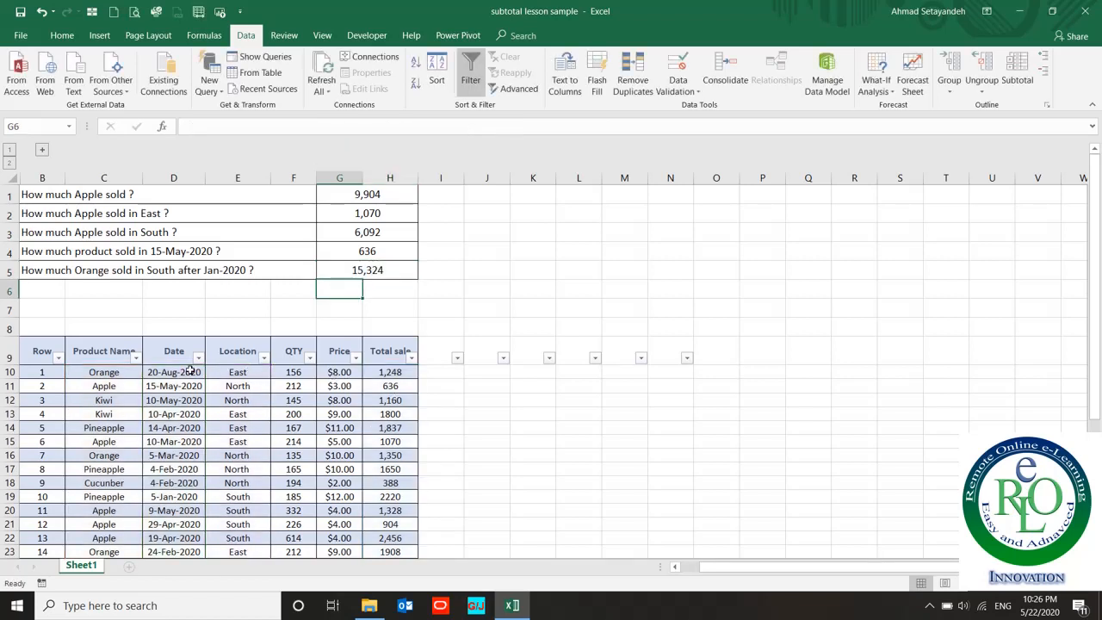
pyautogui.click(198, 351)
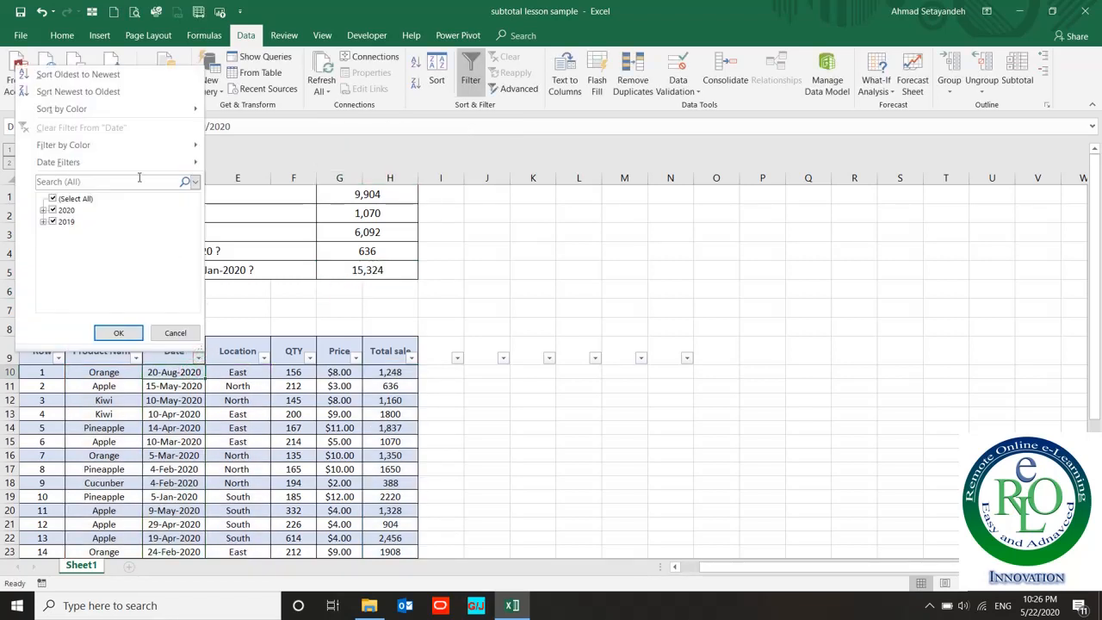
pyautogui.click(195, 183)
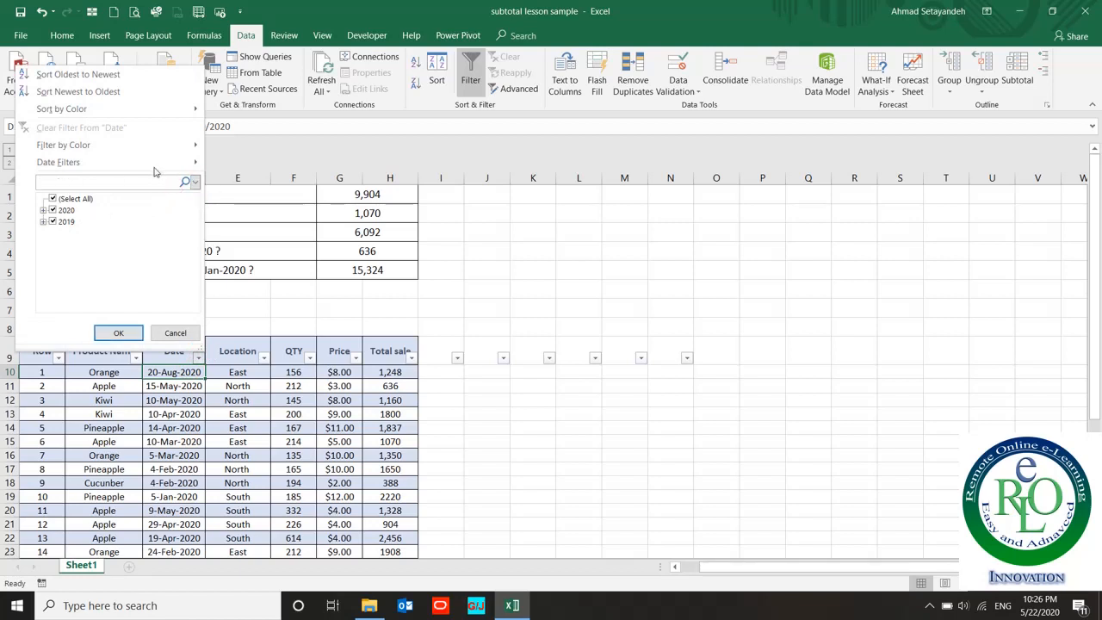
pyautogui.click(59, 162)
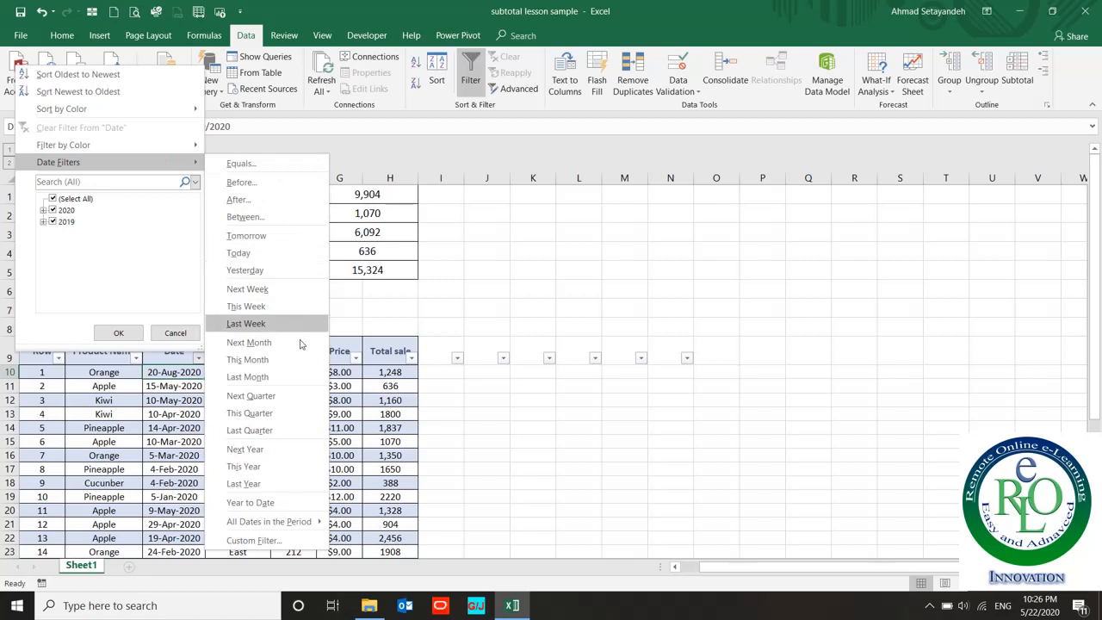
pyautogui.moveTo(299, 360)
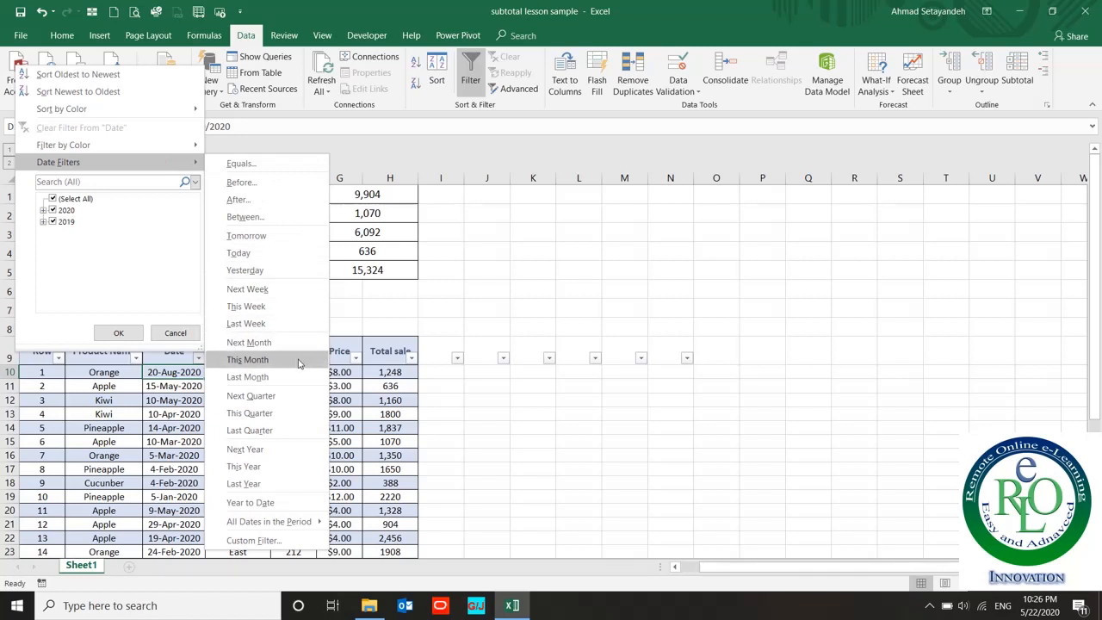
pyautogui.moveTo(237, 200)
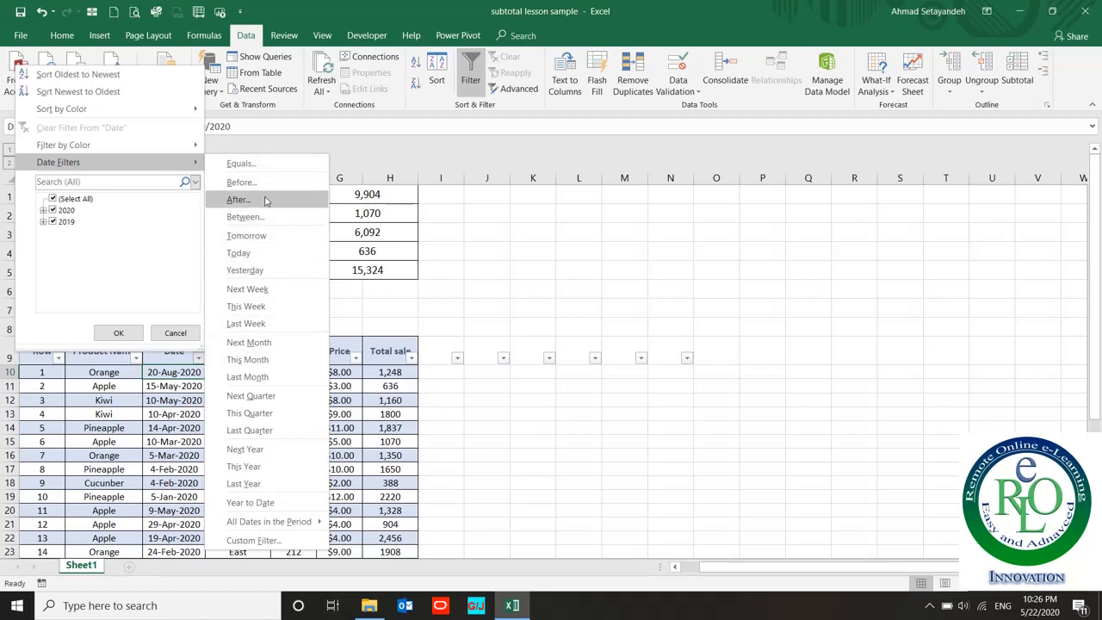
pyautogui.click(237, 200)
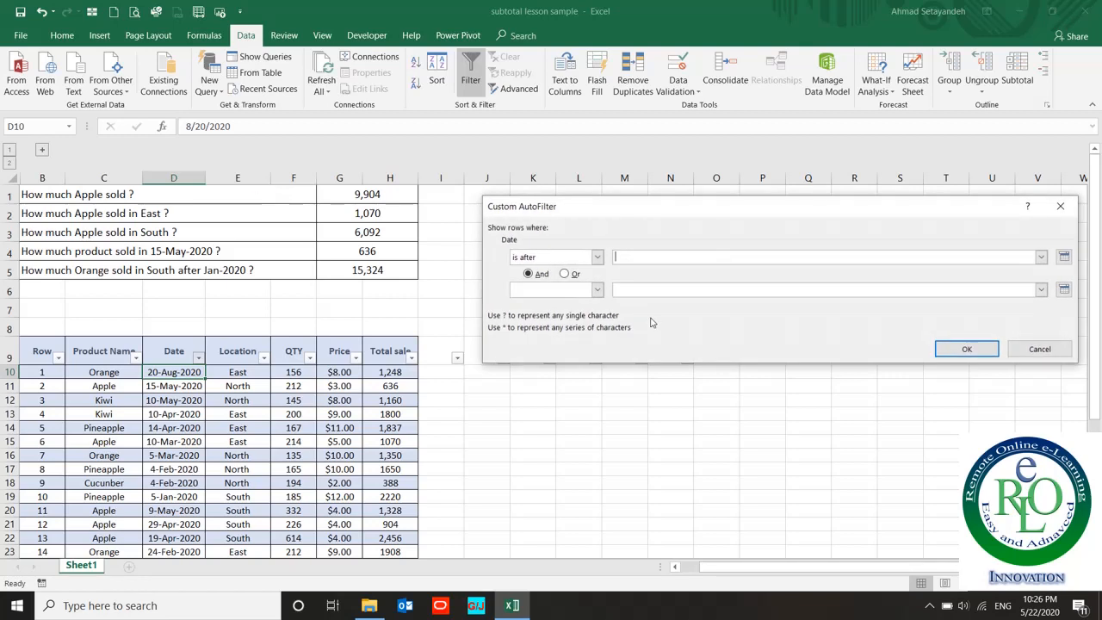
# Pick 31 January 2020 in the Custom AutoFilter date picker and apply the after-date filter
pyautogui.click(1064, 257)
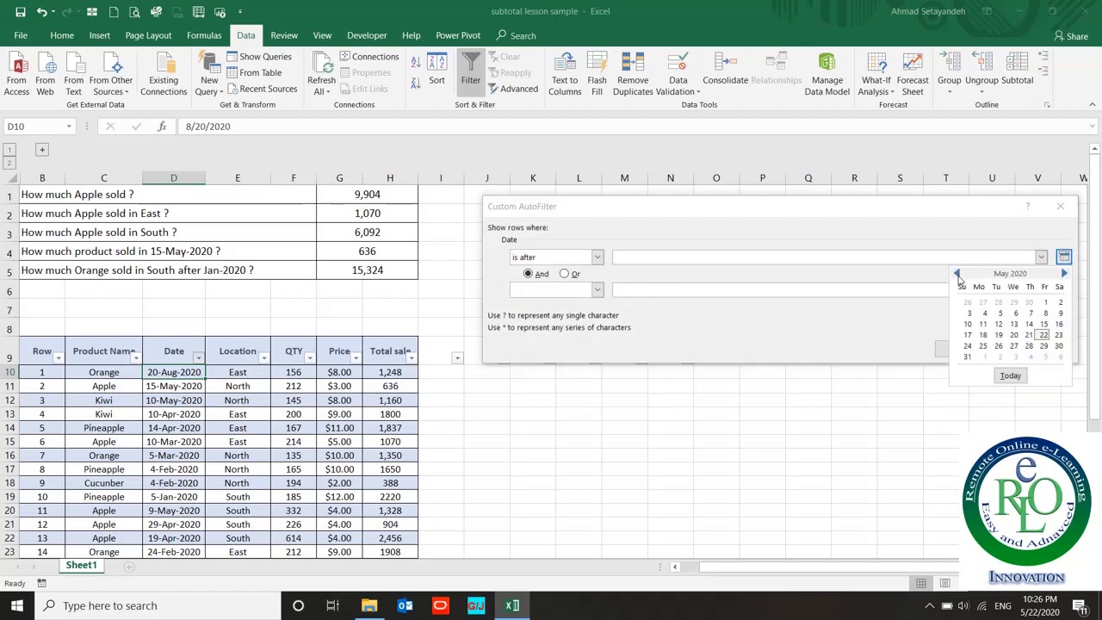
pyautogui.click(958, 272)
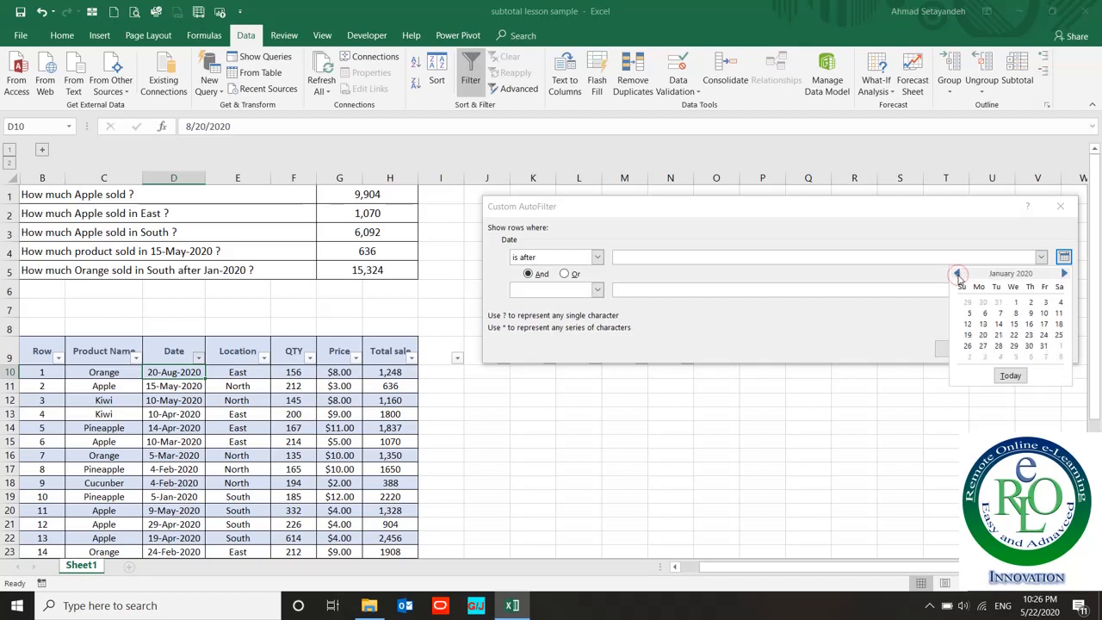
pyautogui.click(1044, 347)
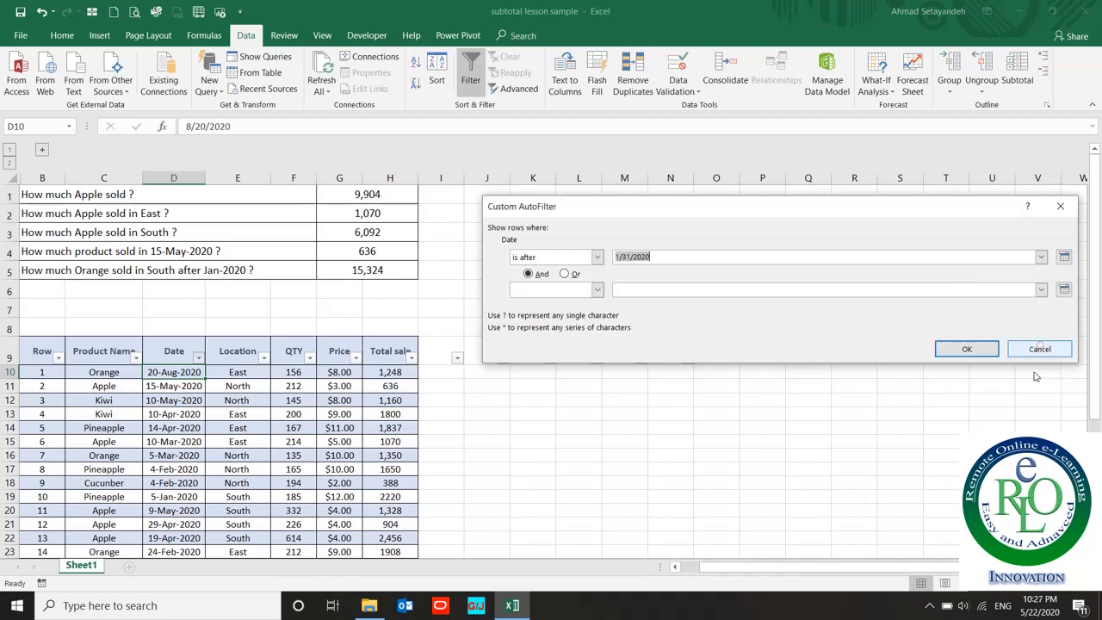
pyautogui.click(966, 348)
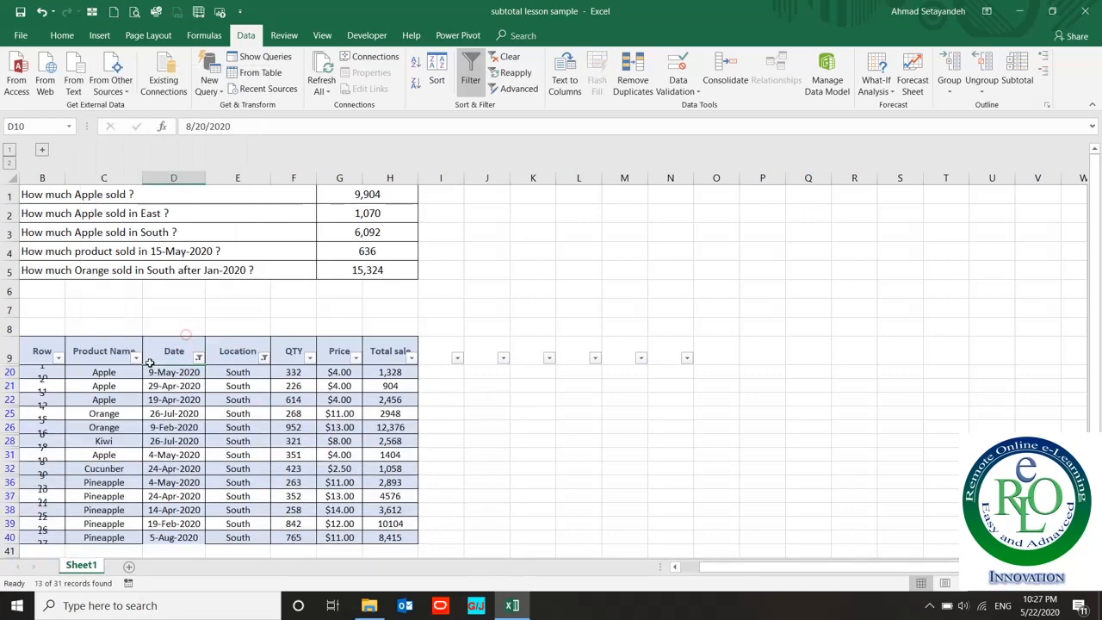
# Filter Product Name to Orange and confirm the 15,324 total matches the SUMIFS answer in G5
pyautogui.click(135, 352)
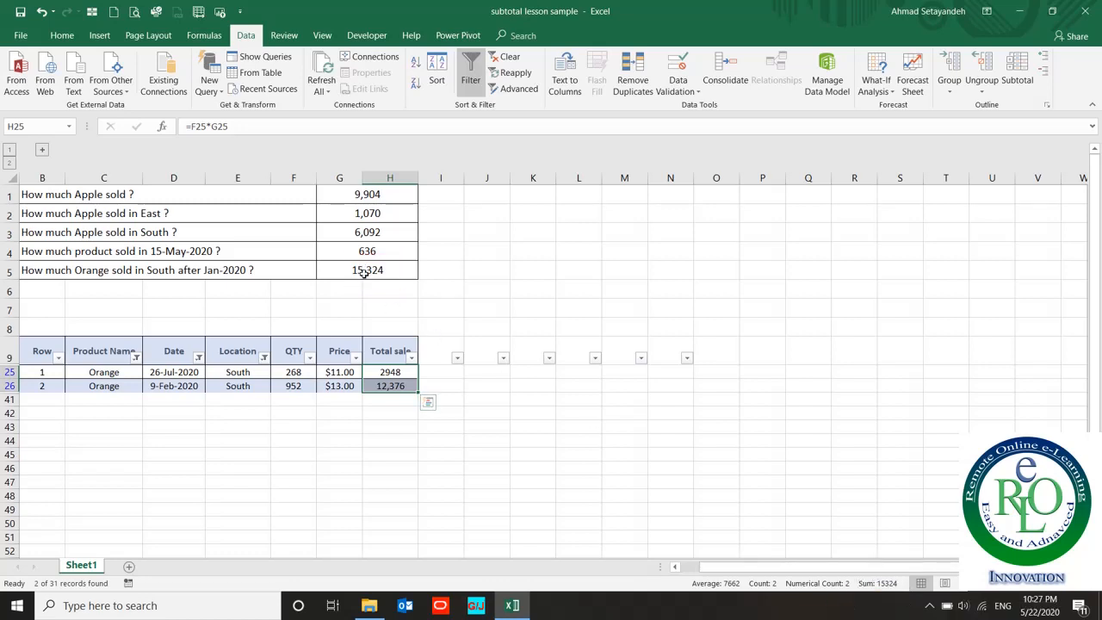
pyautogui.click(340, 268)
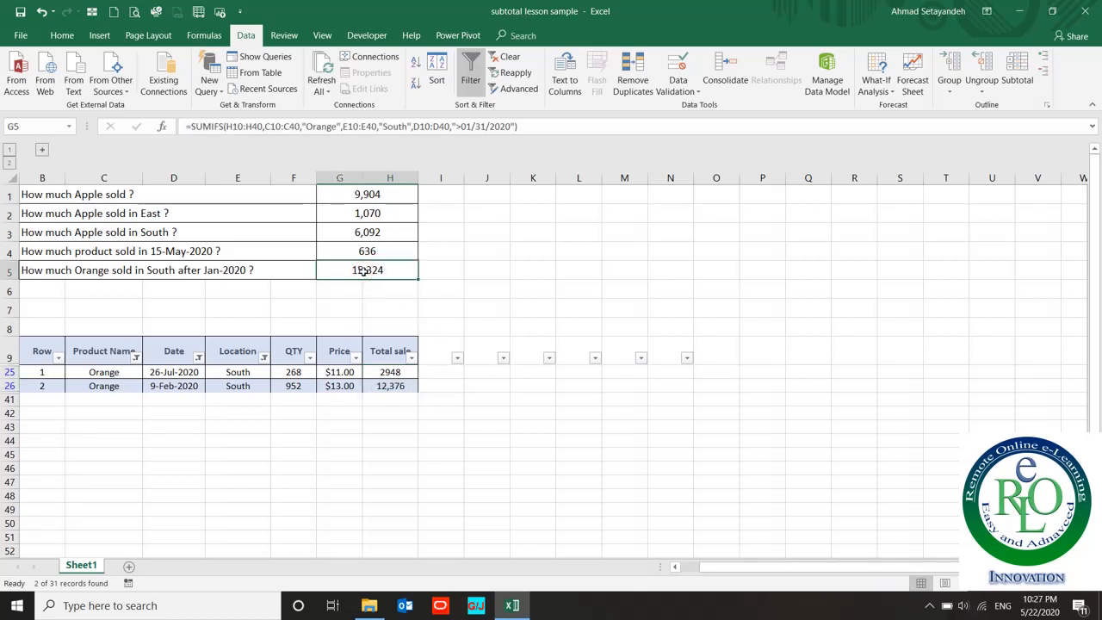